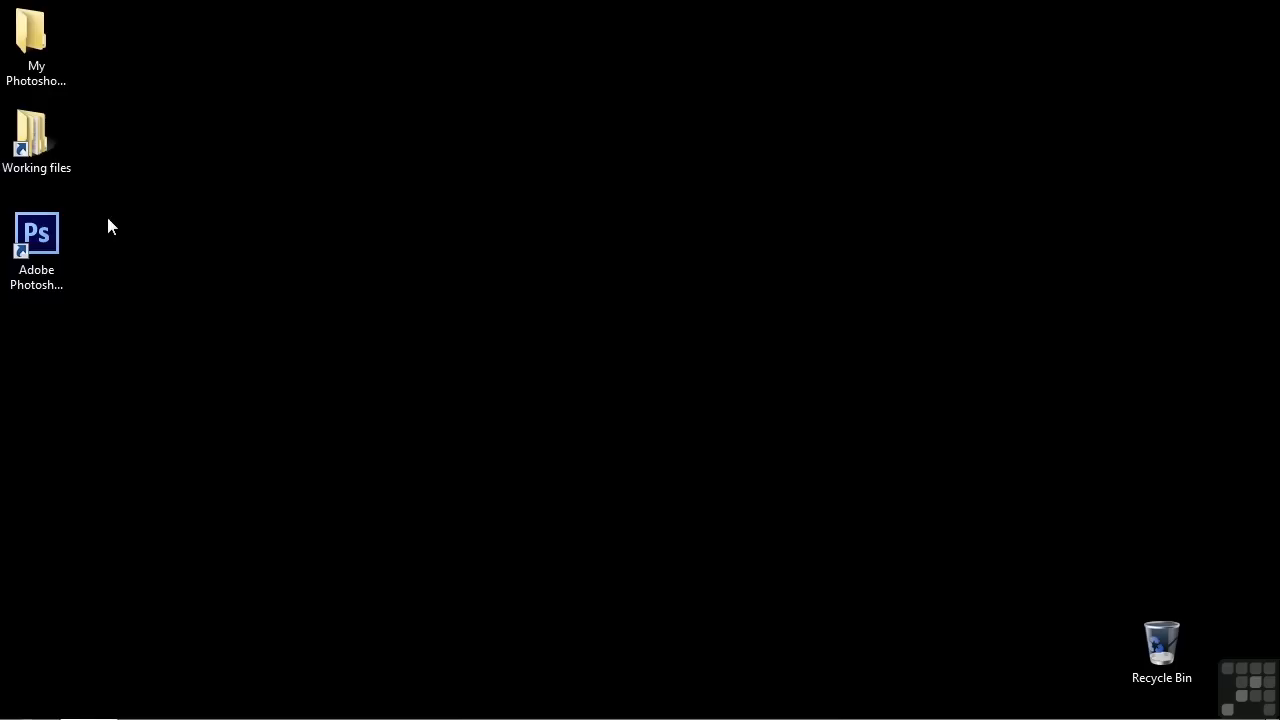
# Launch Photoshop and create a new 1200×1200 px, 300 ppi transparent document.
pyautogui.doubleClick(36, 233)
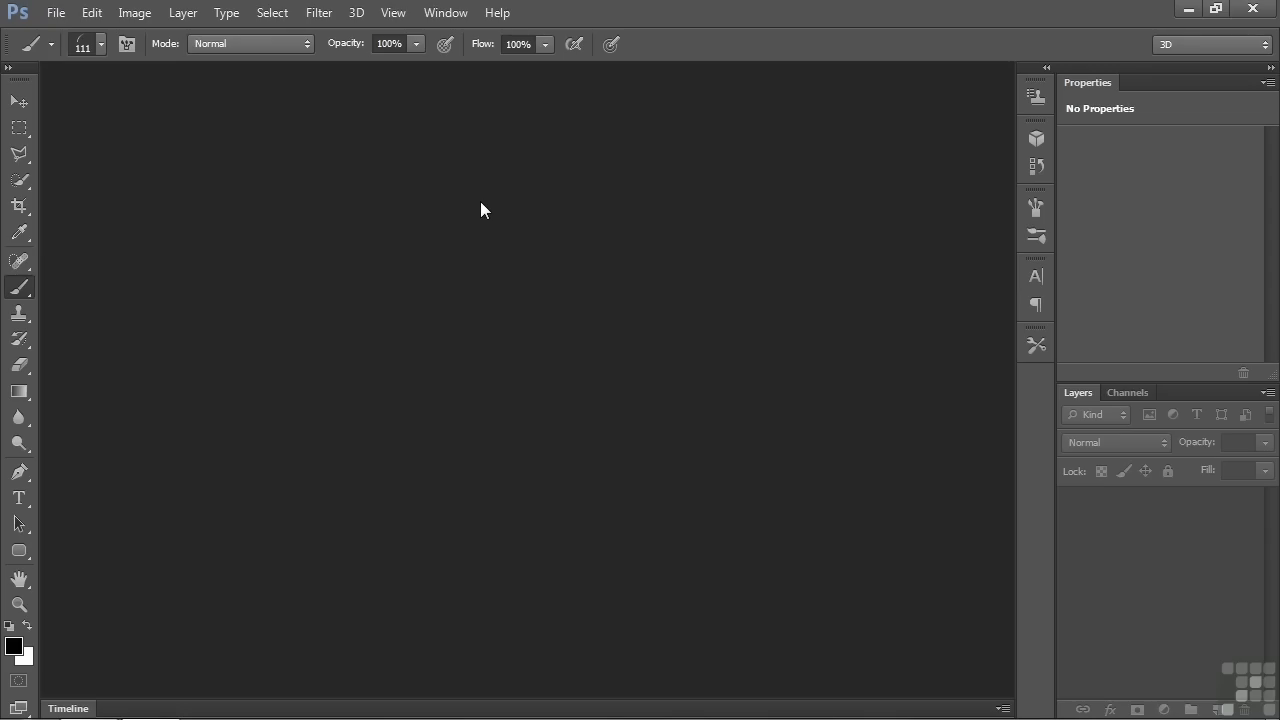
pyautogui.click(55, 13)
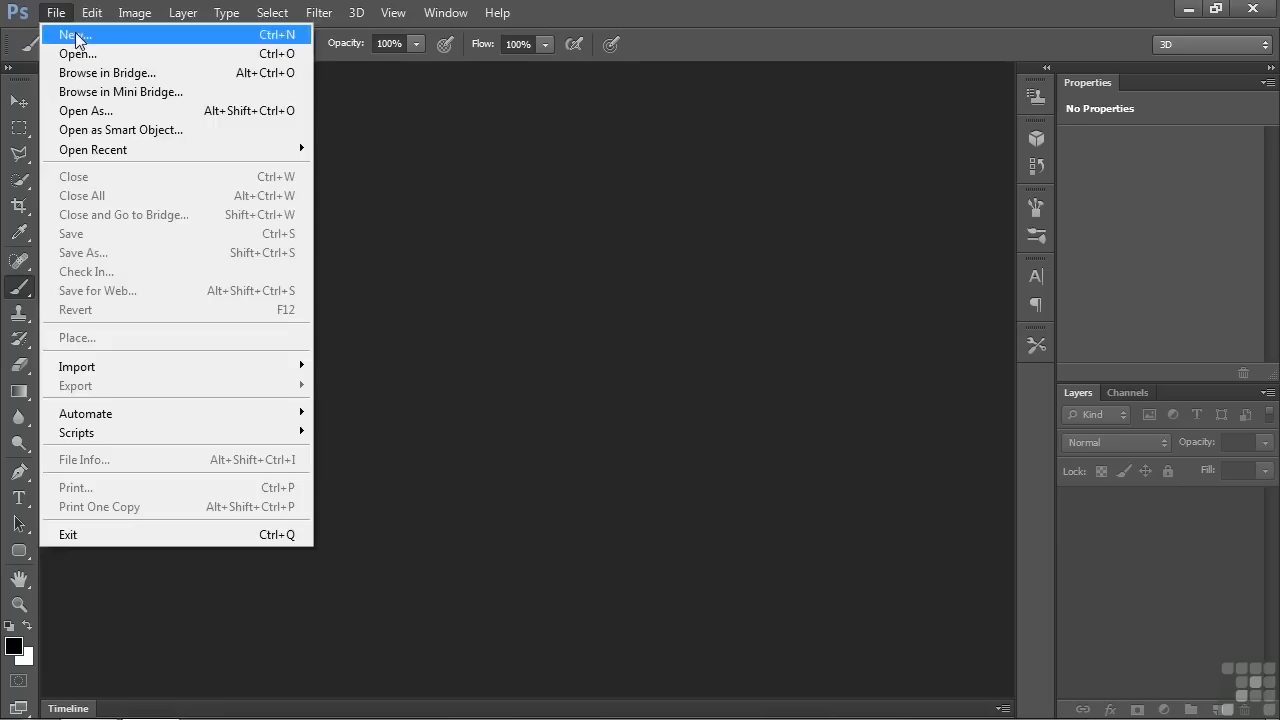
pyautogui.click(77, 35)
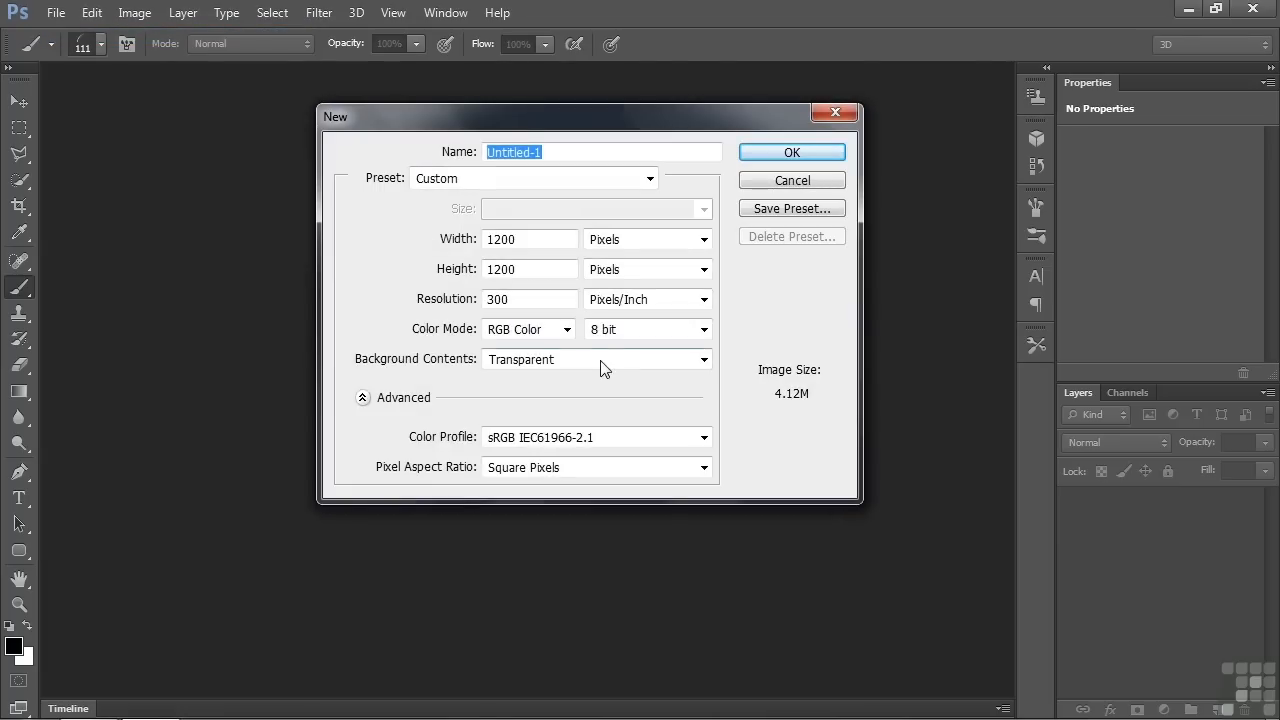
pyautogui.moveTo(777, 200)
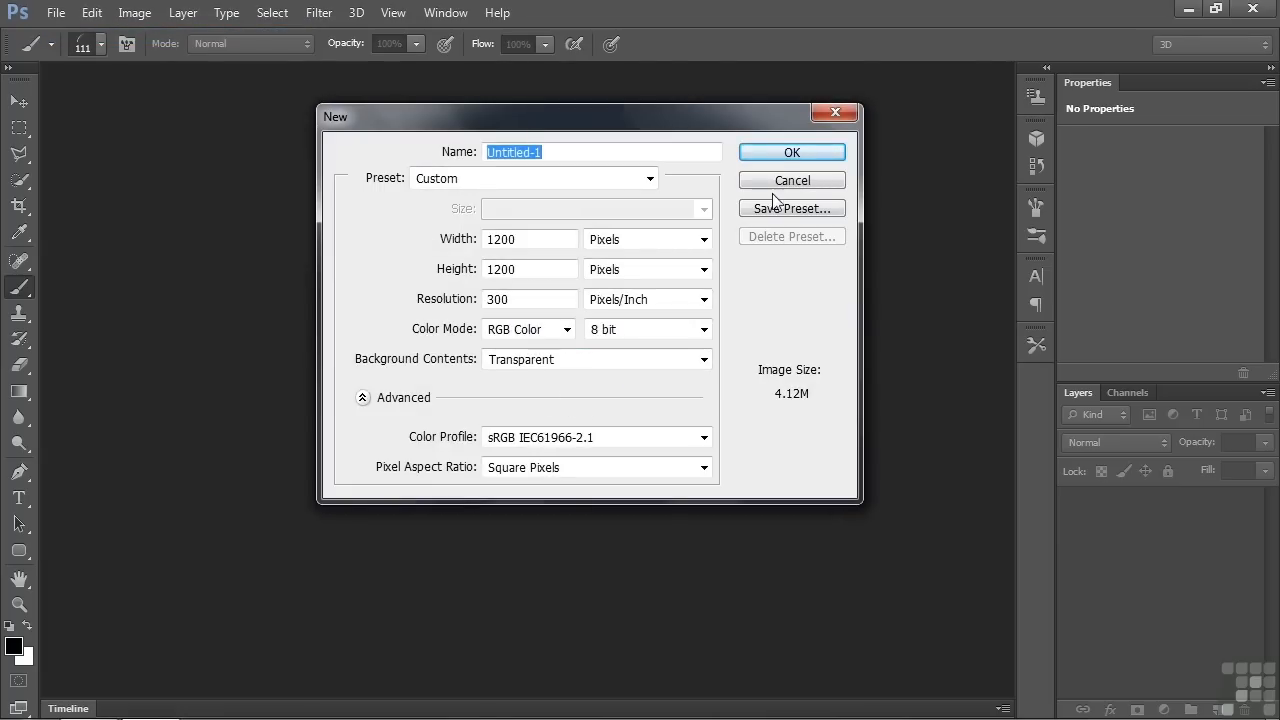
pyautogui.click(791, 152)
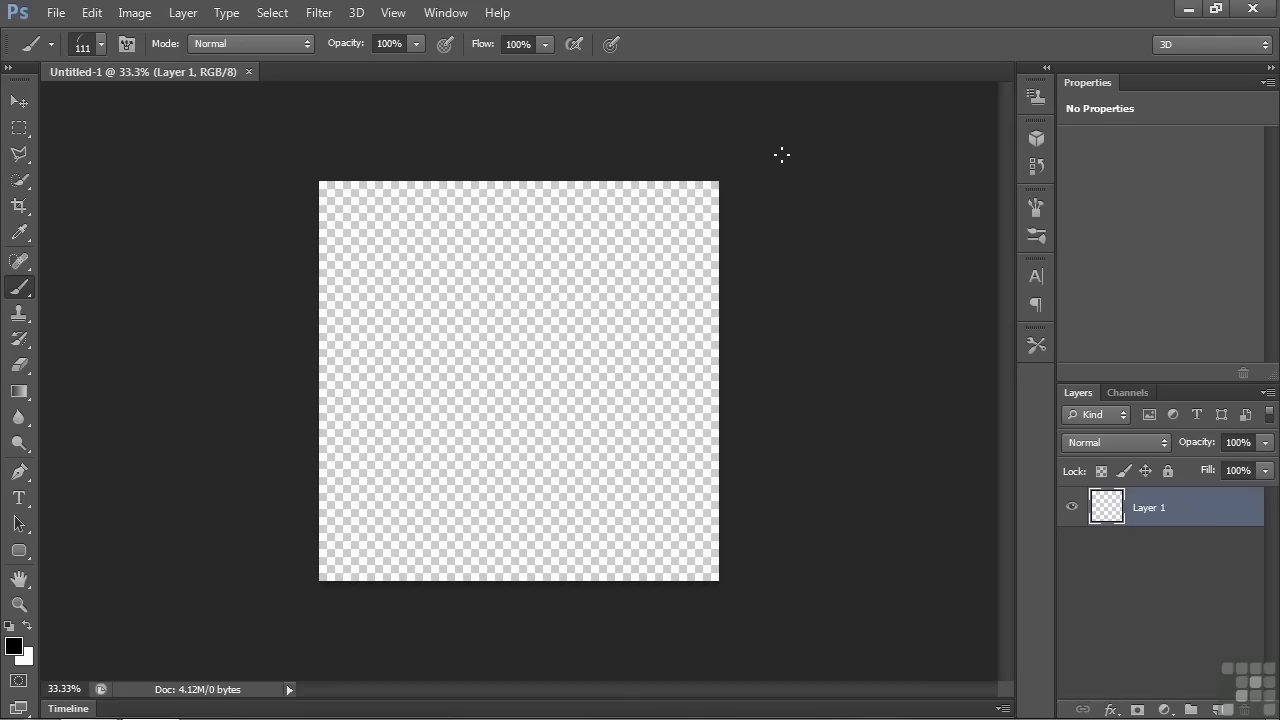
pyautogui.moveTo(670, 250)
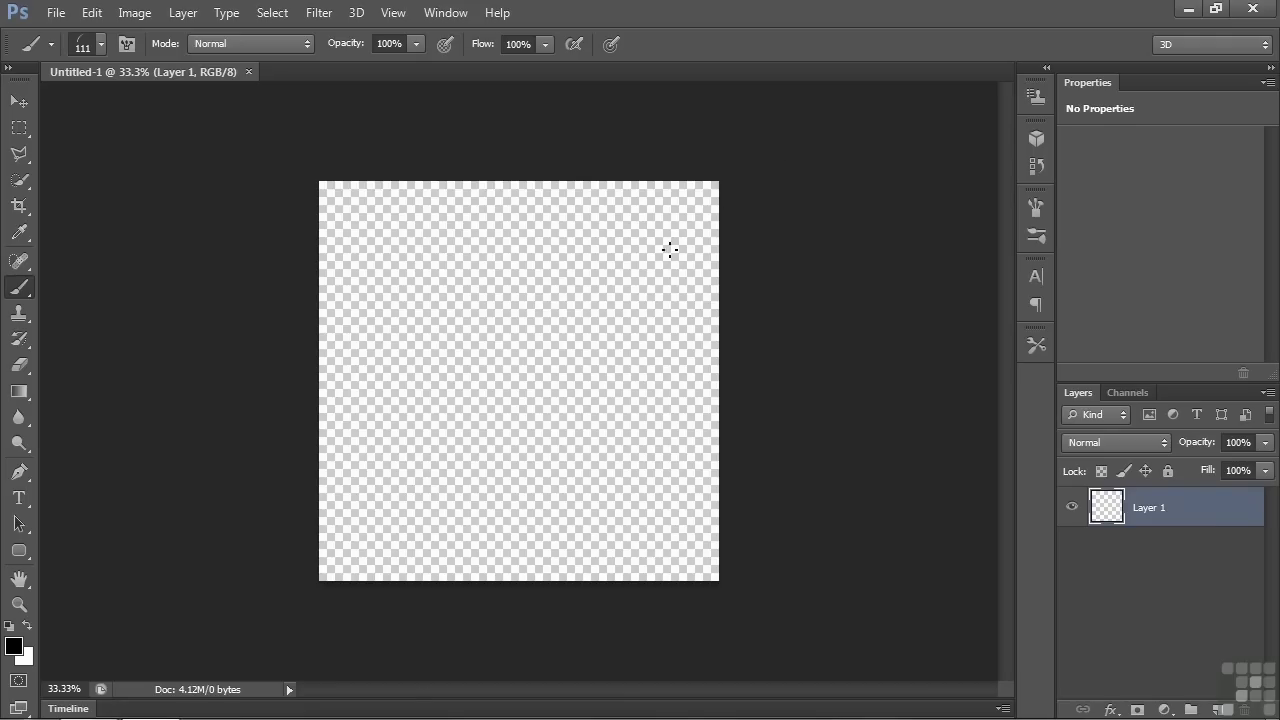
# Type a bold gold letter 'A' on the canvas.
pyautogui.click(18, 498)
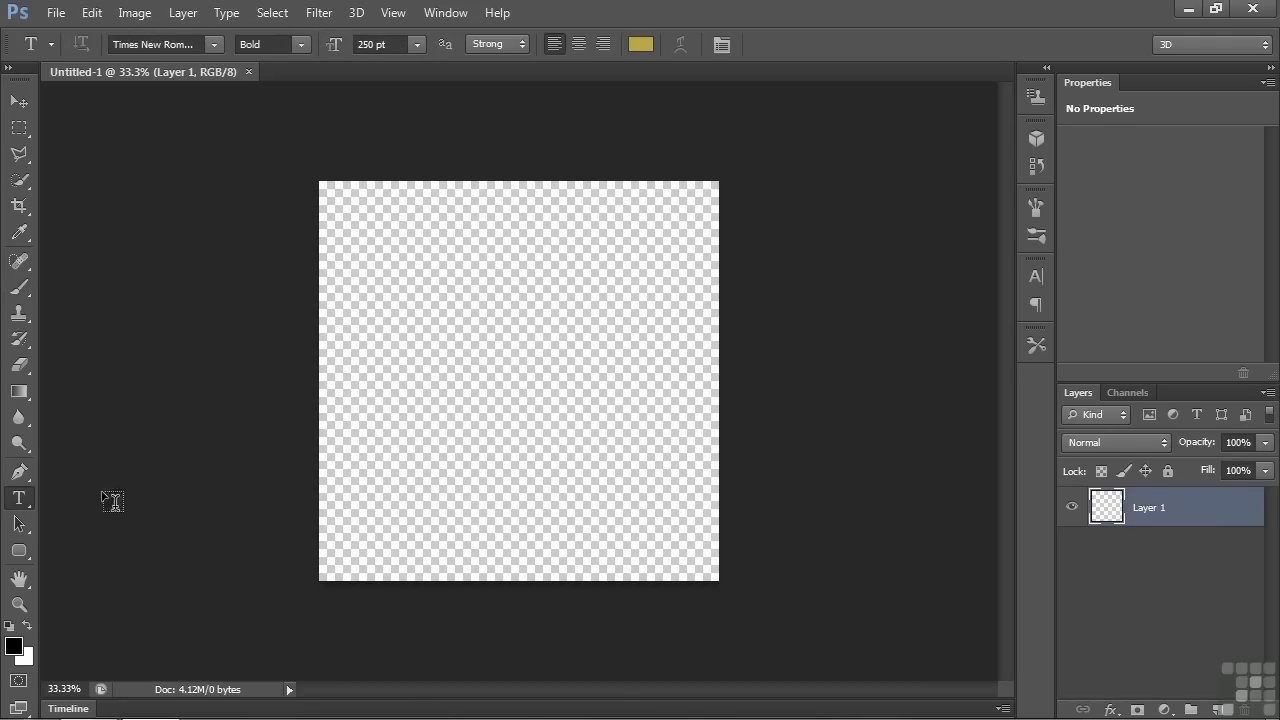
pyautogui.click(378, 482)
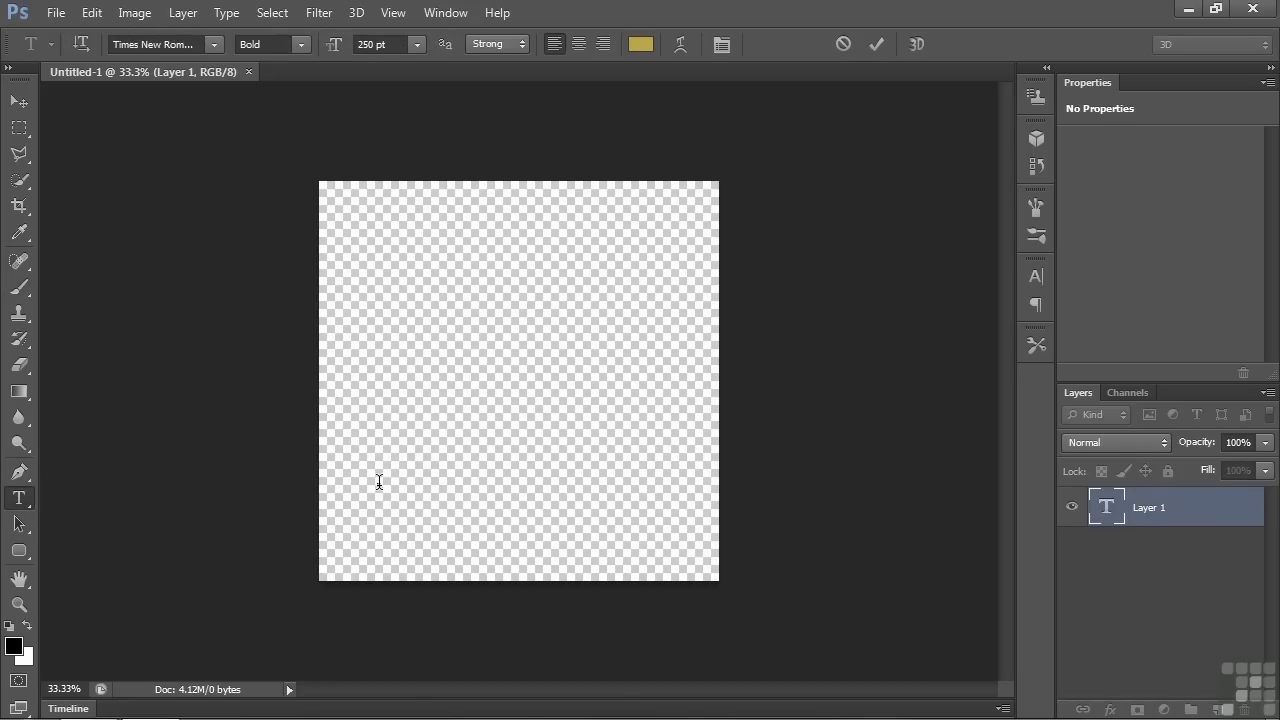
pyautogui.write('A')
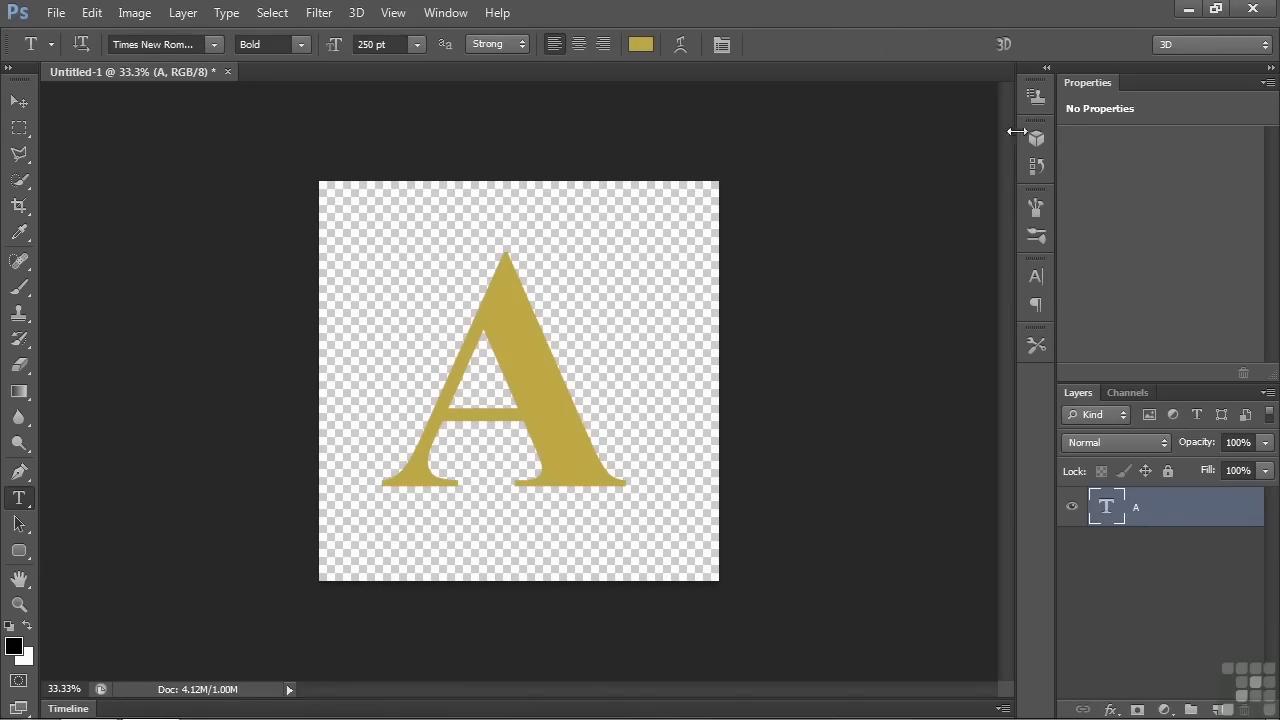
# Choose 3D Extrusion in the 3D panel and create it from the A text layer.
pyautogui.click(1036, 138)
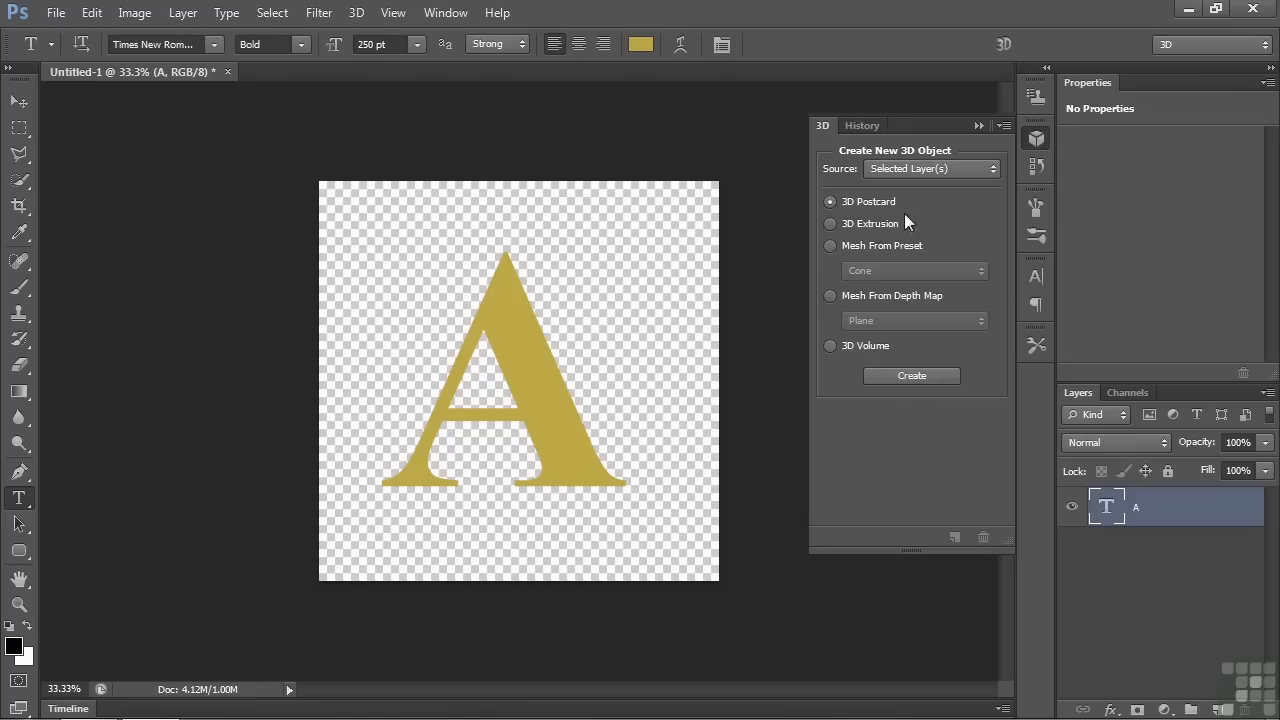
pyautogui.click(830, 223)
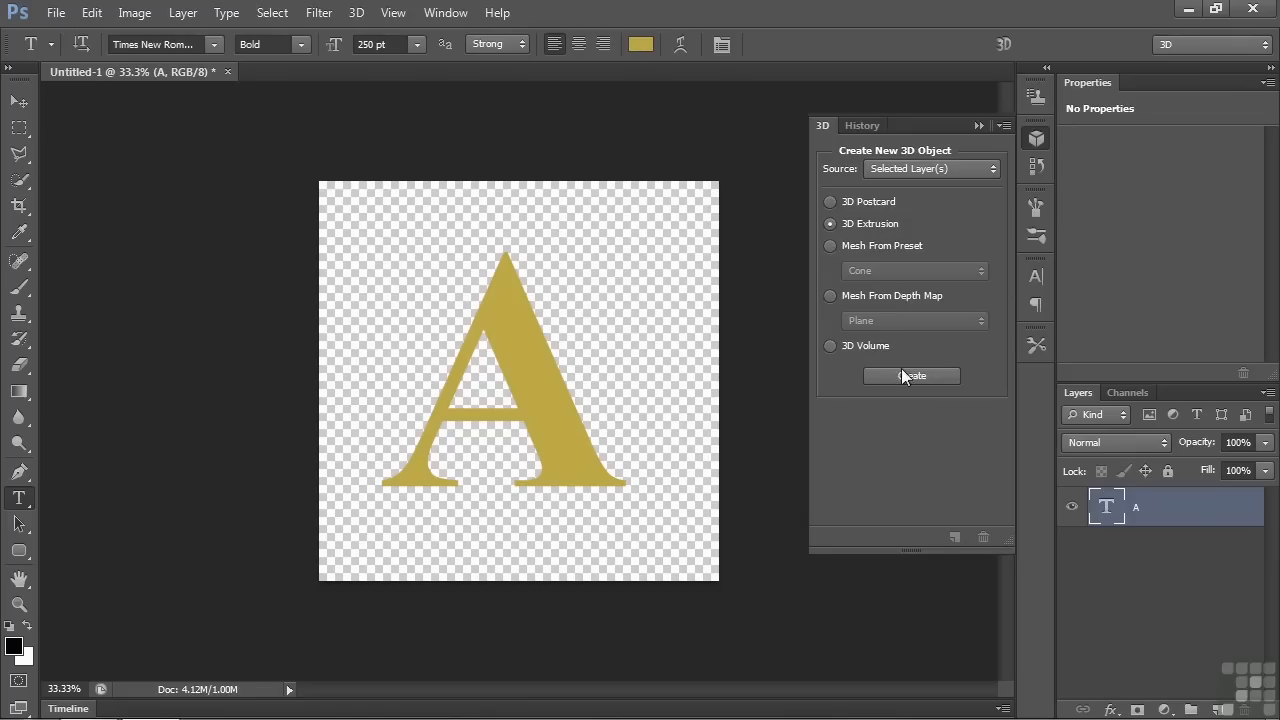
pyautogui.moveTo(370, 30)
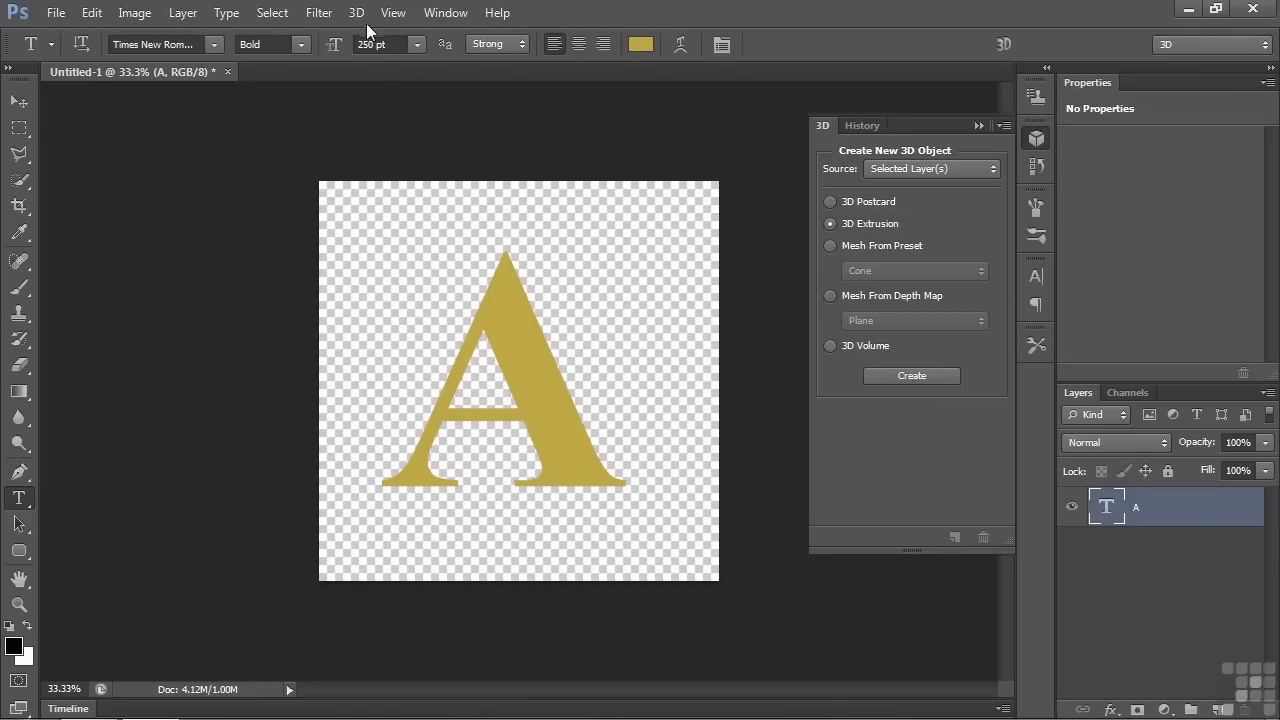
pyautogui.click(356, 12)
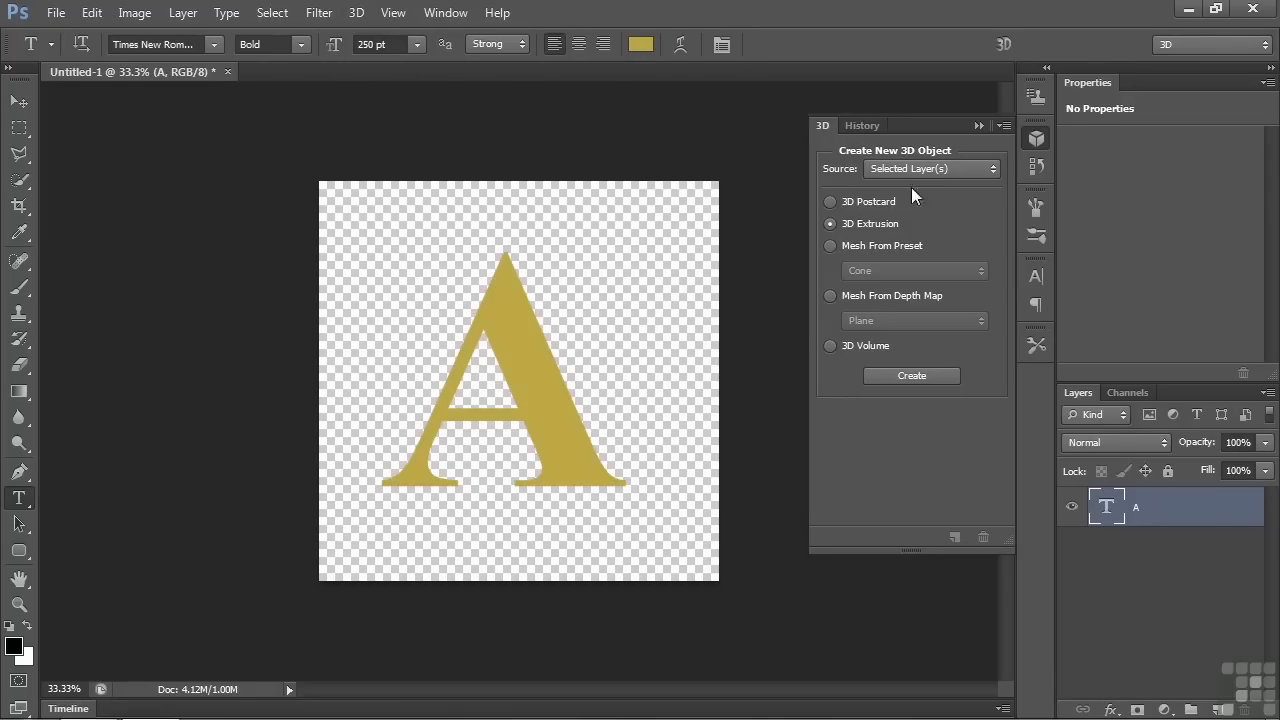
pyautogui.moveTo(882, 230)
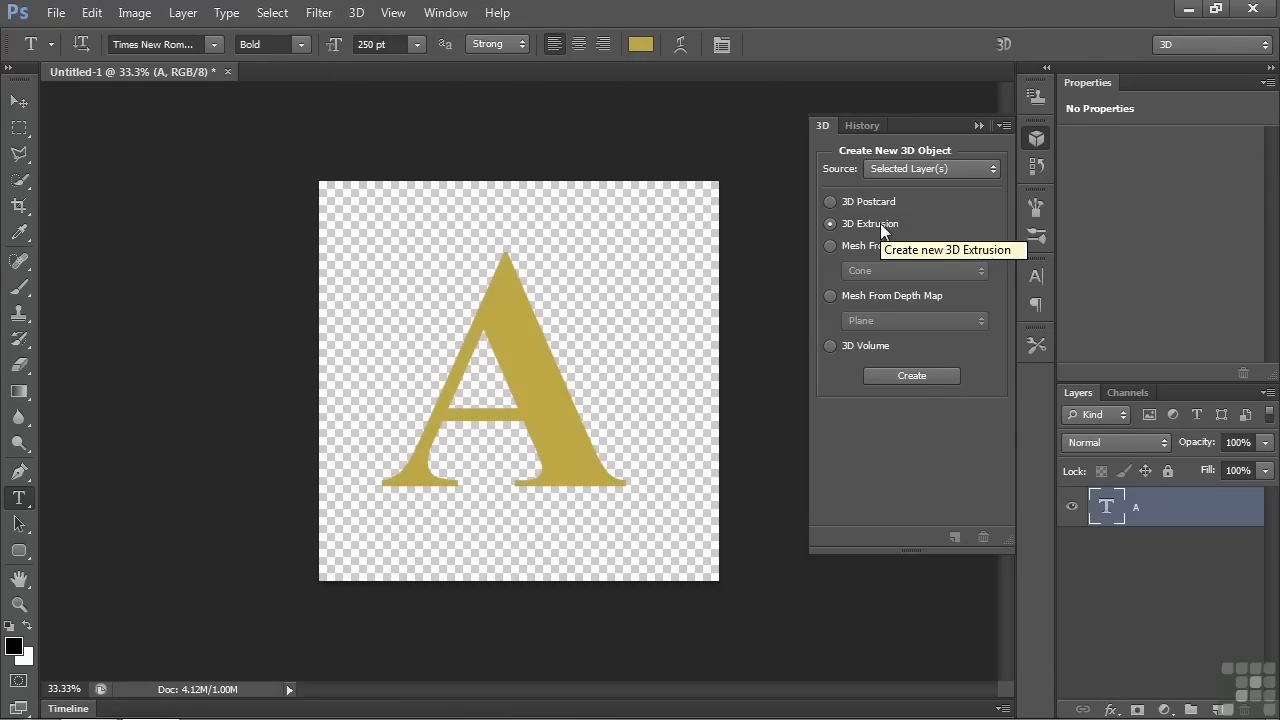
pyautogui.click(911, 375)
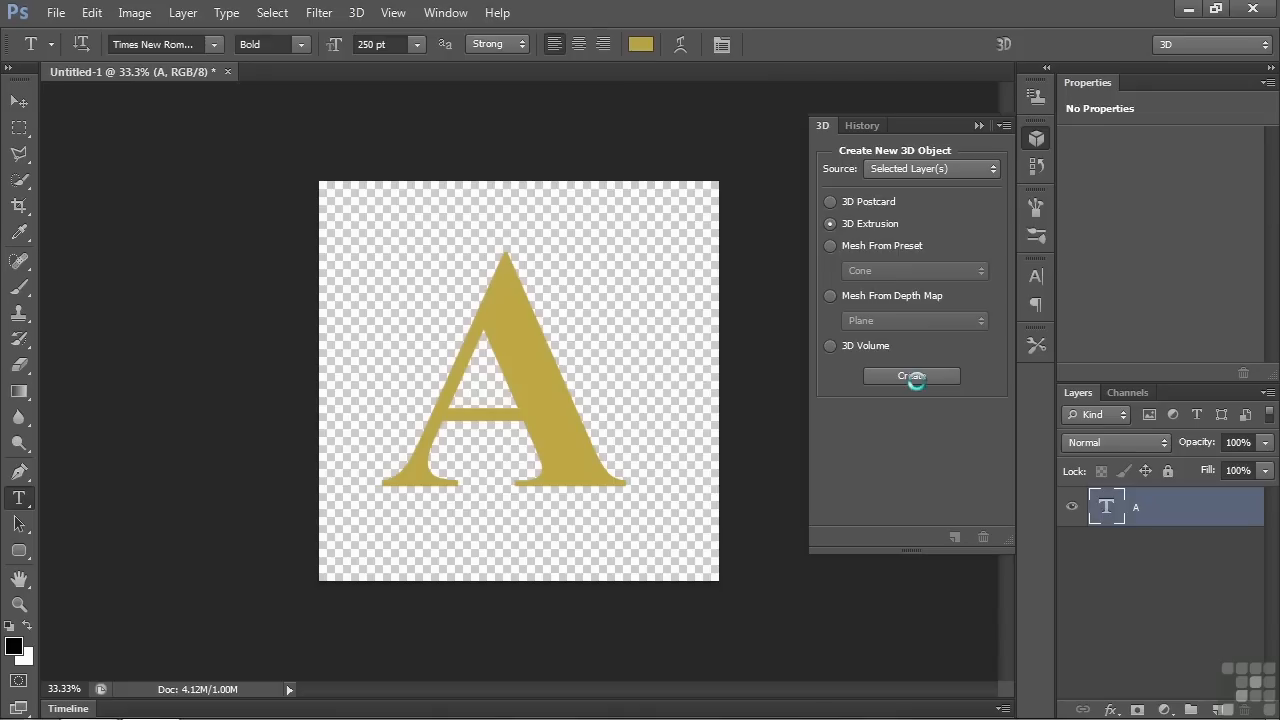
# Accept the 3D conversion and view the A mesh properties showing extrusion depth 703.
pyautogui.click(911, 376)
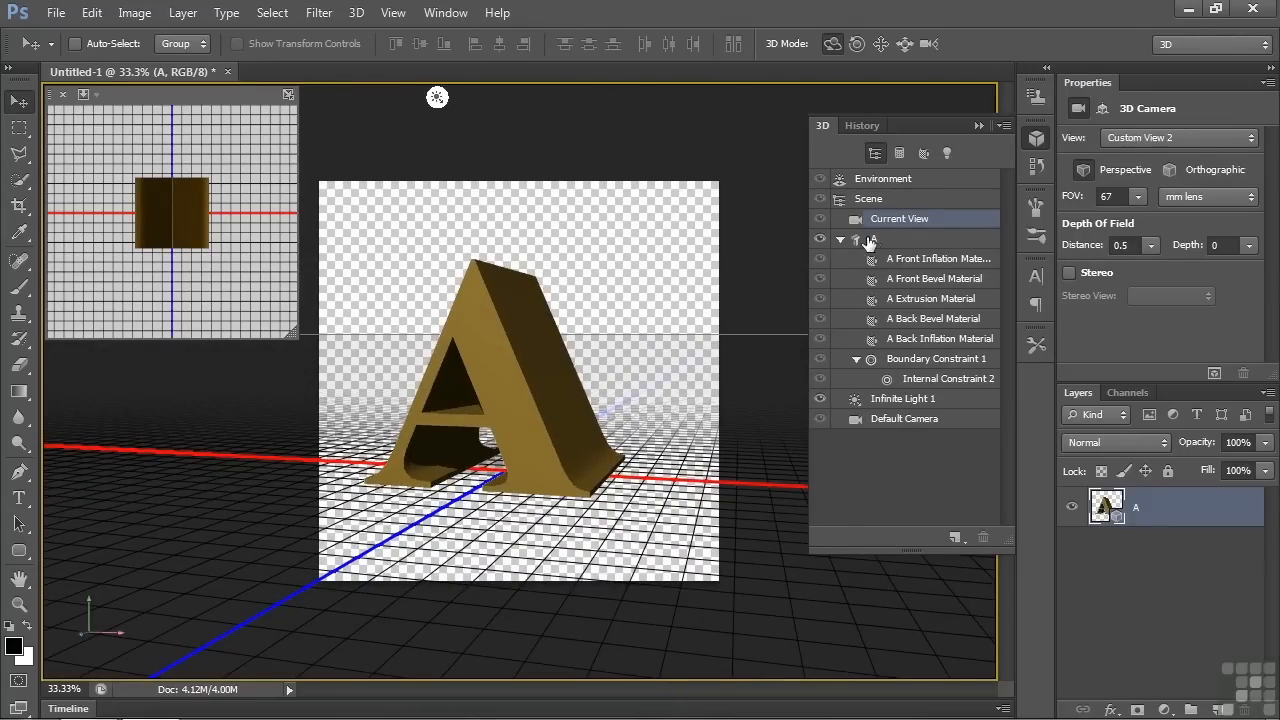
pyautogui.click(873, 238)
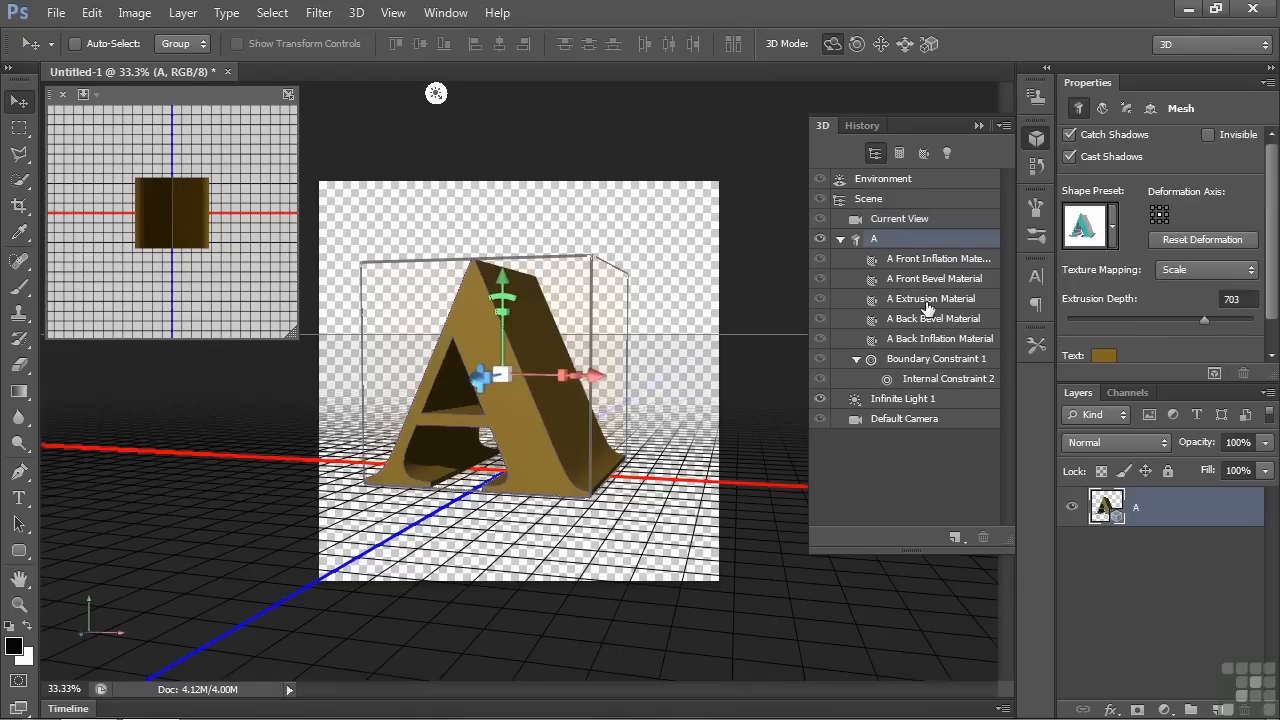
pyautogui.moveTo(900, 262)
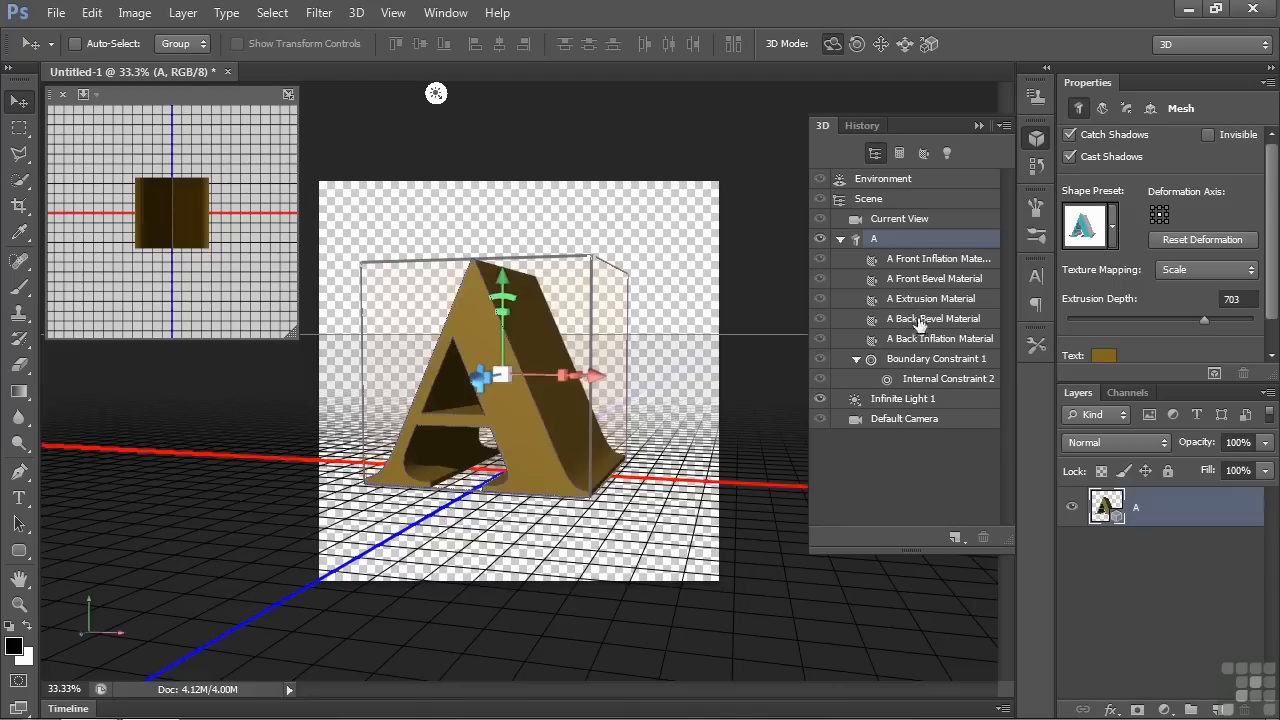
pyautogui.moveTo(940, 345)
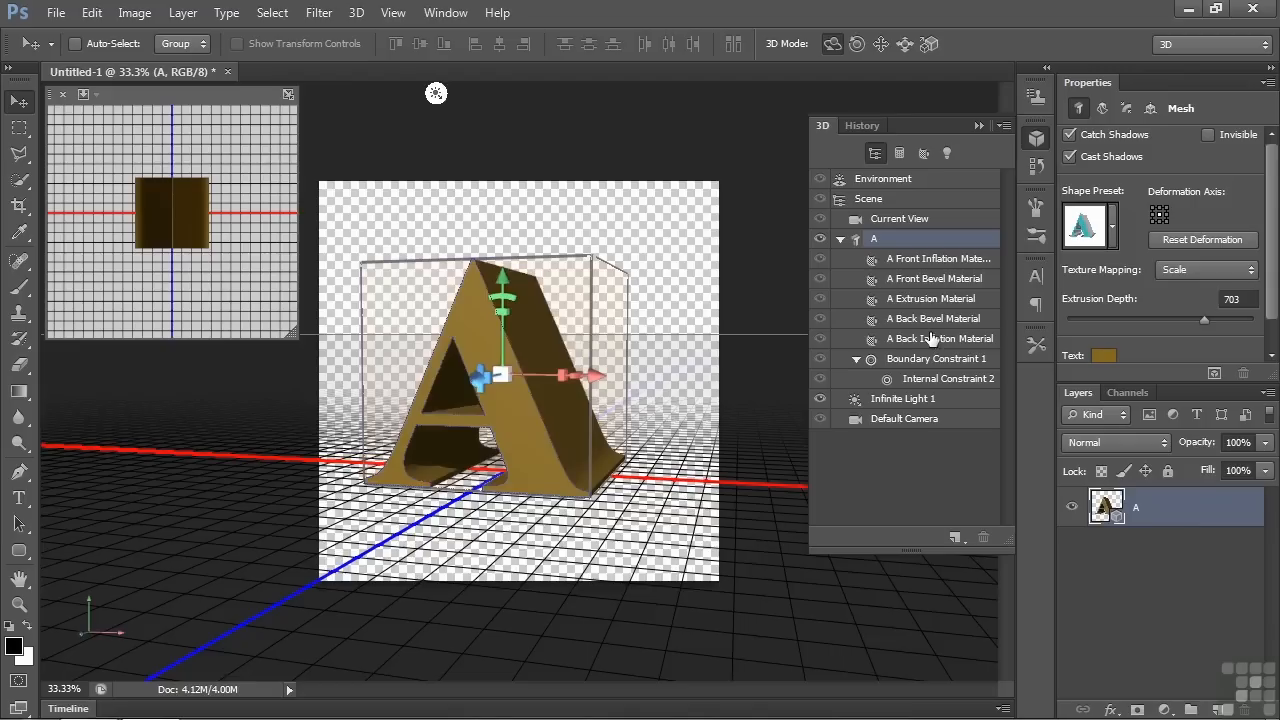
pyautogui.moveTo(932, 338)
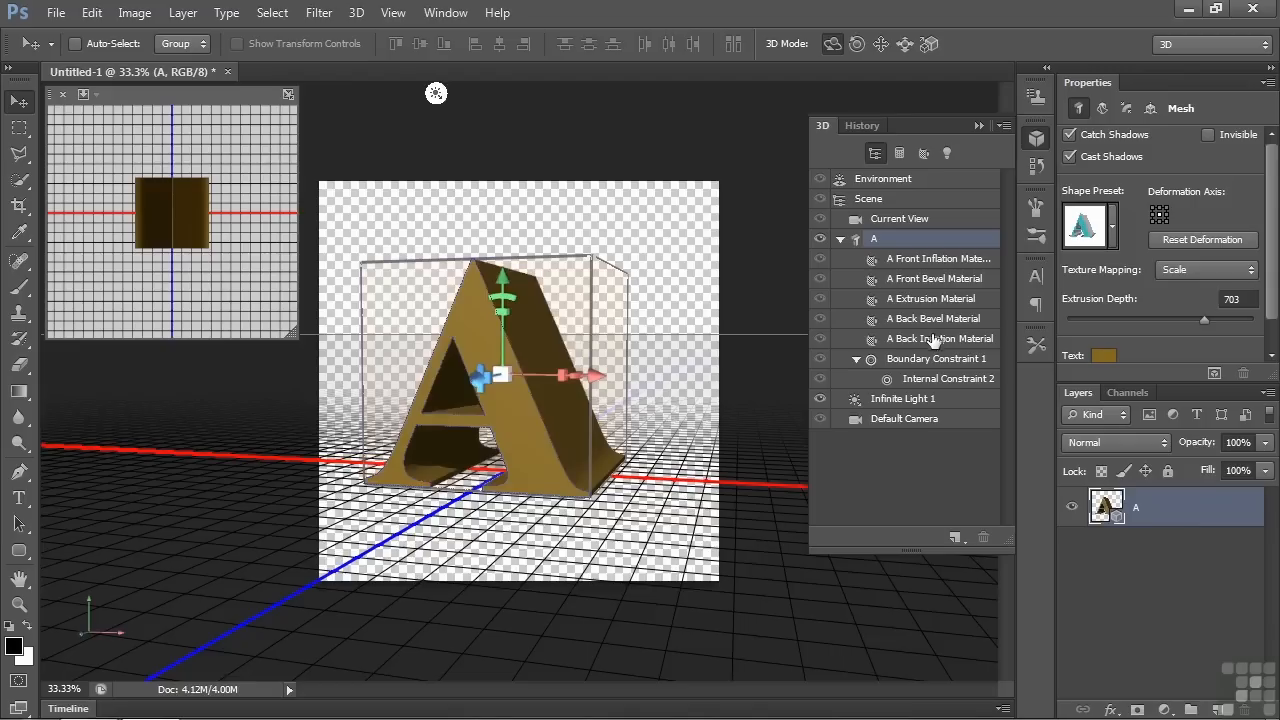
# Inspect the letter's Boundary Constraint 1 and its Hole-type Internal Constraint 2.
pyautogui.click(936, 358)
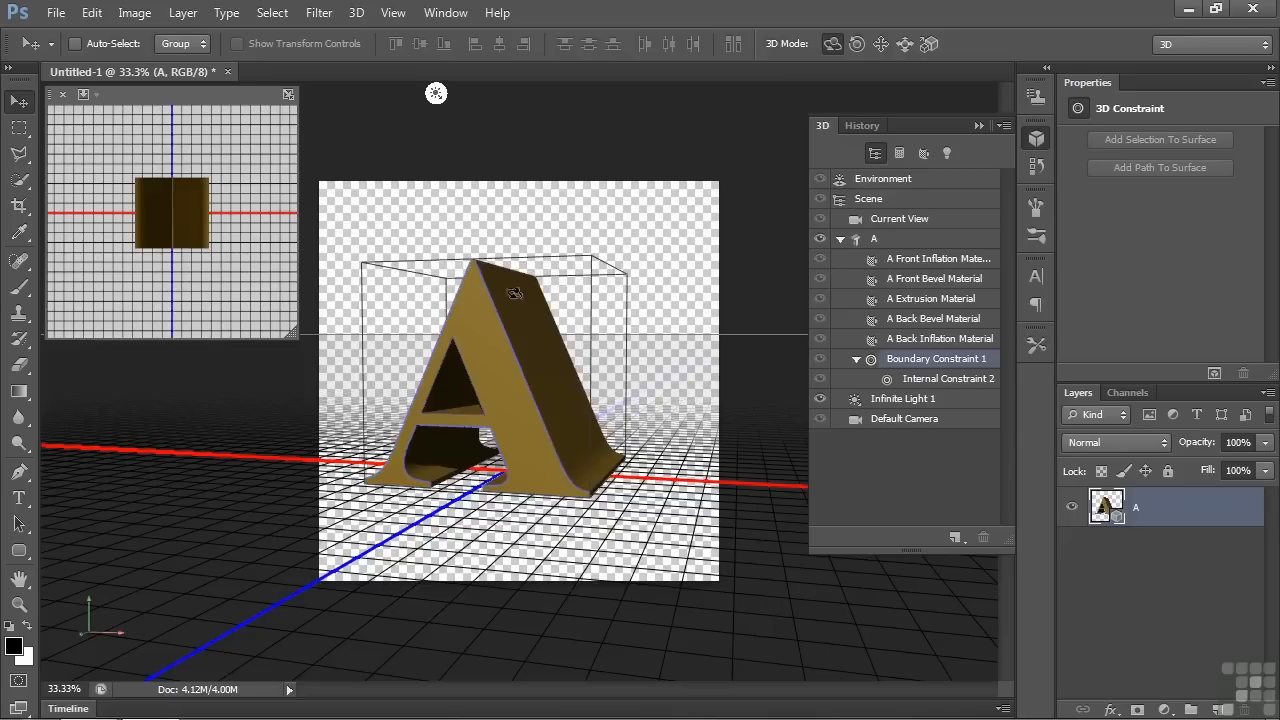
pyautogui.moveTo(543, 410)
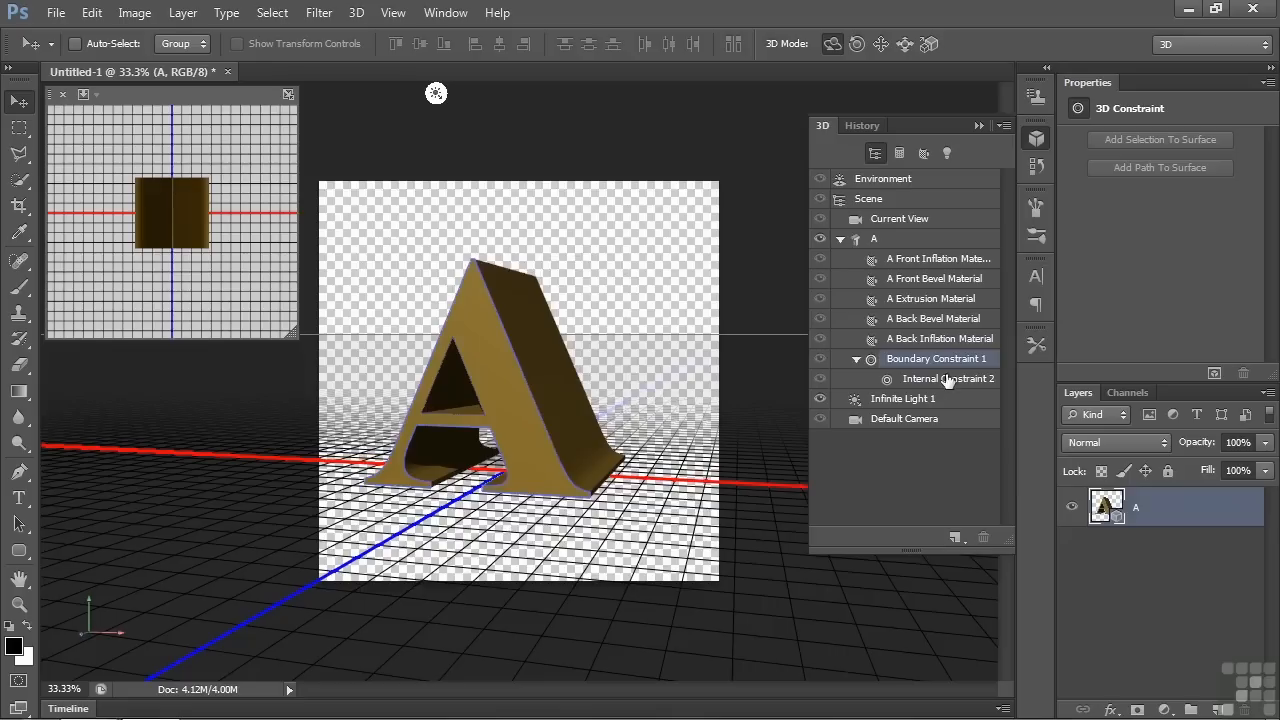
pyautogui.click(948, 378)
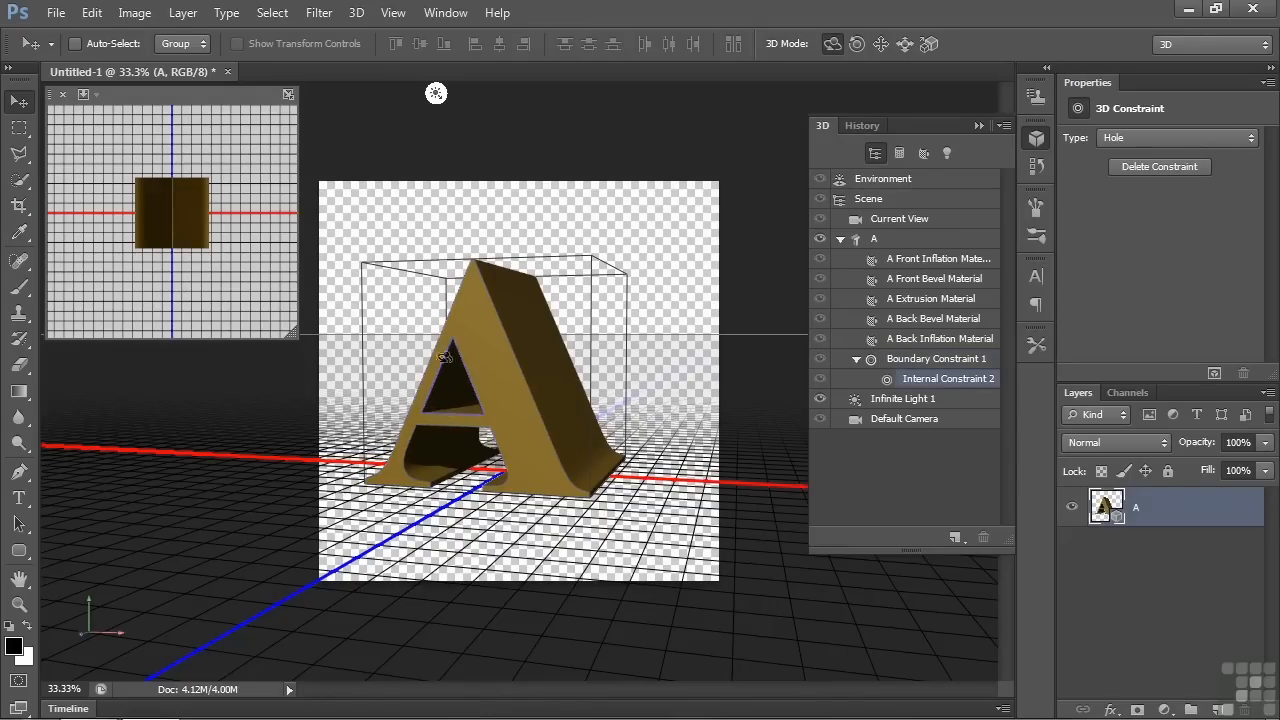
pyautogui.moveTo(460, 343)
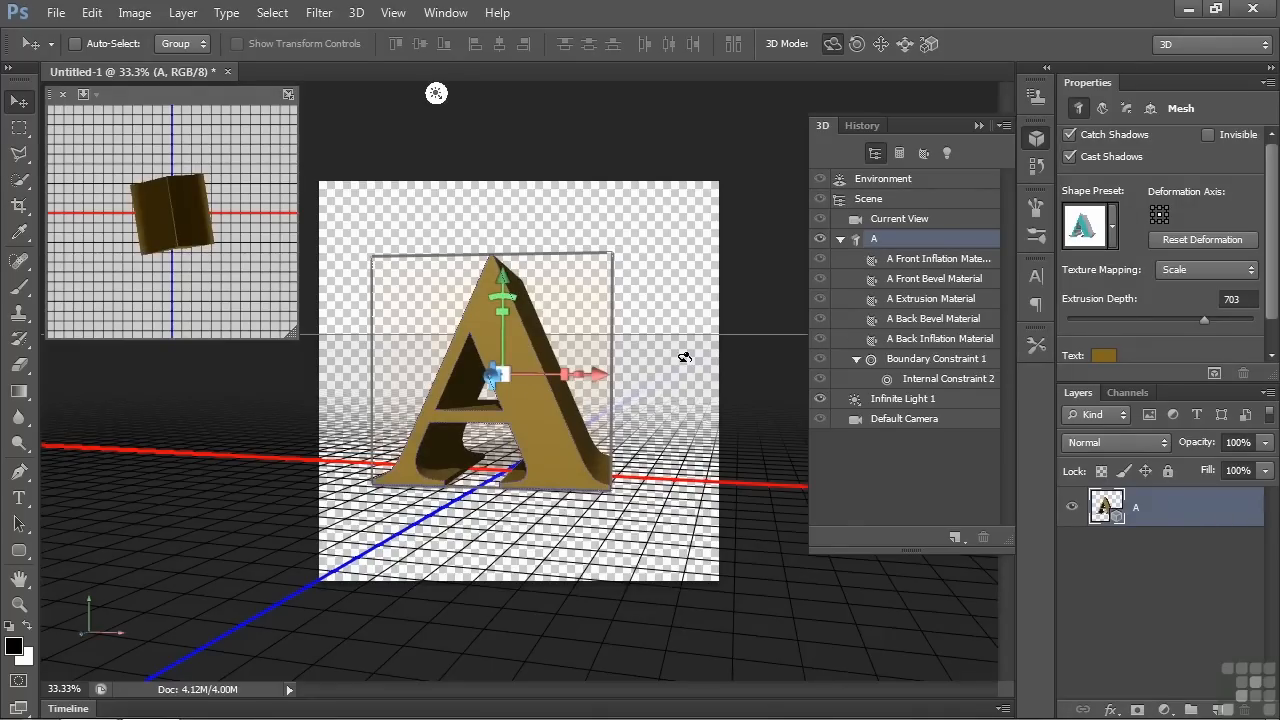
pyautogui.moveTo(1093, 83)
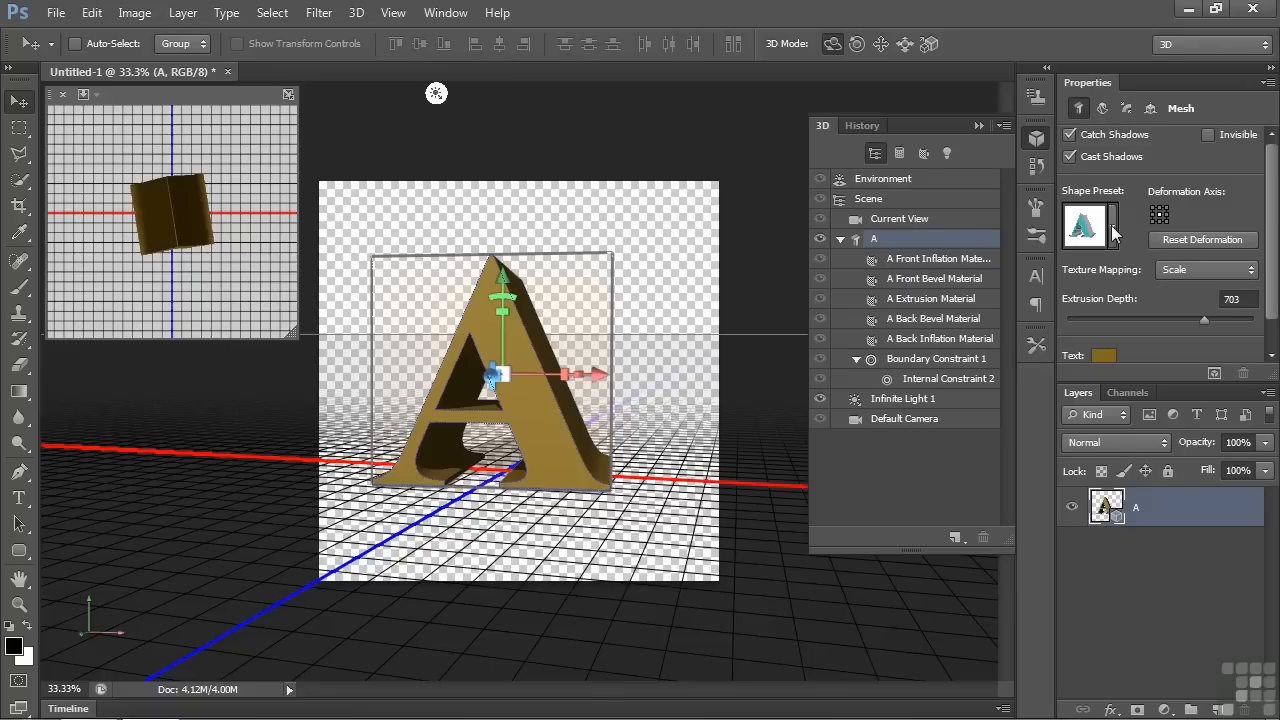
# Try several shape presets, apply the bent sheet preset, and shift the A along X.
pyautogui.click(1089, 225)
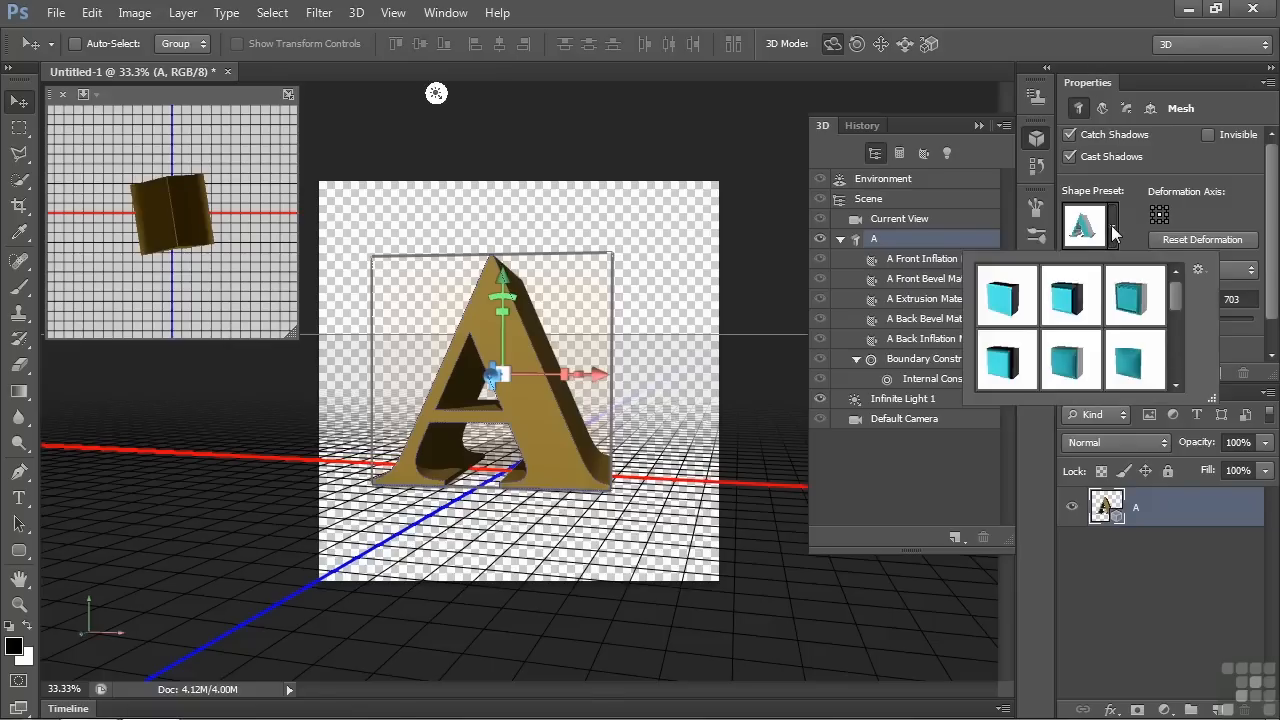
pyautogui.click(1070, 360)
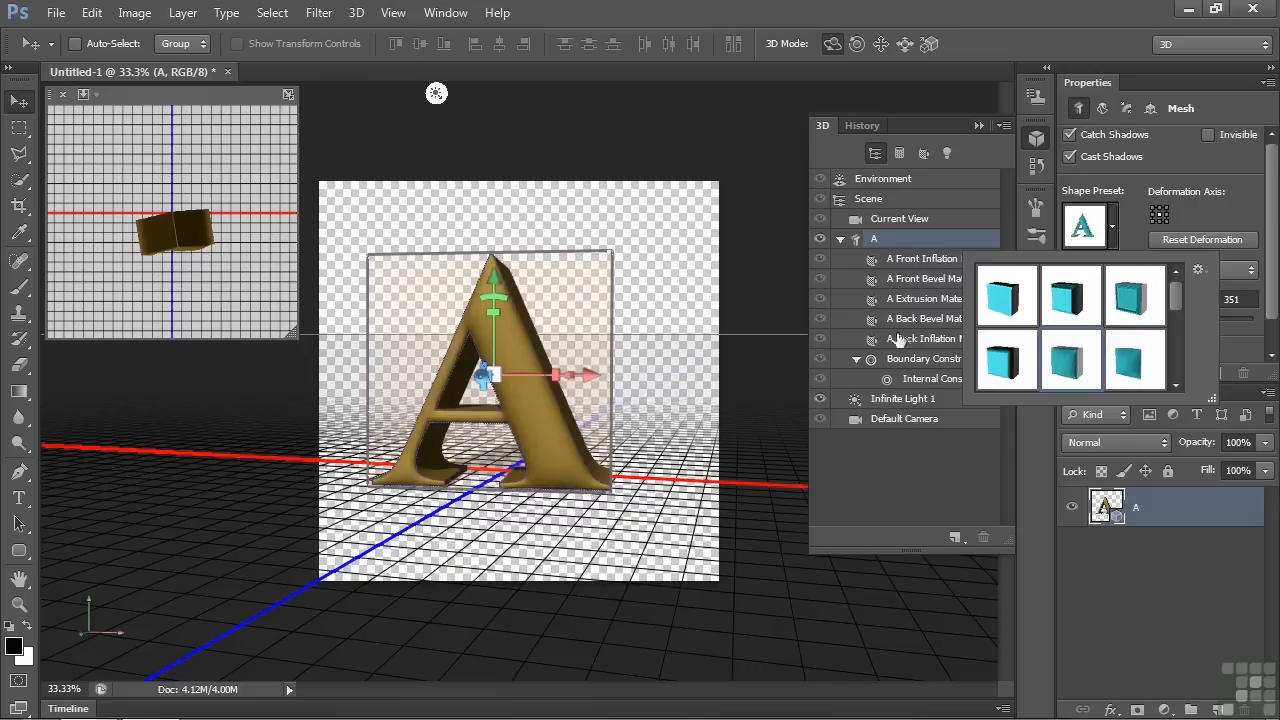
pyautogui.click(1071, 295)
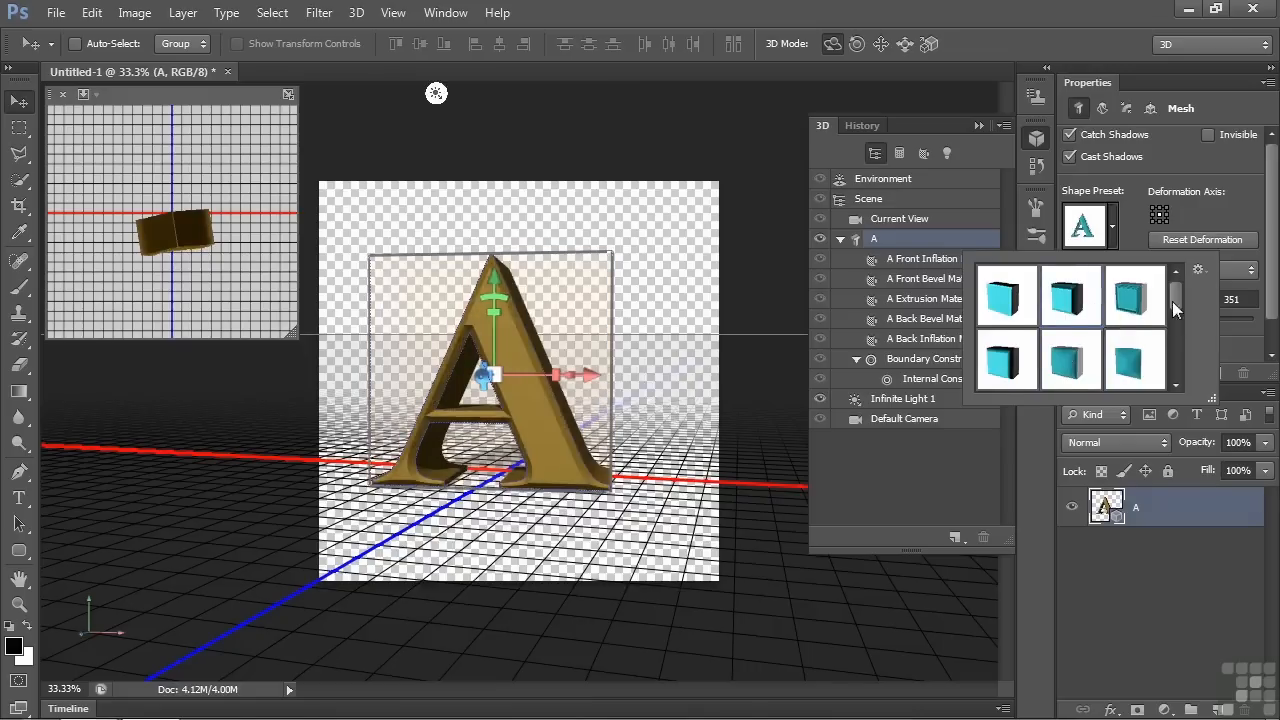
pyautogui.scroll(-3)
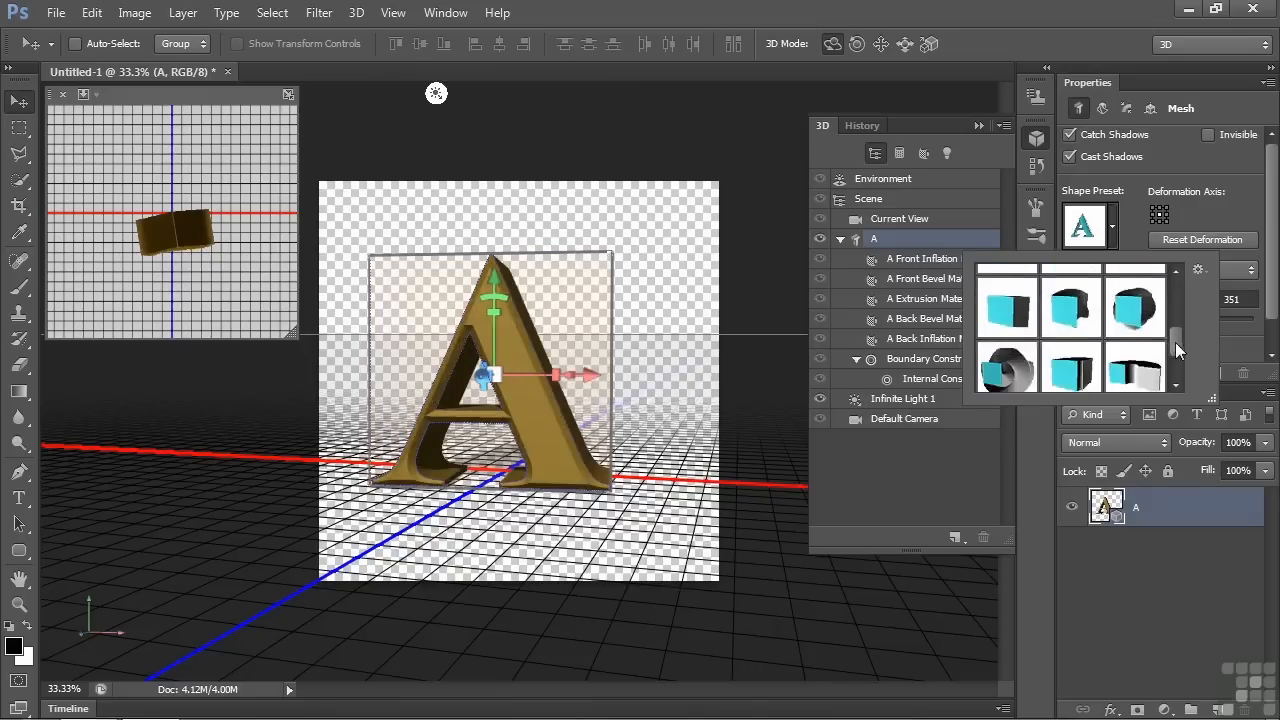
pyautogui.click(1006, 362)
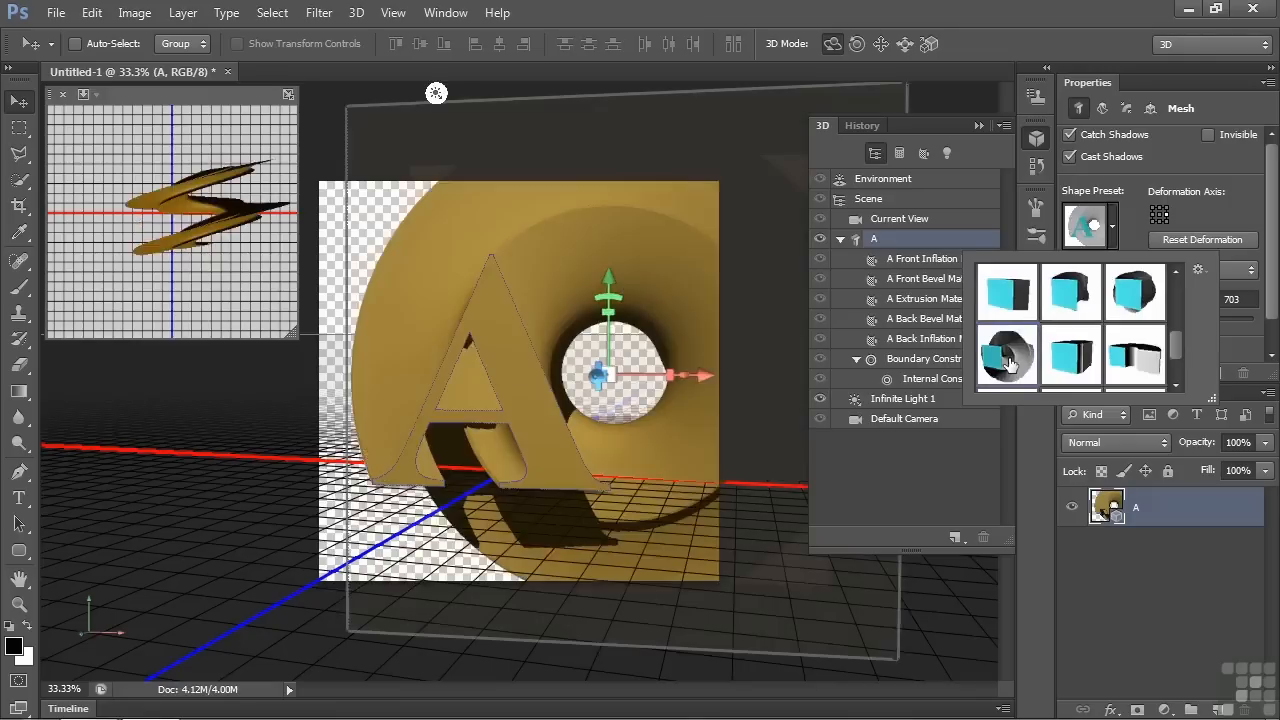
pyautogui.click(1135, 360)
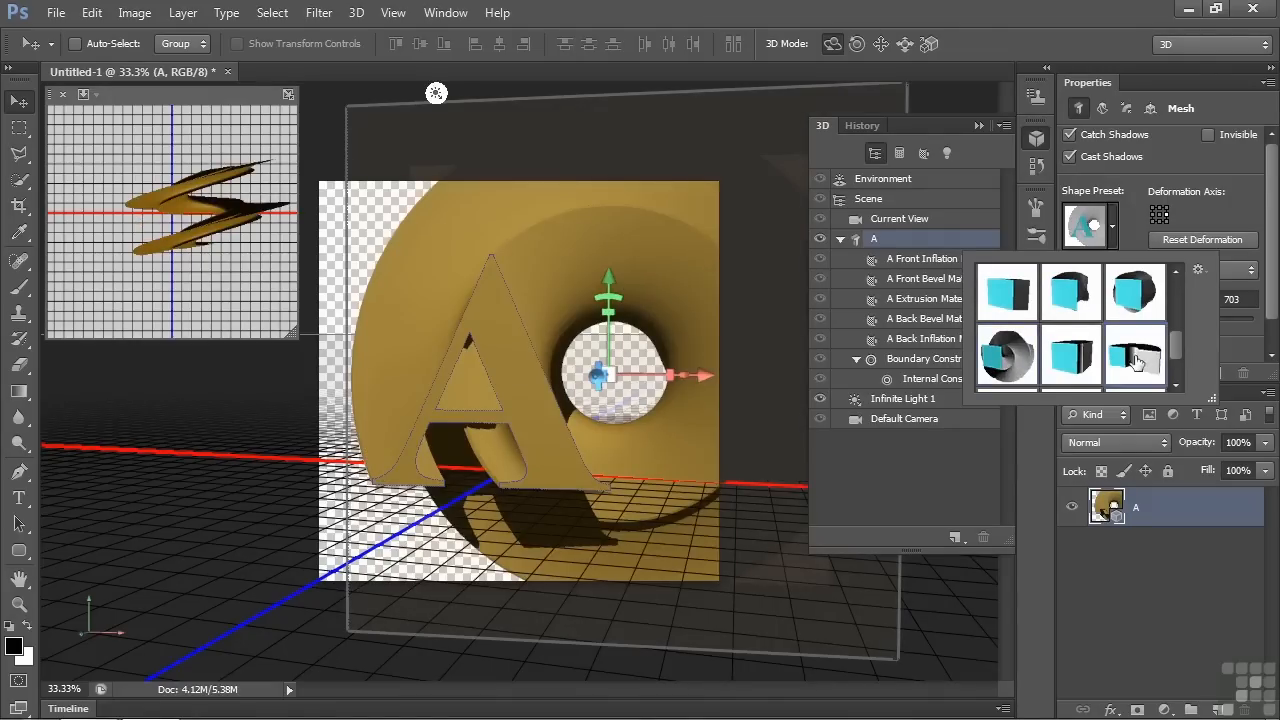
pyautogui.click(1135, 357)
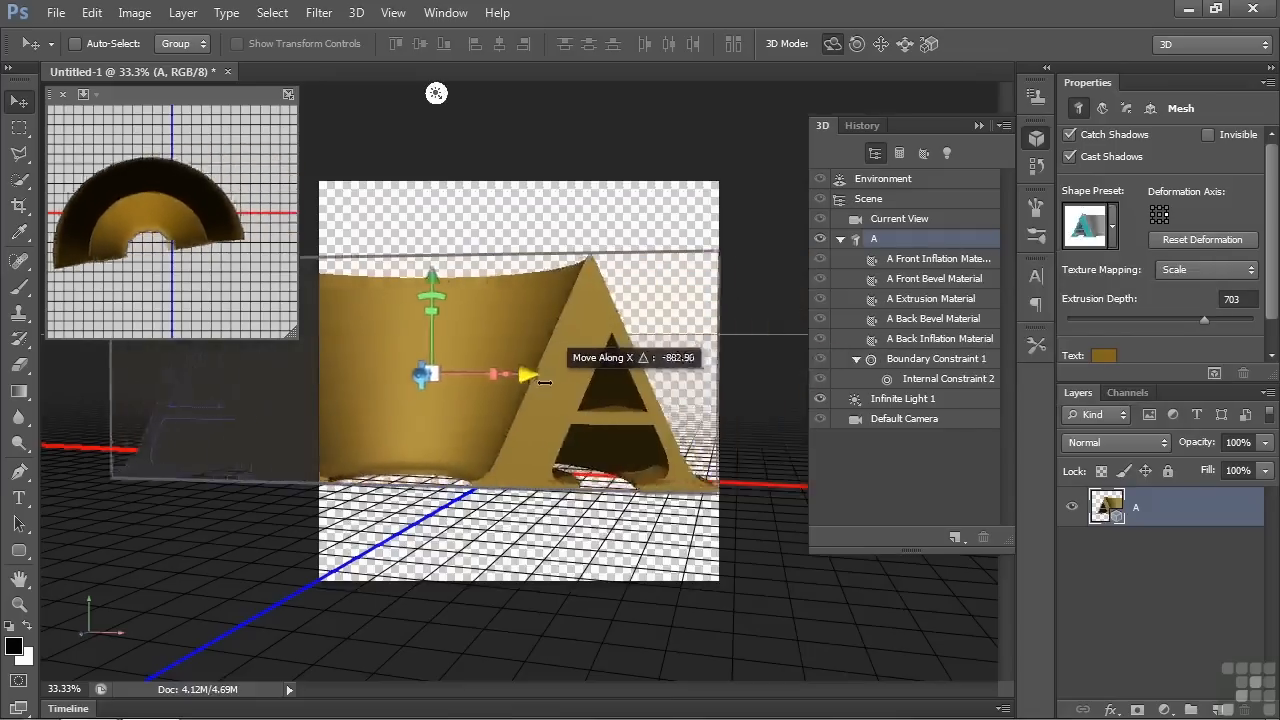
pyautogui.moveTo(525, 377); pyautogui.dragTo(740, 377)
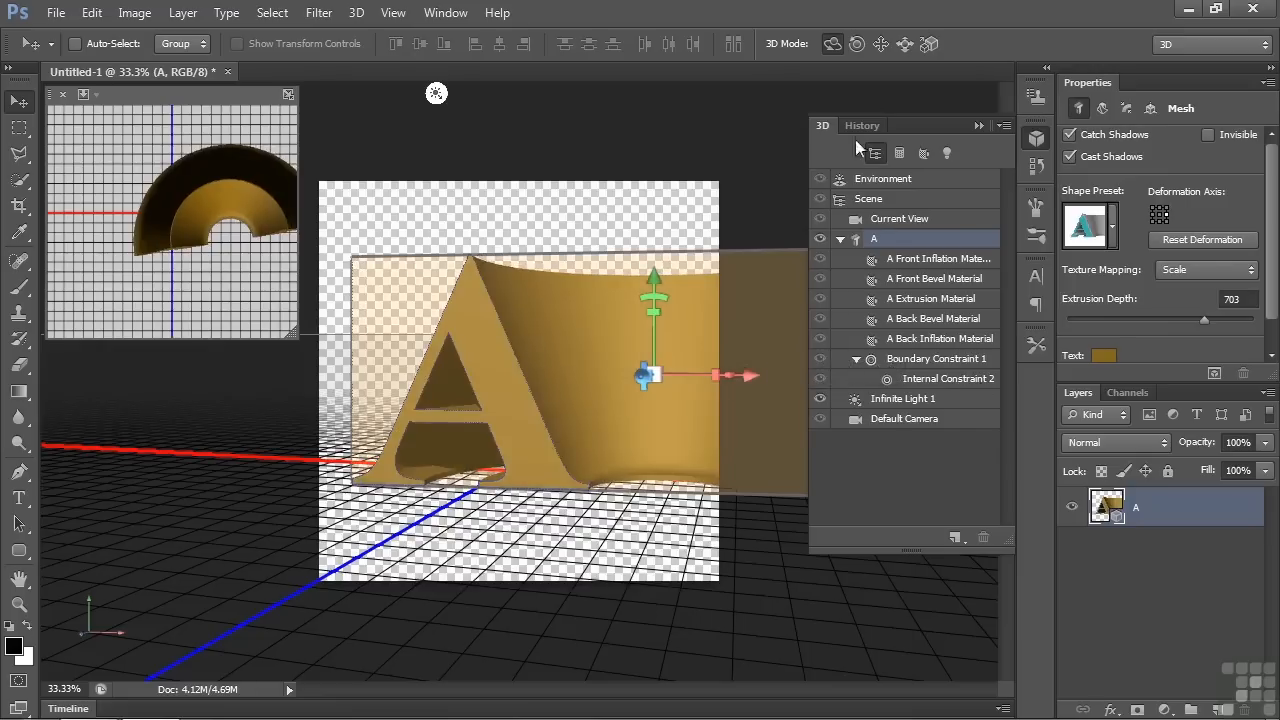
# Revert the A to plain extrusion, then twist −30°, taper 166%, shear −50° and 70°.
pyautogui.click(862, 125)
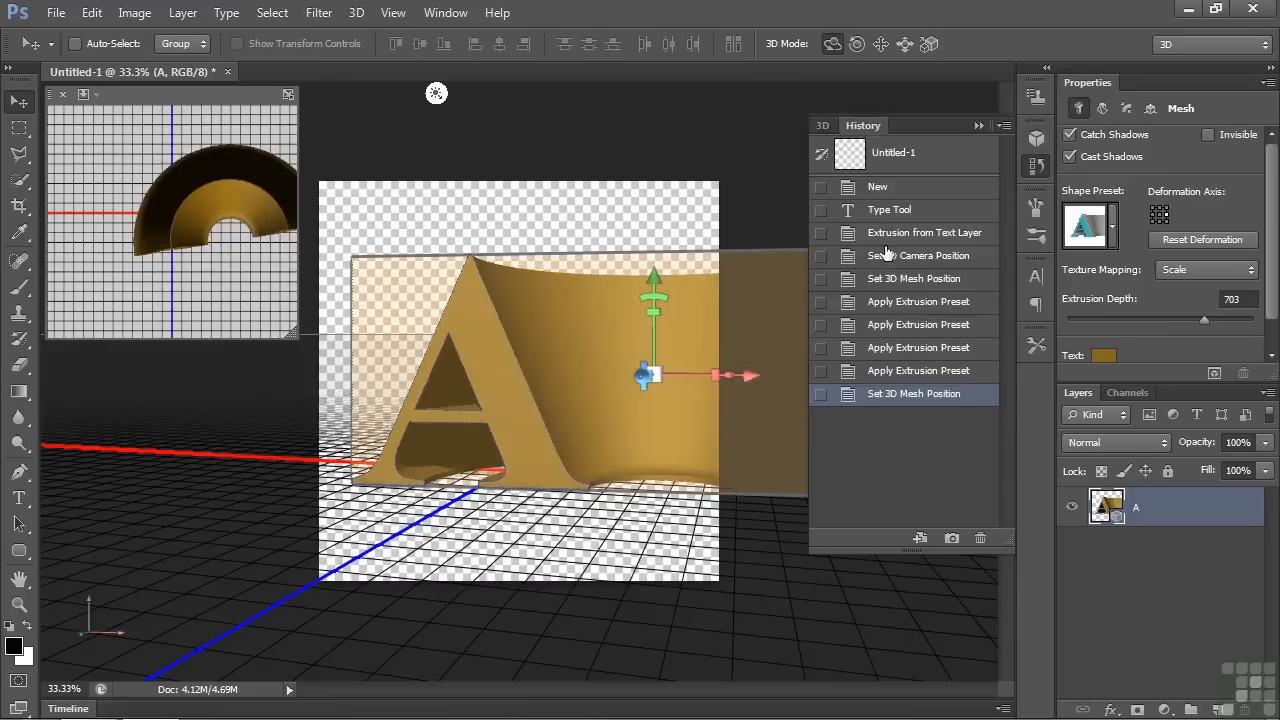
pyautogui.click(924, 232)
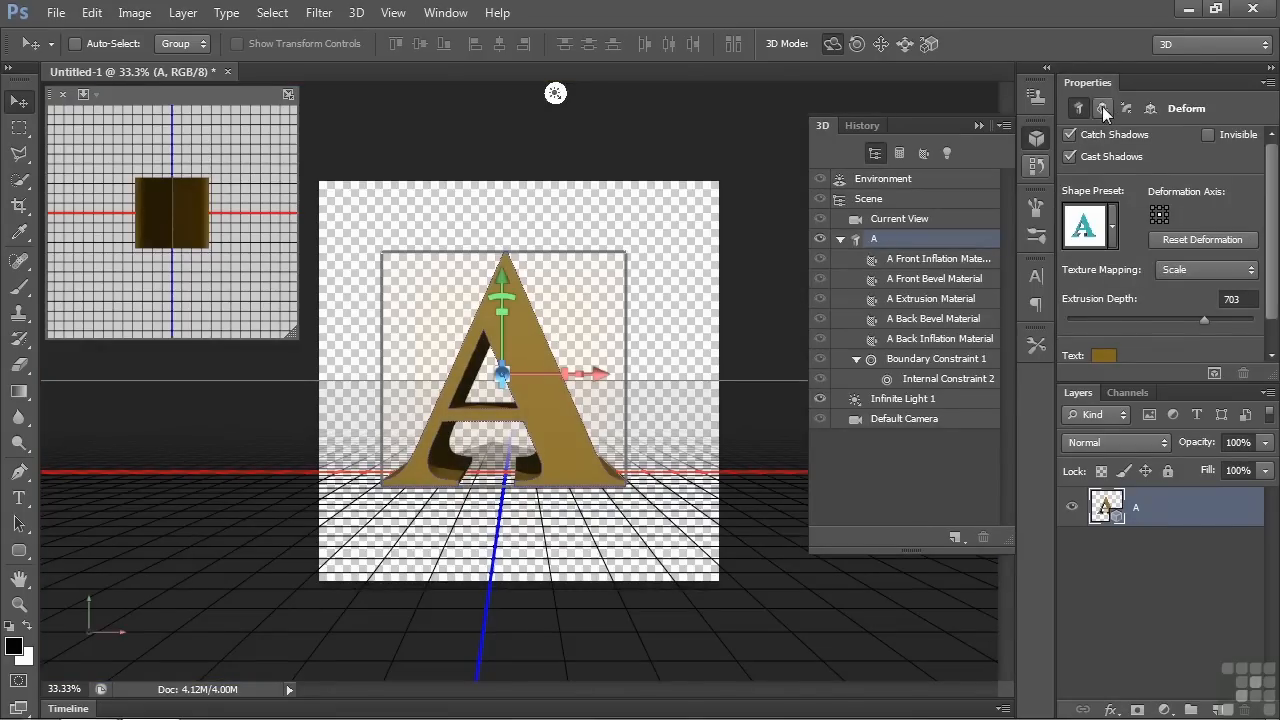
pyautogui.click(1104, 108)
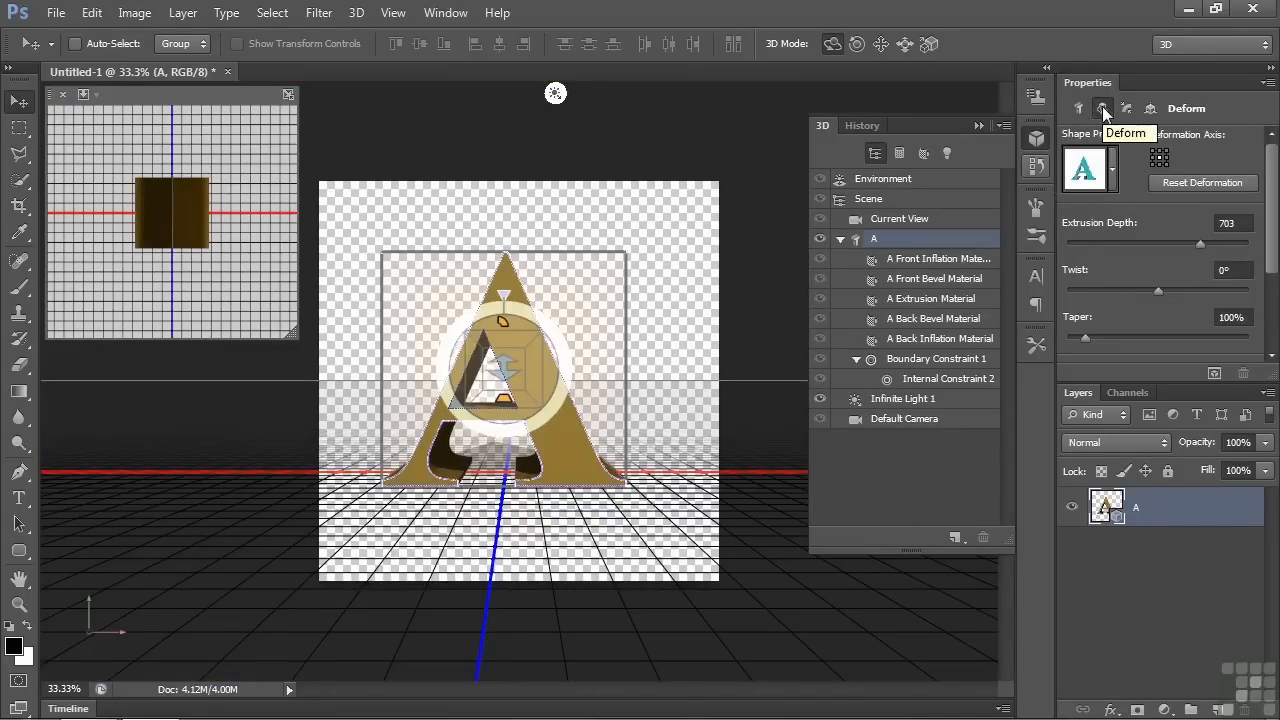
pyautogui.moveTo(1158, 290); pyautogui.dragTo(1165, 290)
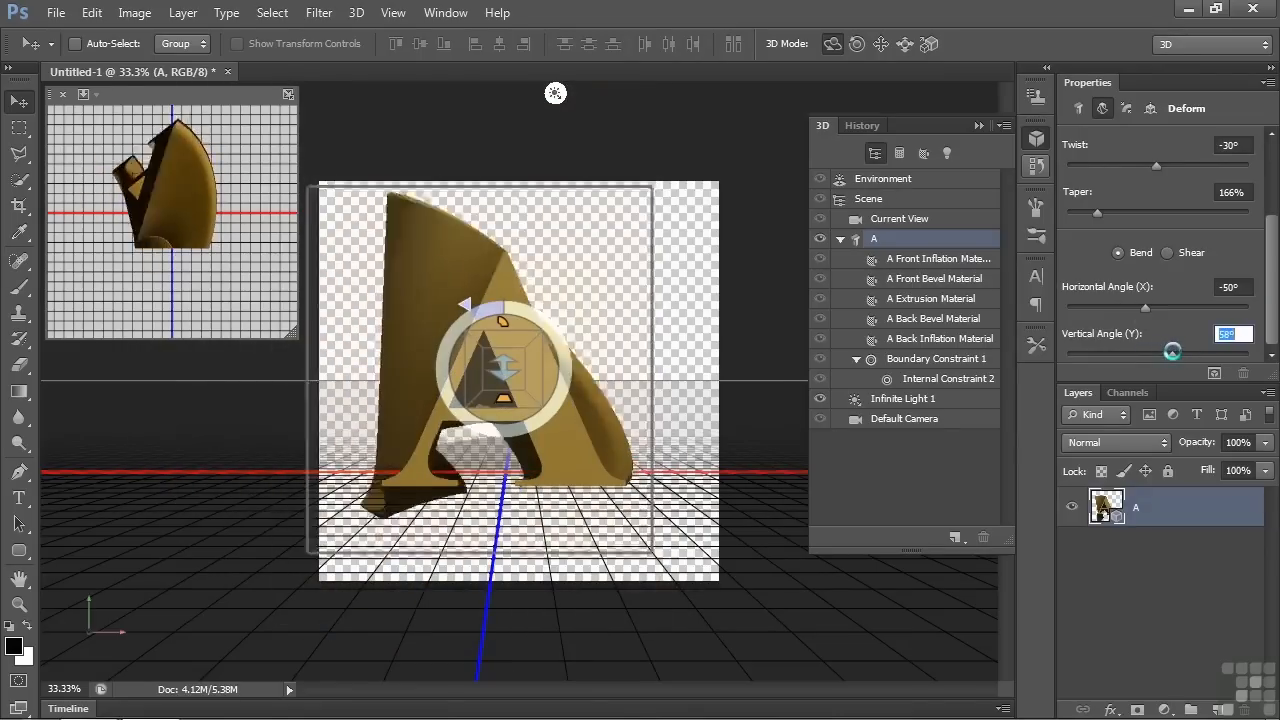
pyautogui.moveTo(1155, 354); pyautogui.dragTo(1175, 354)
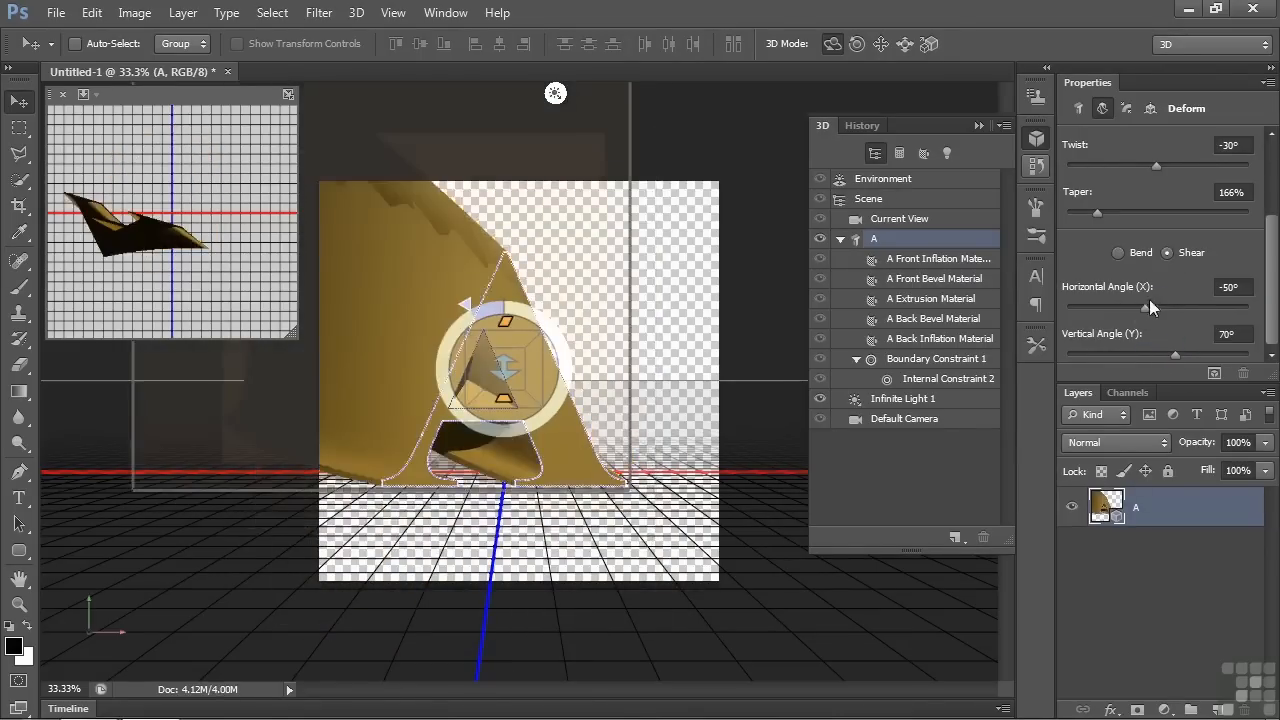
pyautogui.moveTo(1180, 307); pyautogui.dragTo(1167, 307)
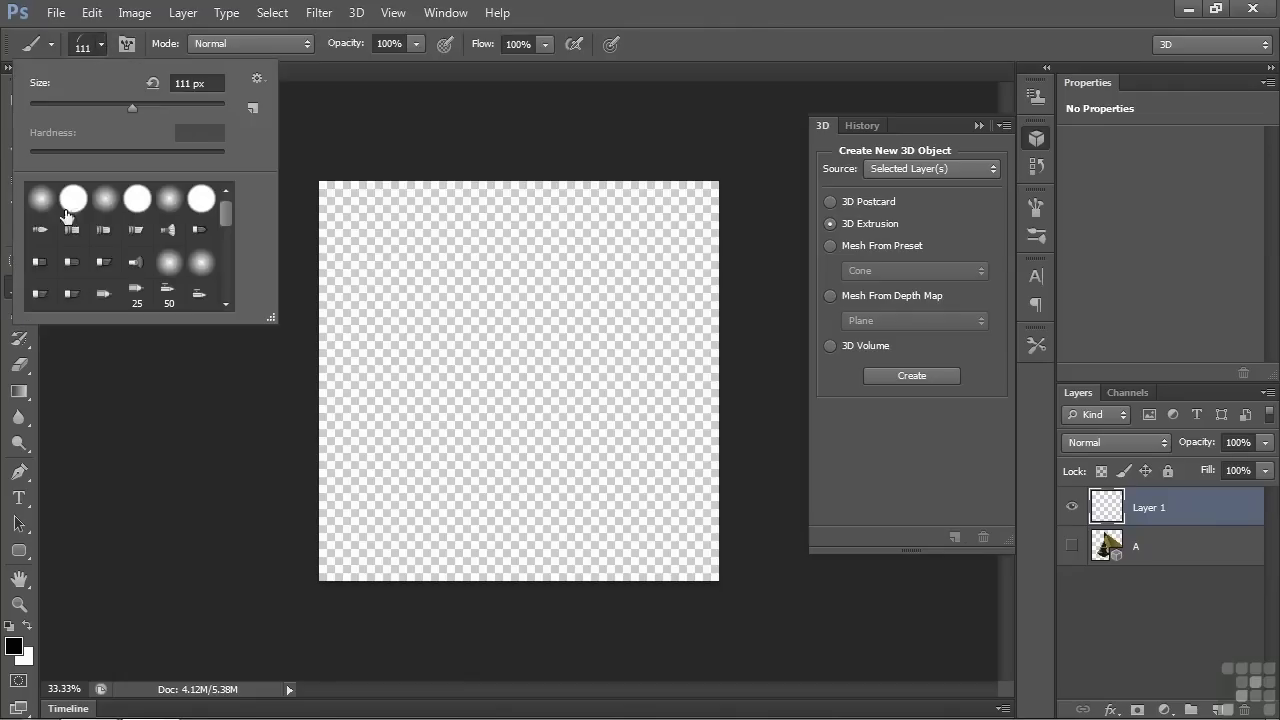
# Paint a chair outline on Layer 1 with a hard round brush.
pyautogui.click(73, 198)
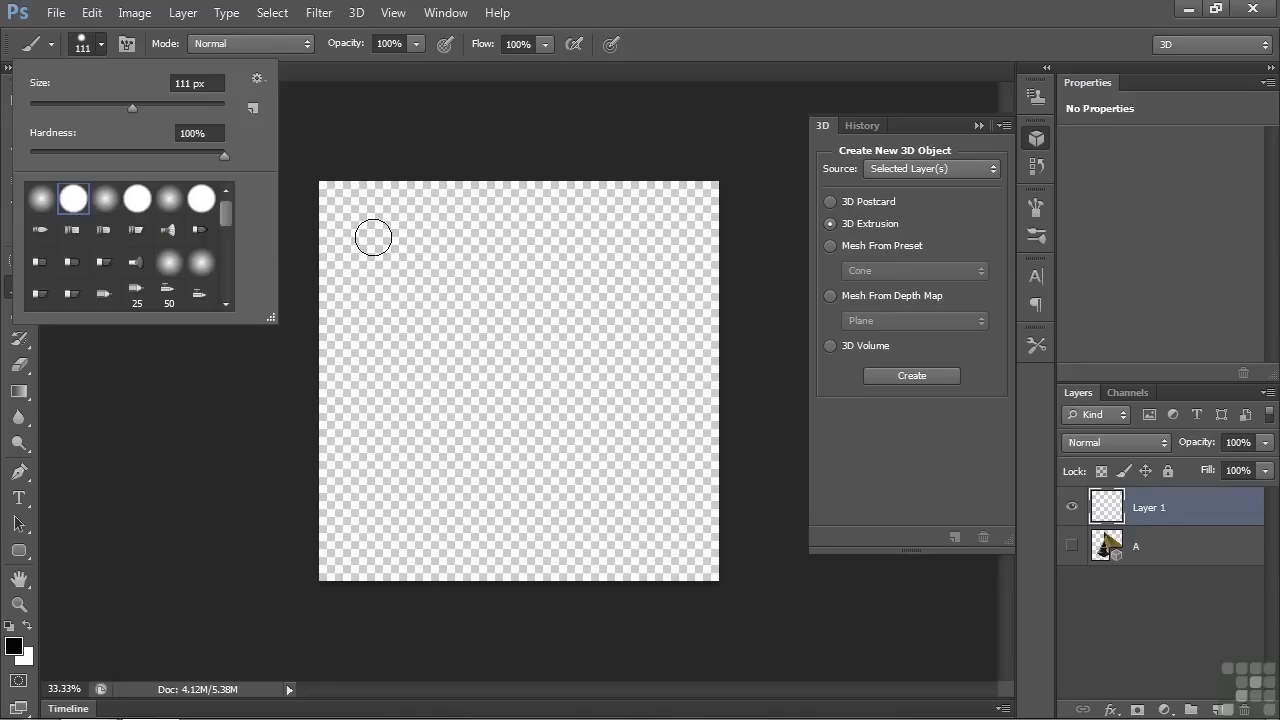
pyautogui.moveTo(373, 238); pyautogui.dragTo(451, 373)
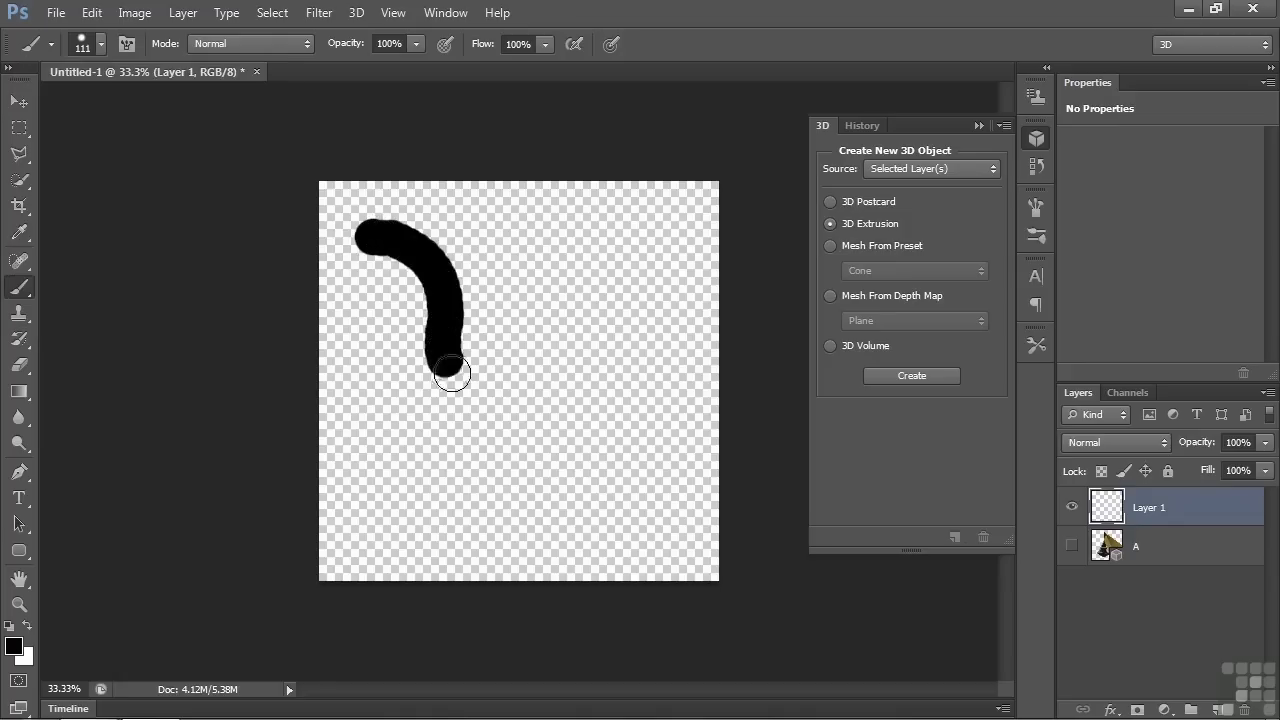
pyautogui.moveTo(451, 373); pyautogui.dragTo(497, 430)
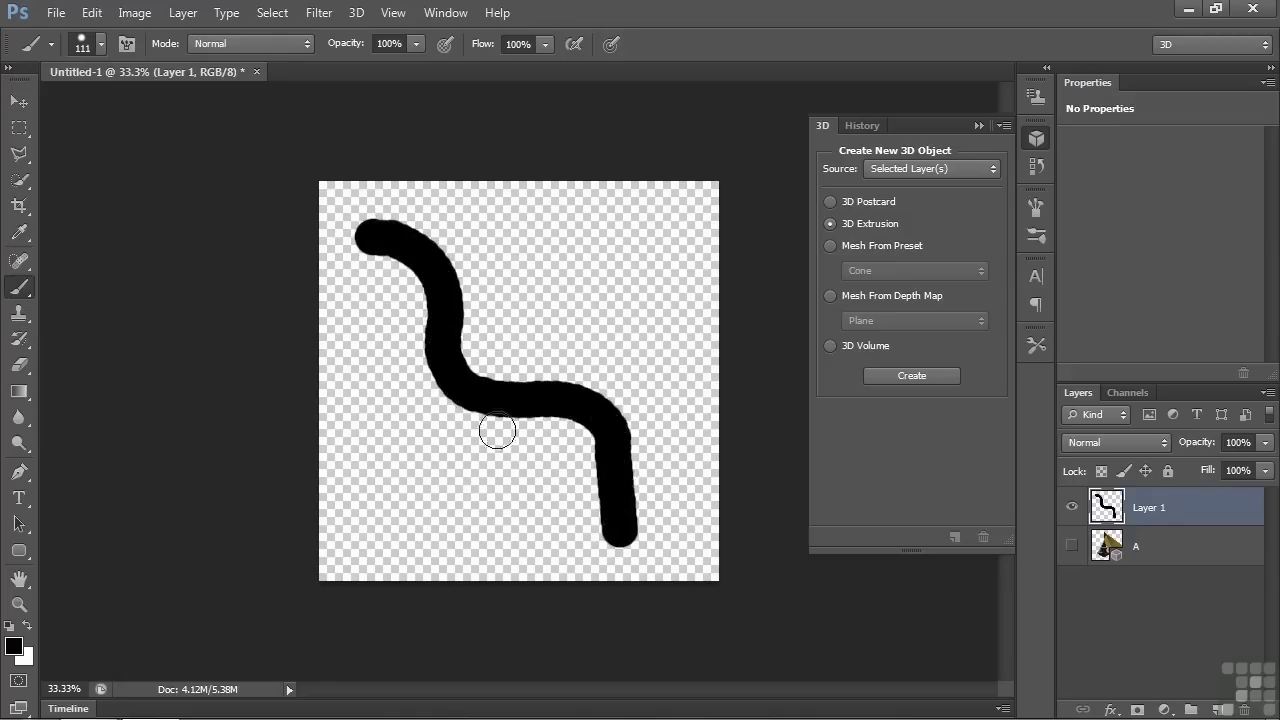
pyautogui.moveTo(480, 420); pyautogui.dragTo(533, 527)
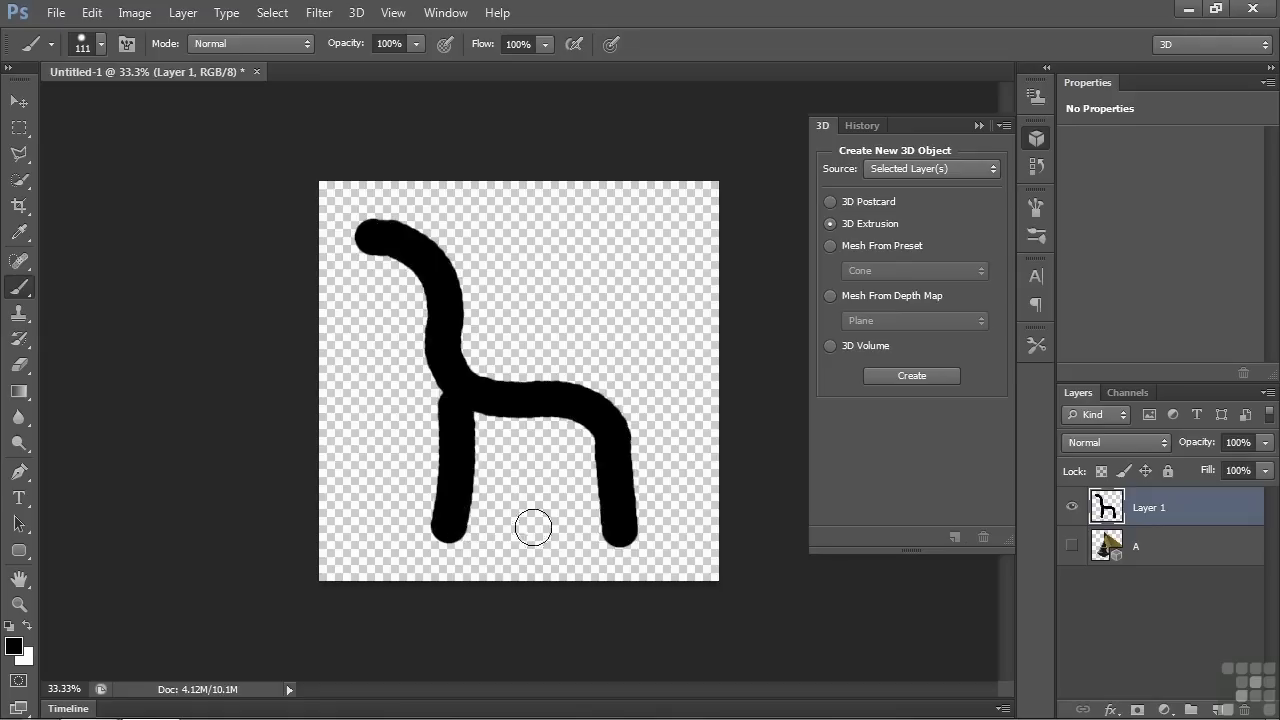
pyautogui.moveTo(547, 544)
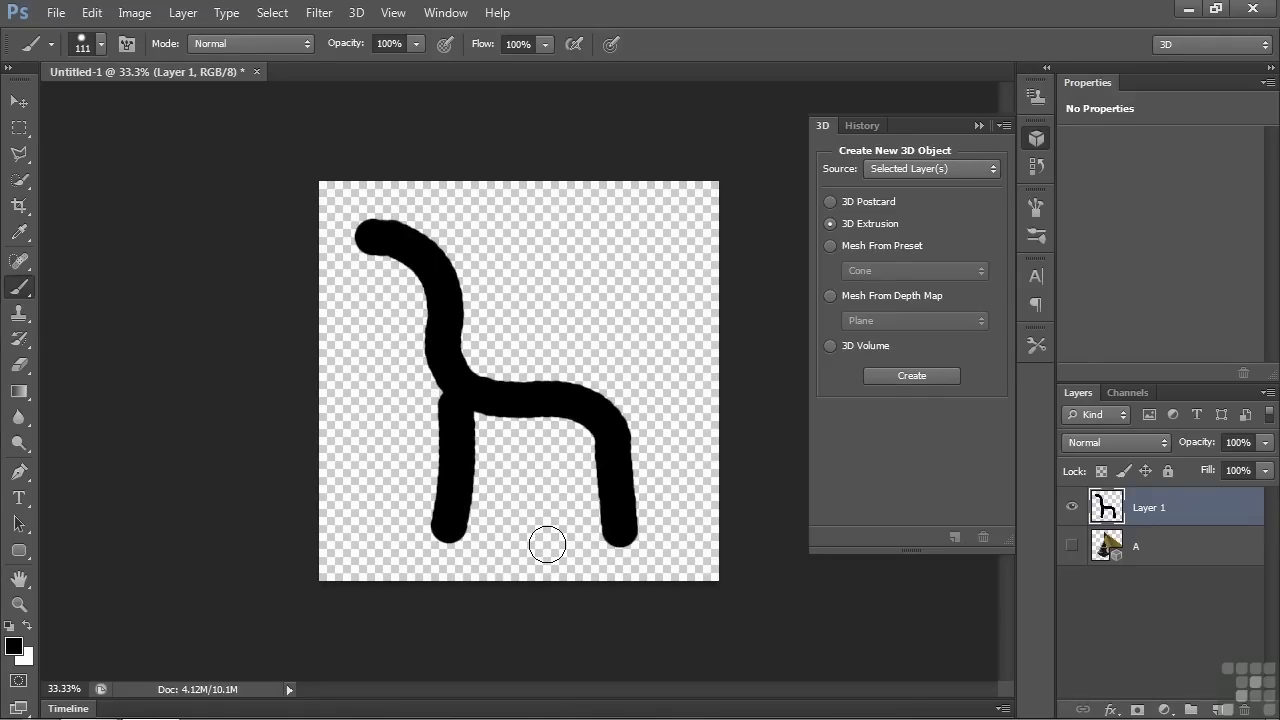
pyautogui.moveTo(852, 224)
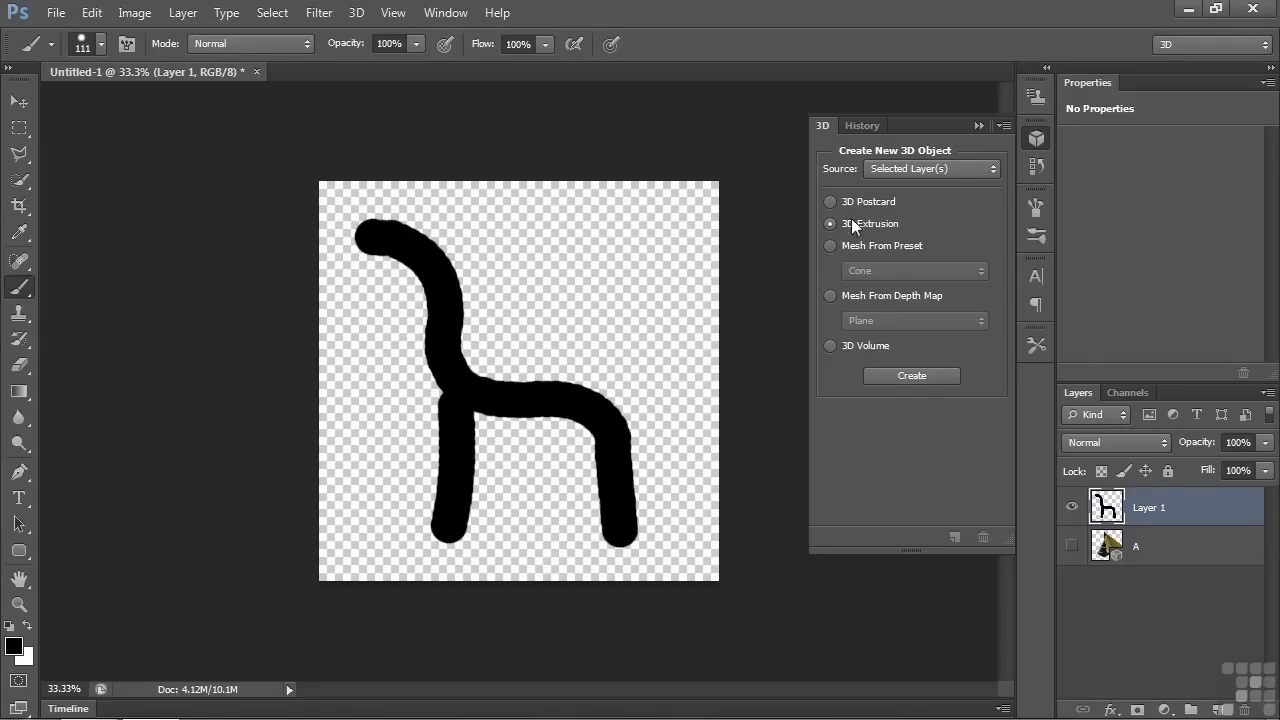
# Extrude the chair into a solid 3D object and orbit to a three-quarter view.
pyautogui.click(911, 375)
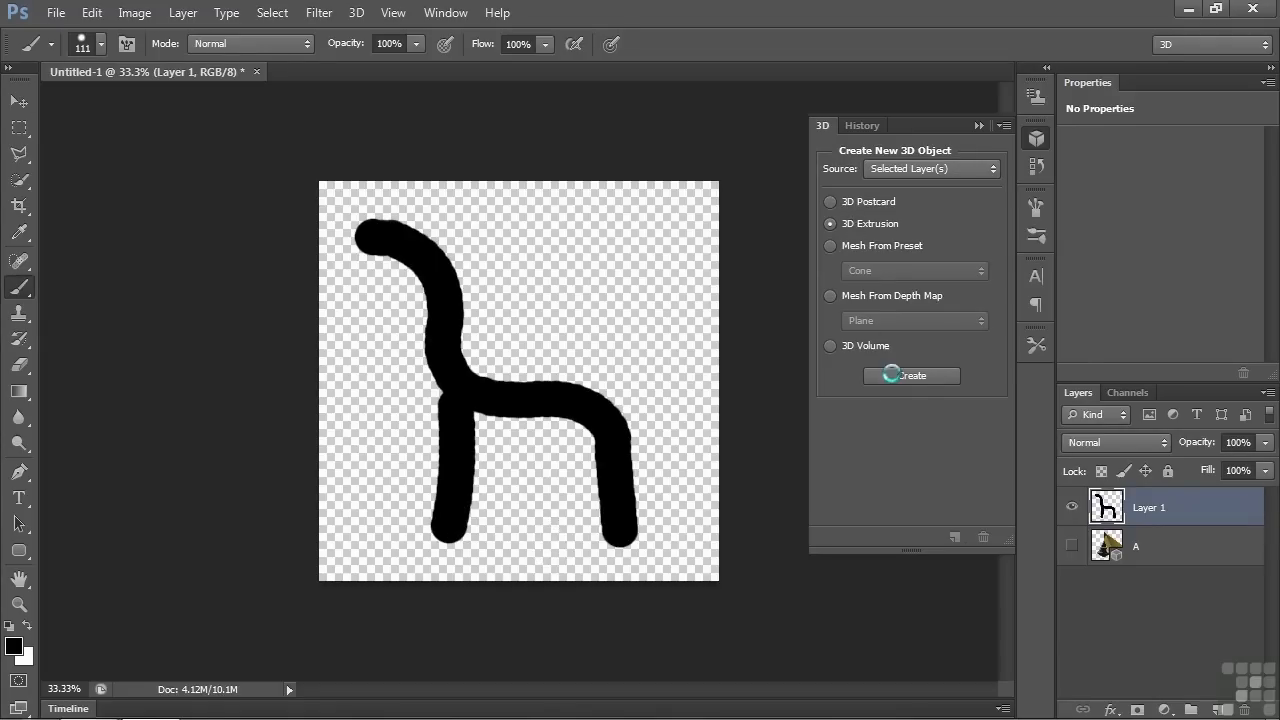
pyautogui.click(911, 375)
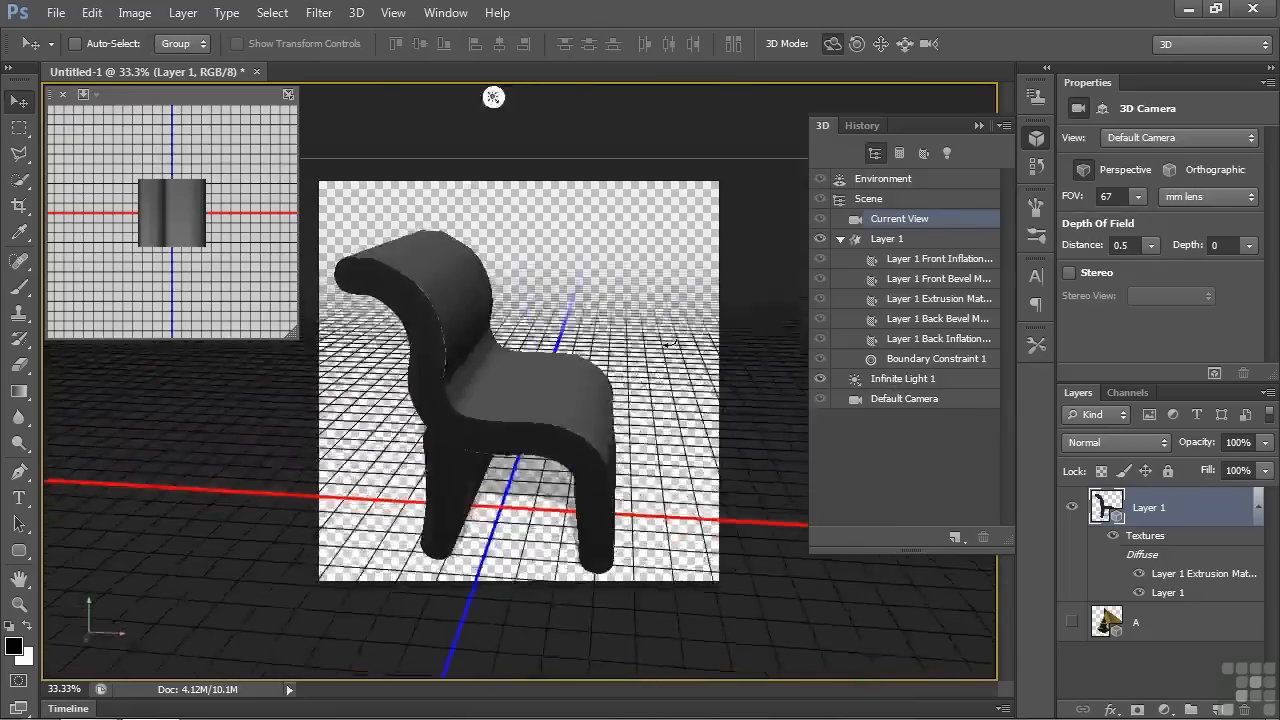
pyautogui.moveTo(670, 345); pyautogui.dragTo(645, 318)
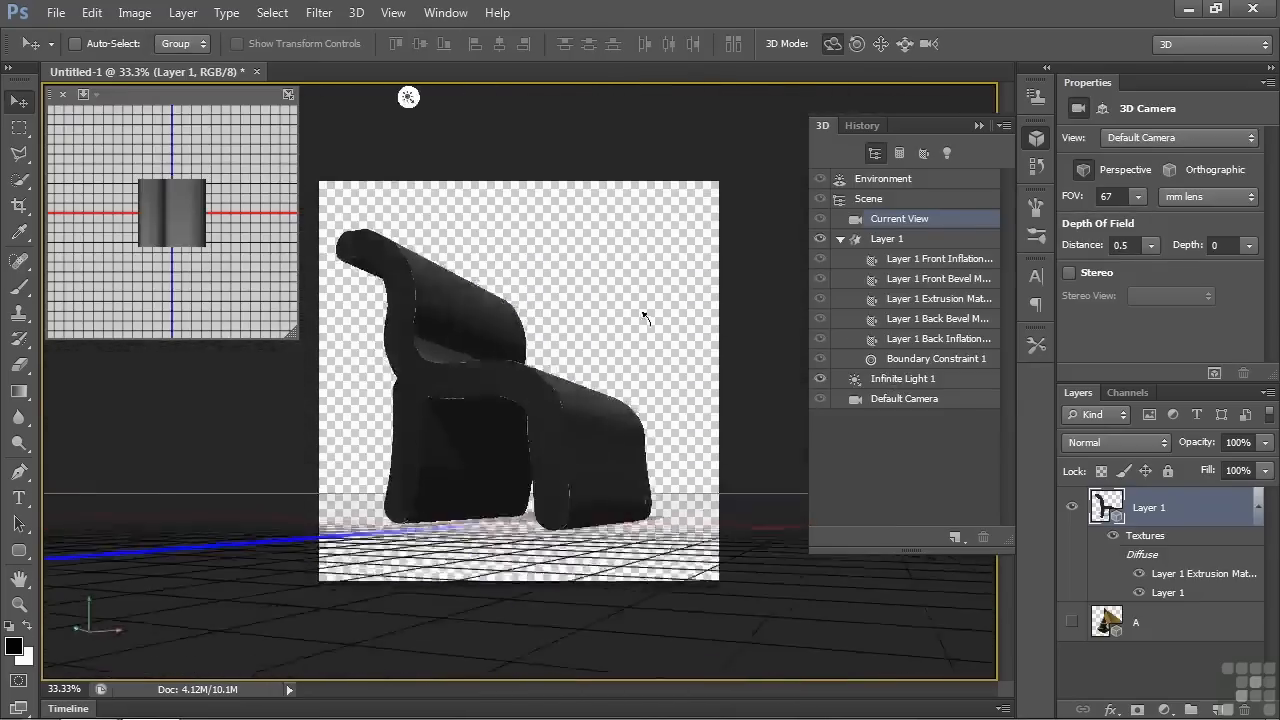
pyautogui.moveTo(645, 320); pyautogui.dragTo(880, 325)
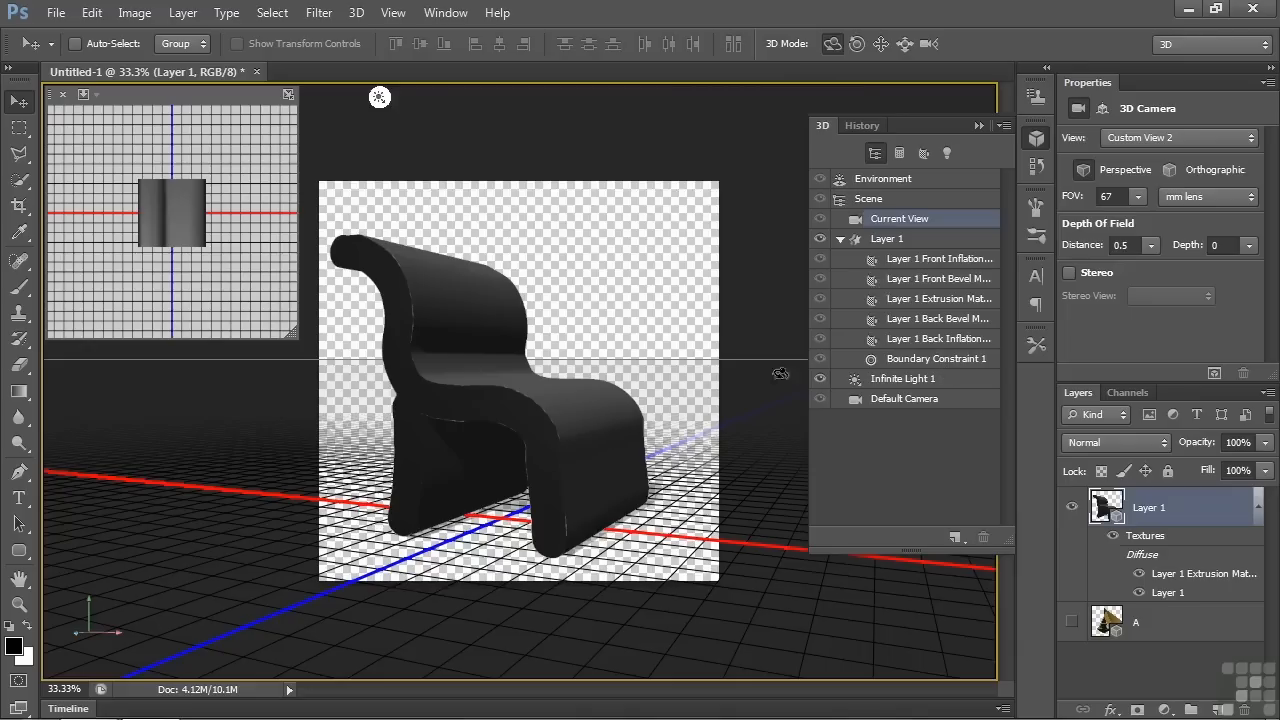
pyautogui.click(936, 358)
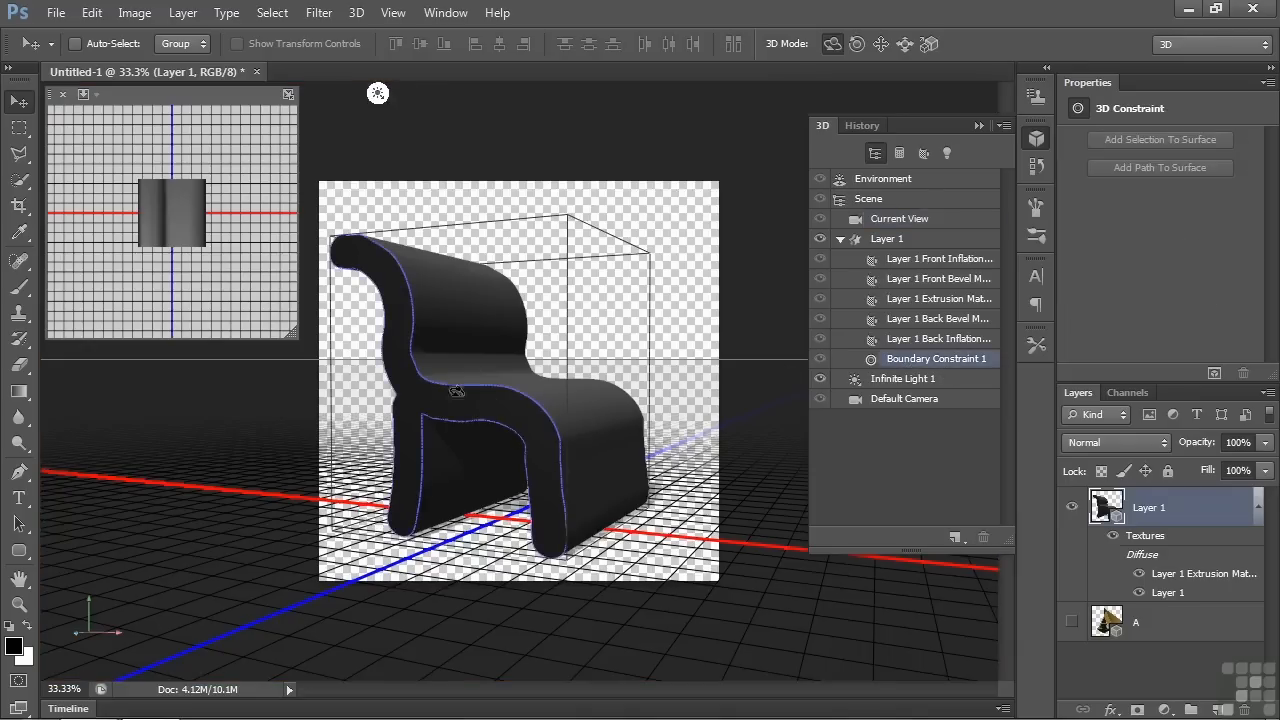
pyautogui.moveTo(489, 408)
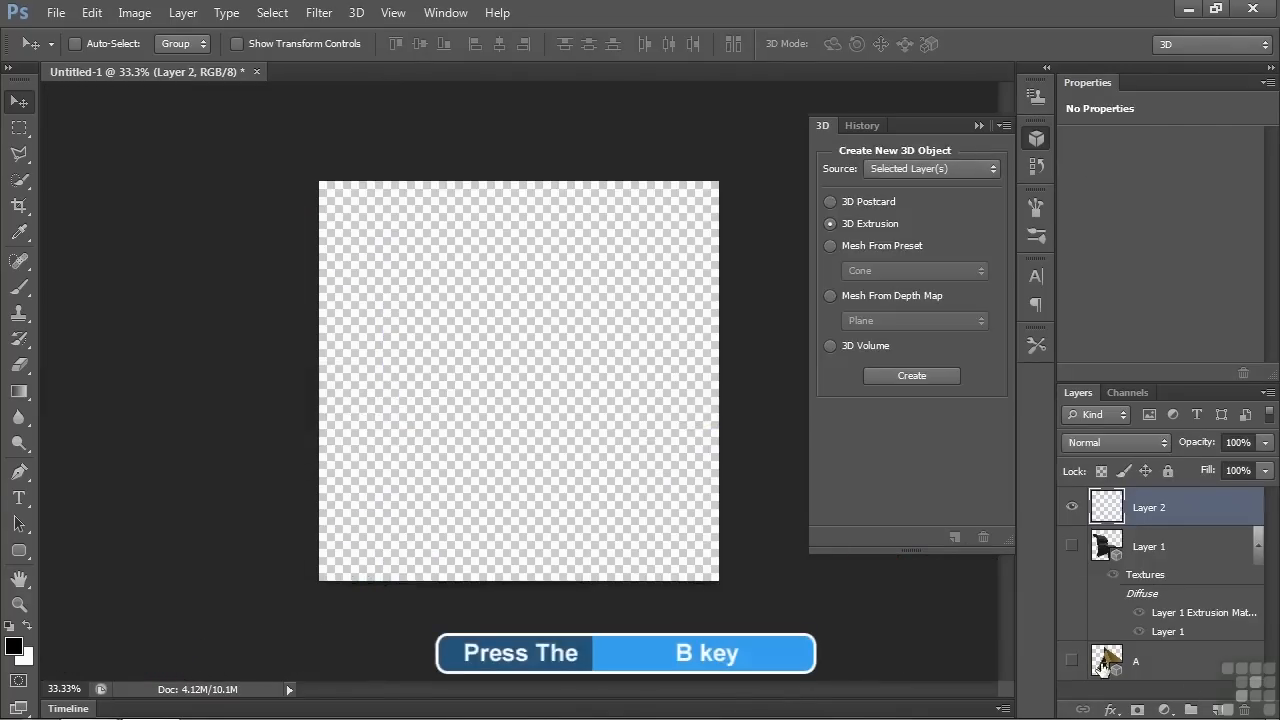
# Select the Flat Angle Low Bristle brush preset.
pyautogui.press('b')
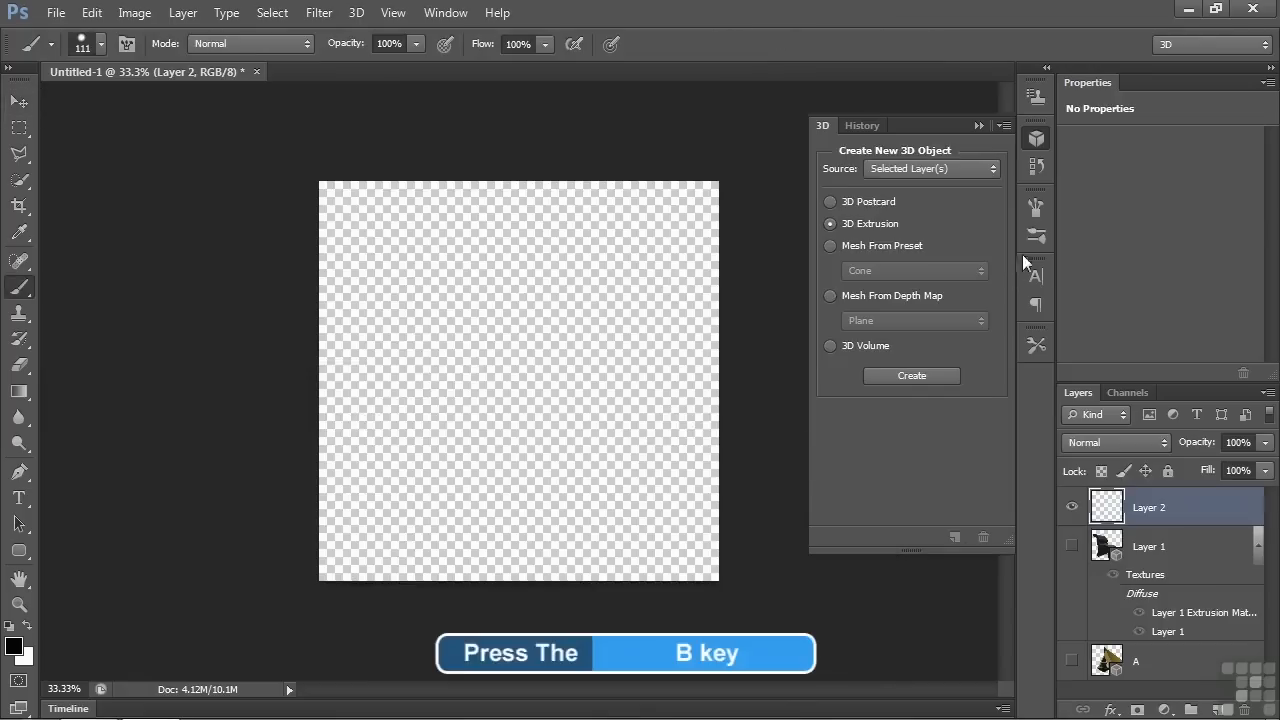
pyautogui.press('b')
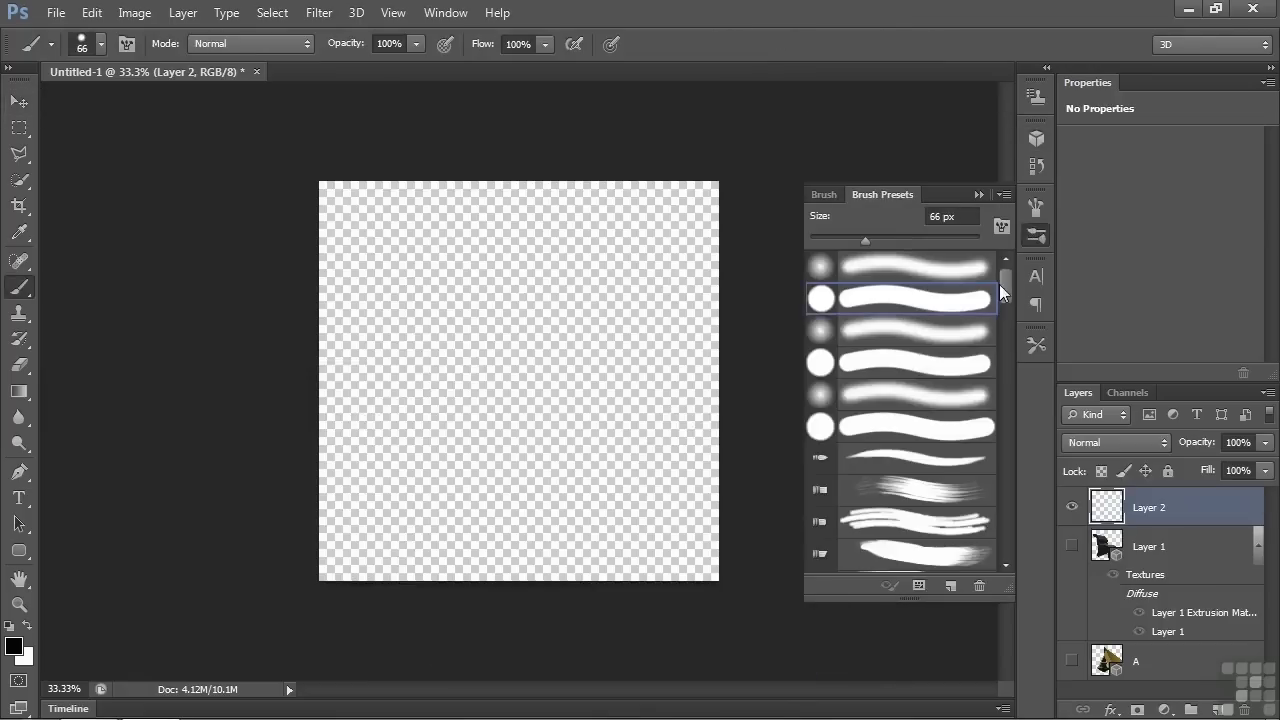
pyautogui.scroll(-3)
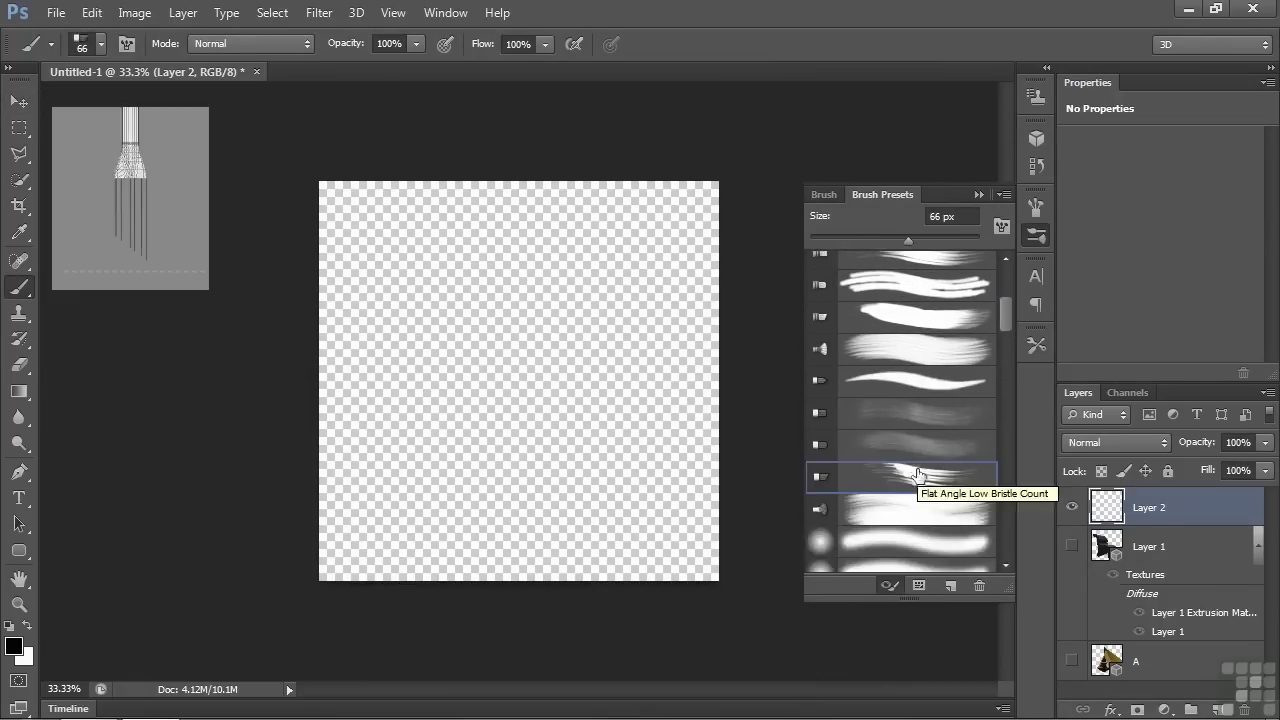
pyautogui.click(917, 477)
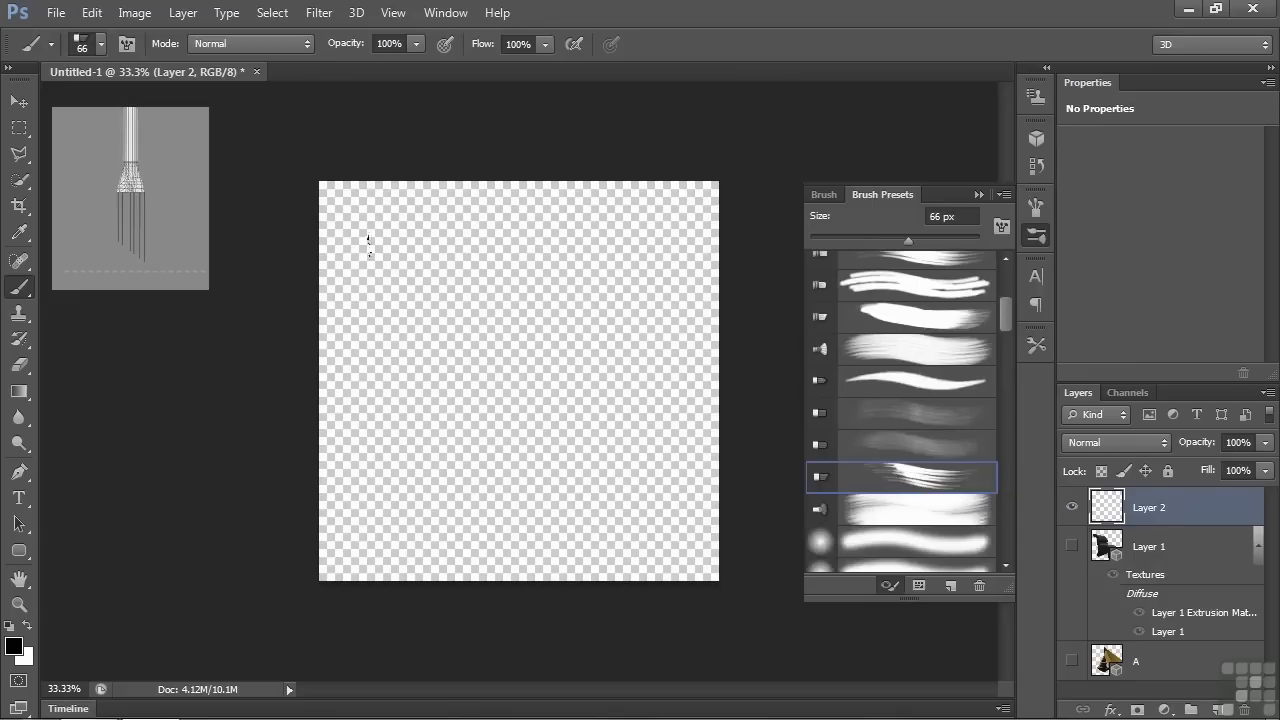
pyautogui.moveTo(893, 479)
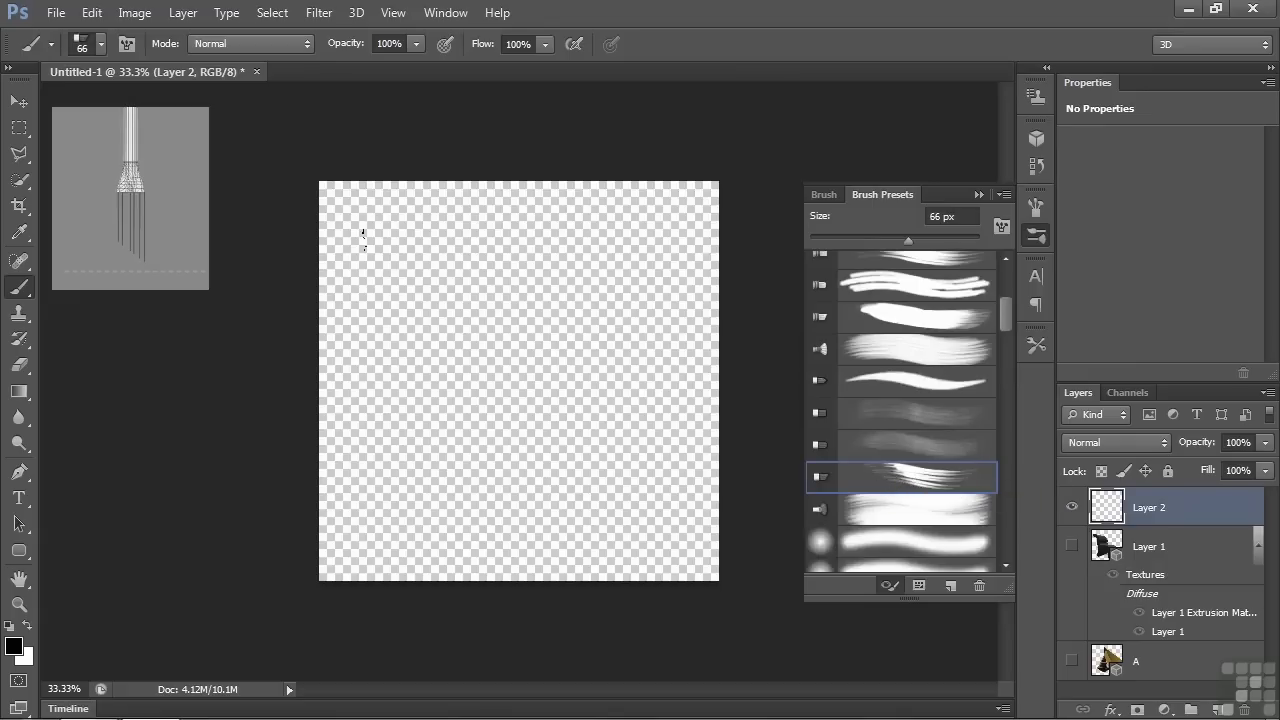
# Paint a wavy stroke on Layer 2 and extrude it into a 3D ribbon.
pyautogui.moveTo(385, 245); pyautogui.dragTo(515, 340)
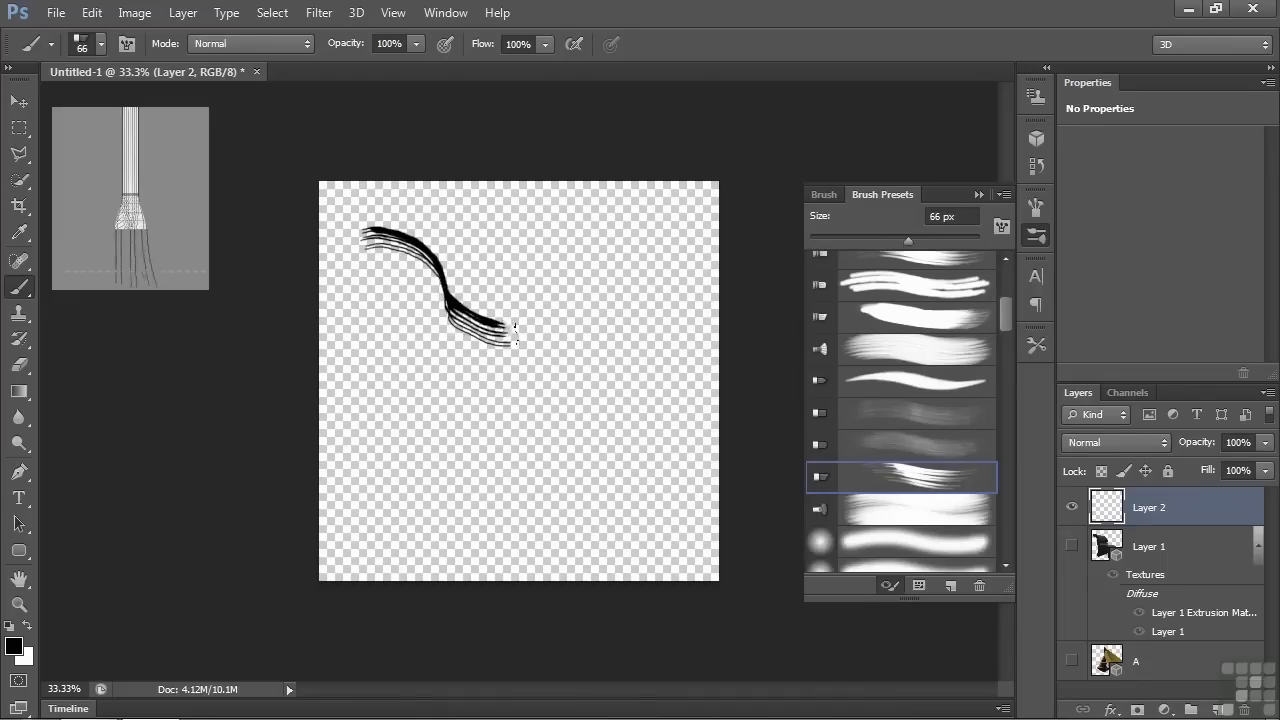
pyautogui.moveTo(515, 335); pyautogui.dragTo(700, 490)
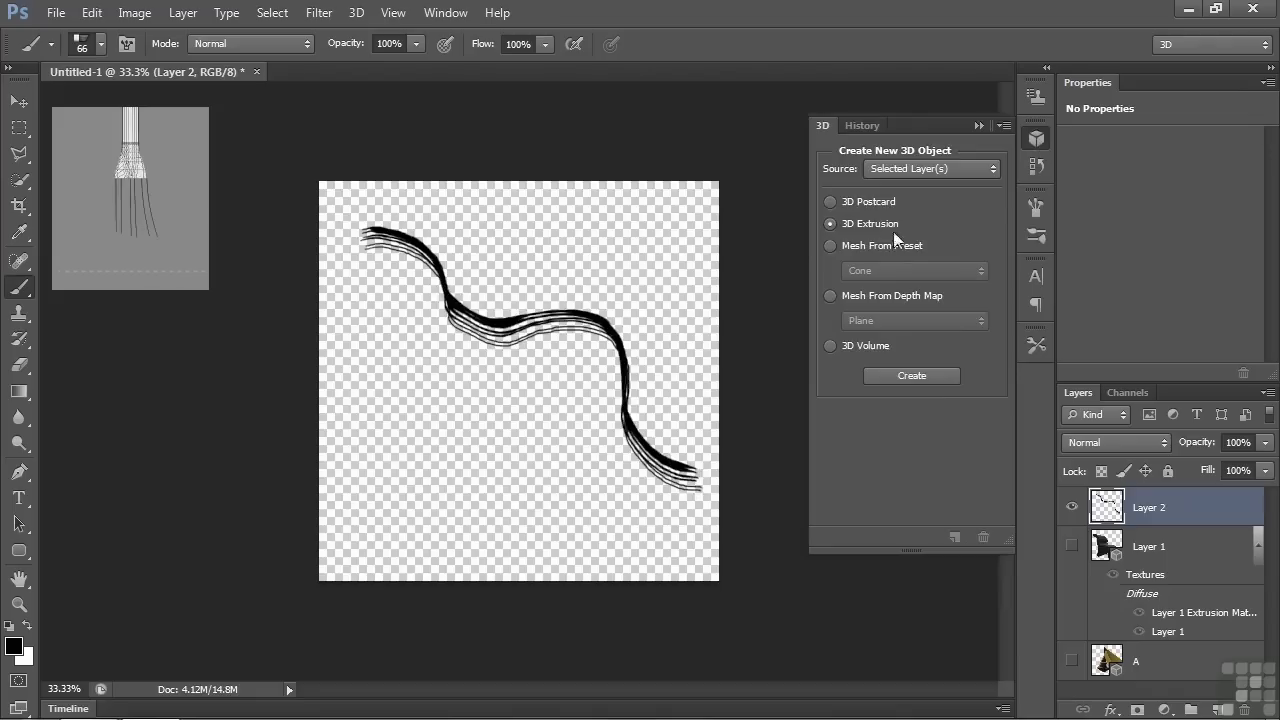
pyautogui.click(911, 375)
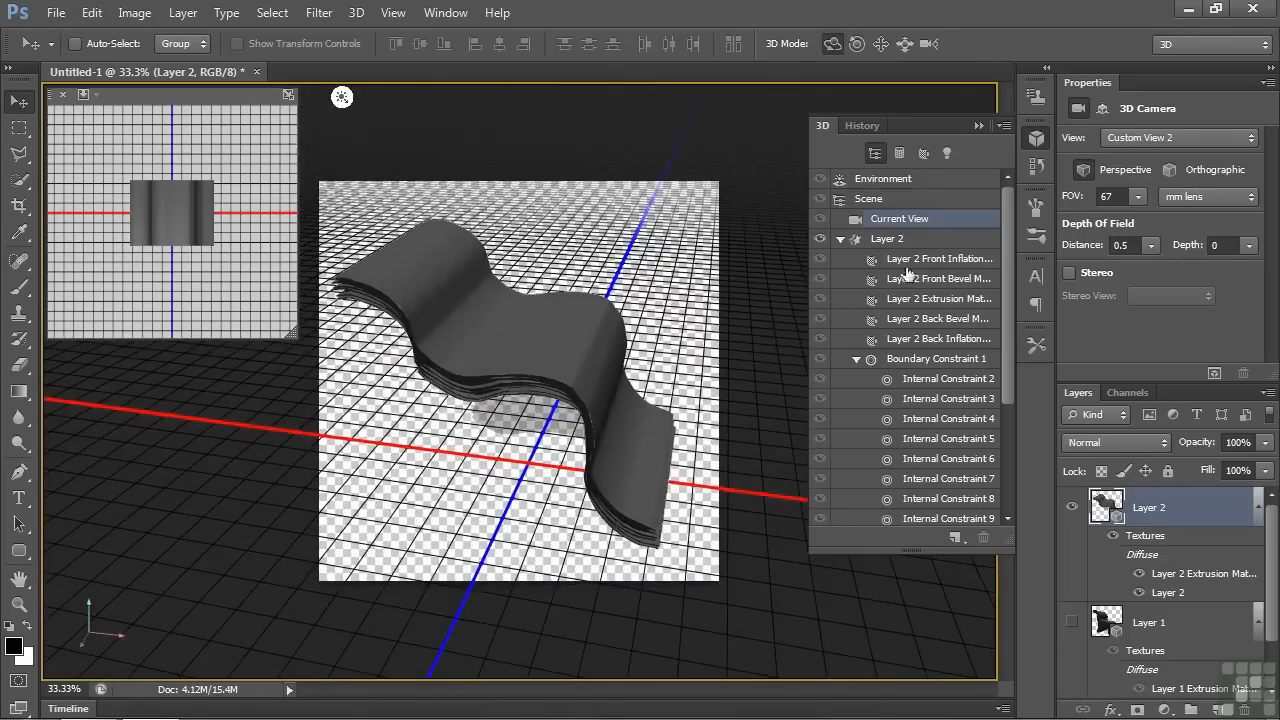
pyautogui.click(886, 238)
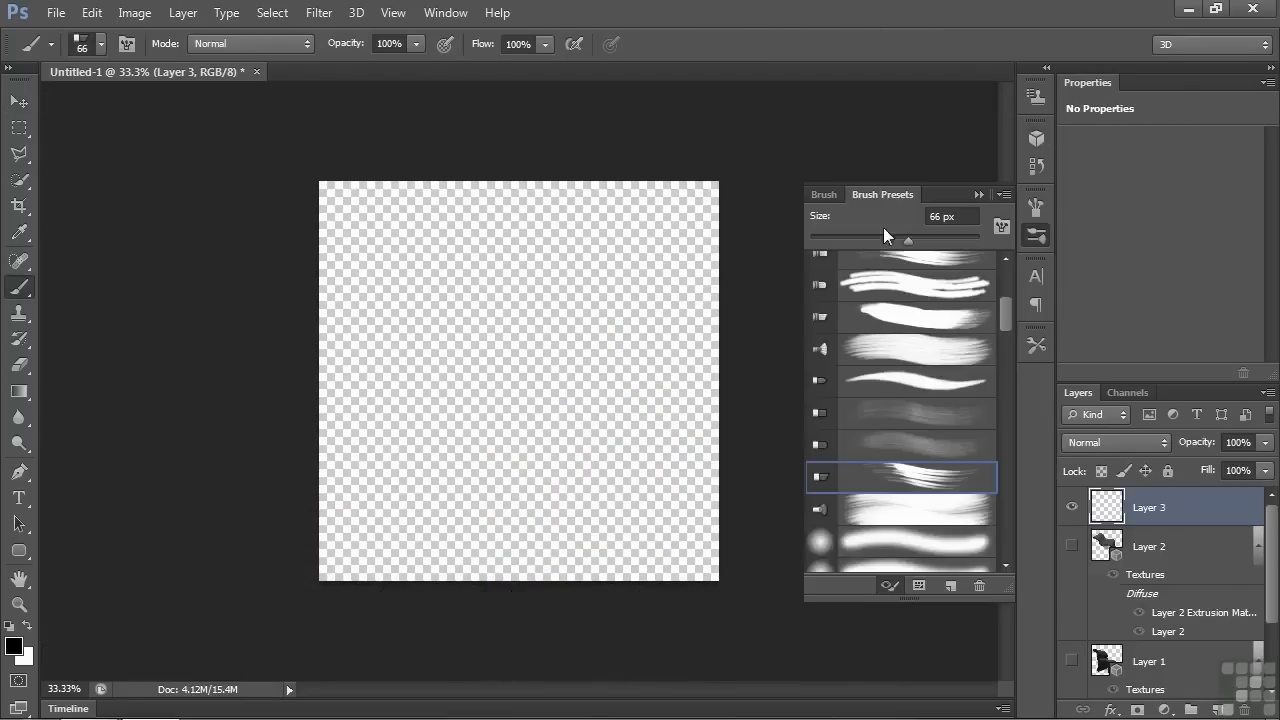
# Choose the leaf brush preset with Scattering off and tighter spacing.
pyautogui.scroll(-3)
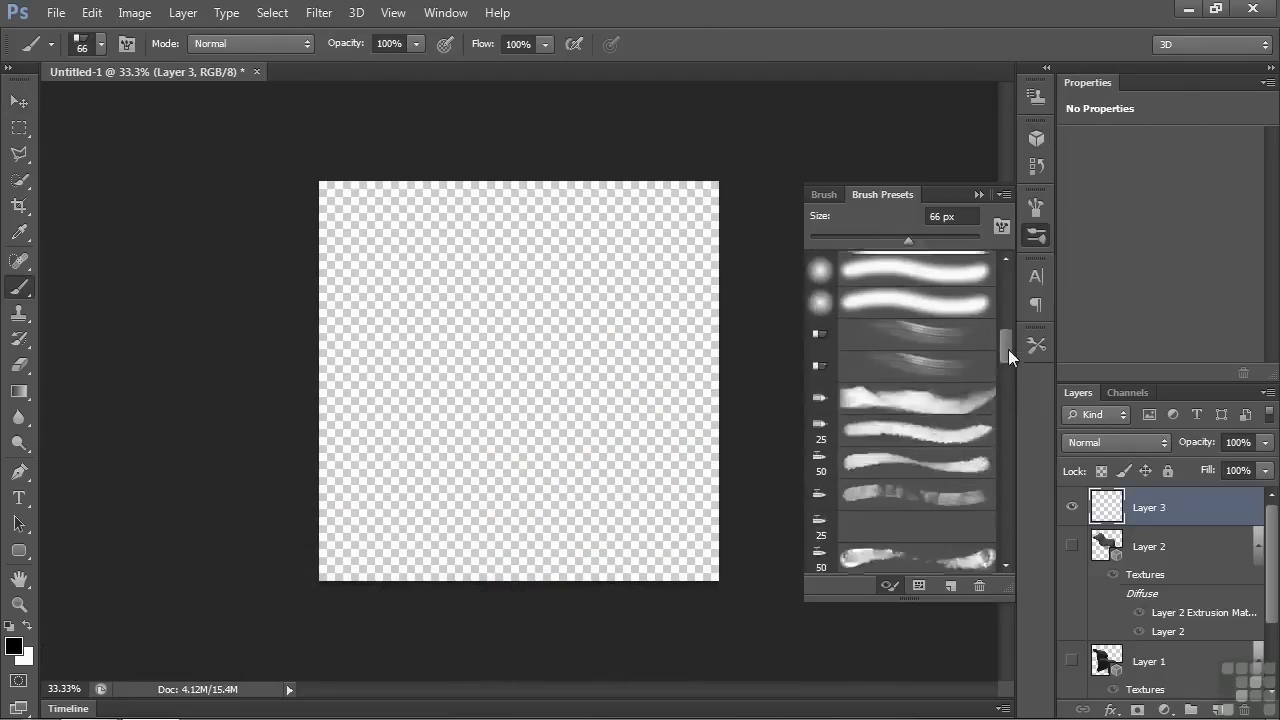
pyautogui.scroll(-3)
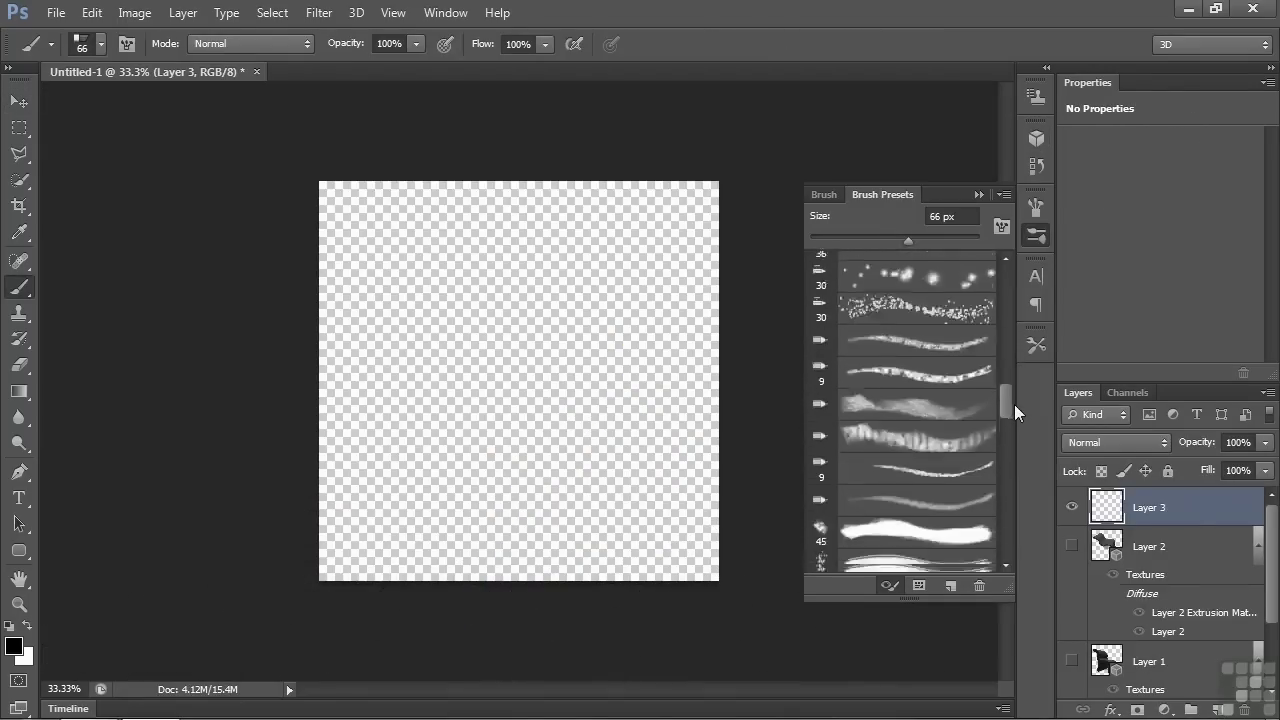
pyautogui.scroll(-3)
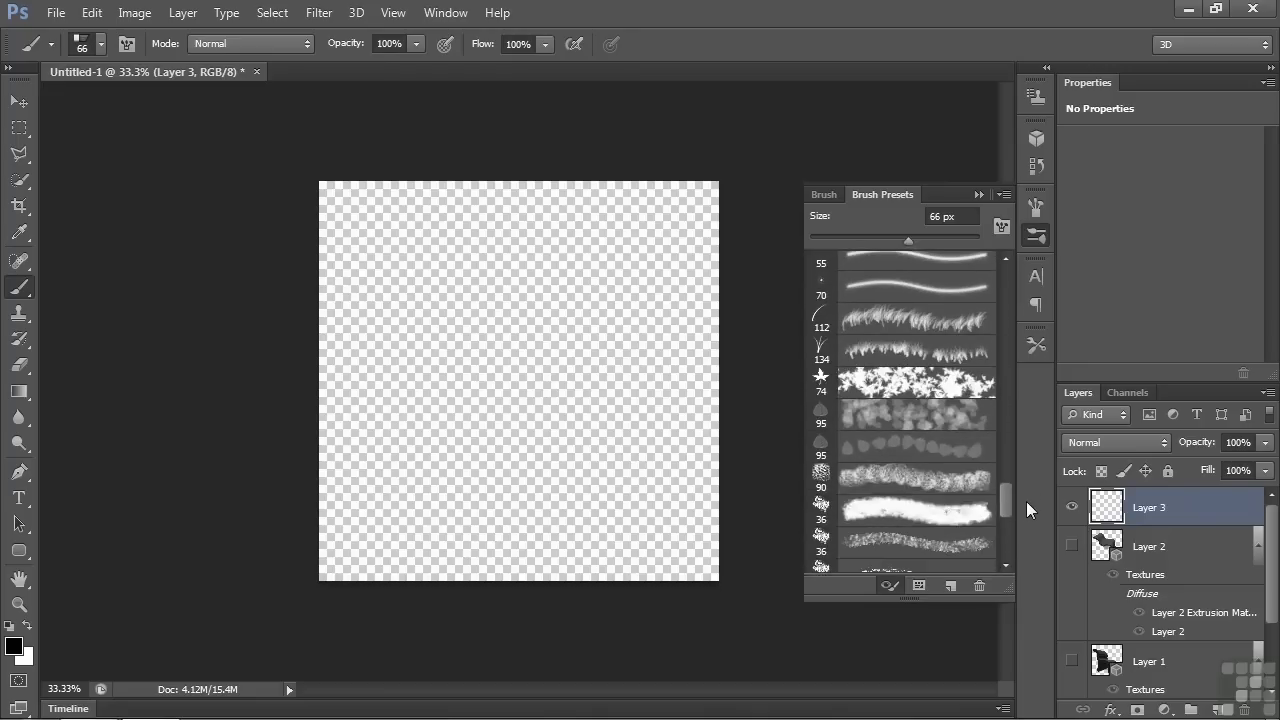
pyautogui.click(885, 383)
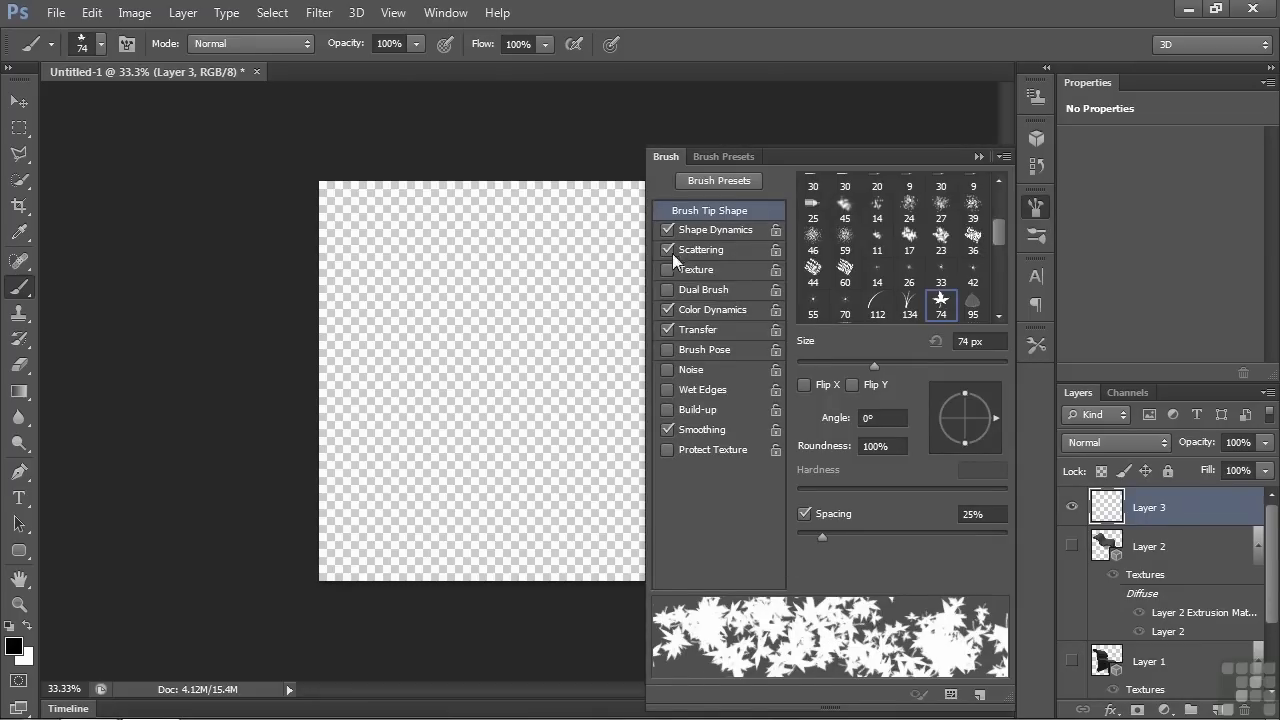
pyautogui.click(668, 249)
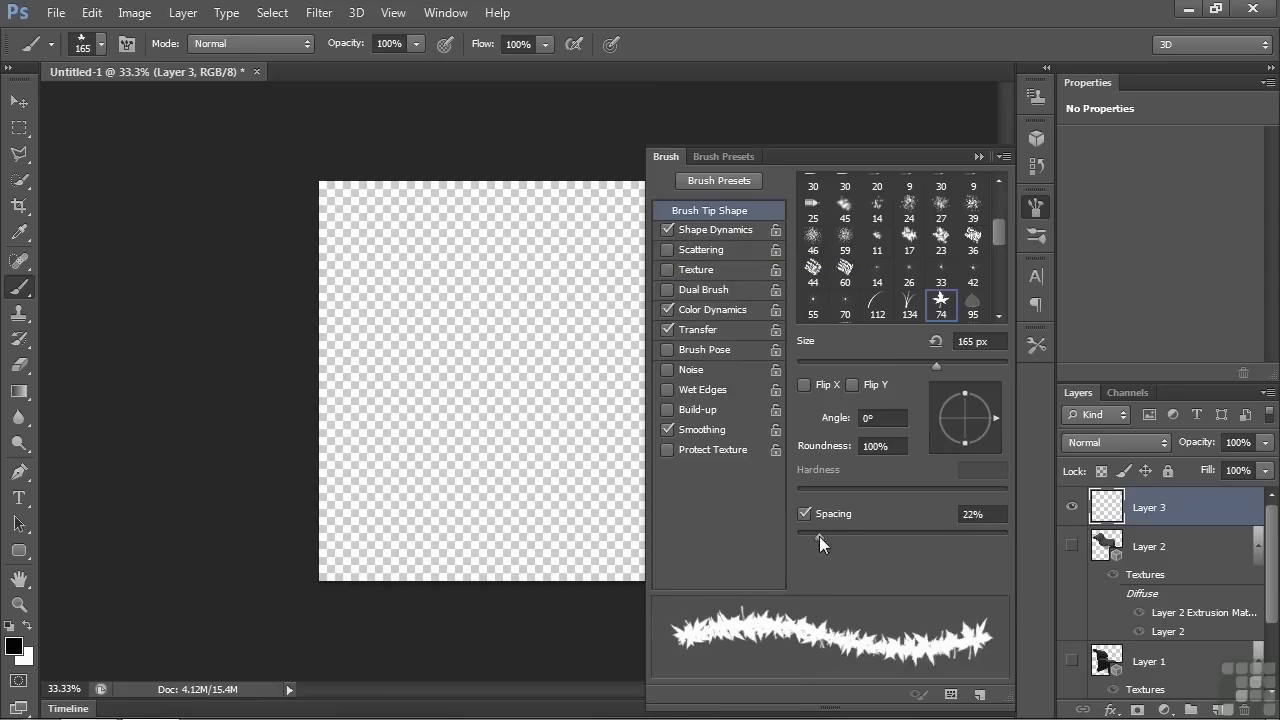
pyautogui.moveTo(832, 533); pyautogui.dragTo(815, 533)
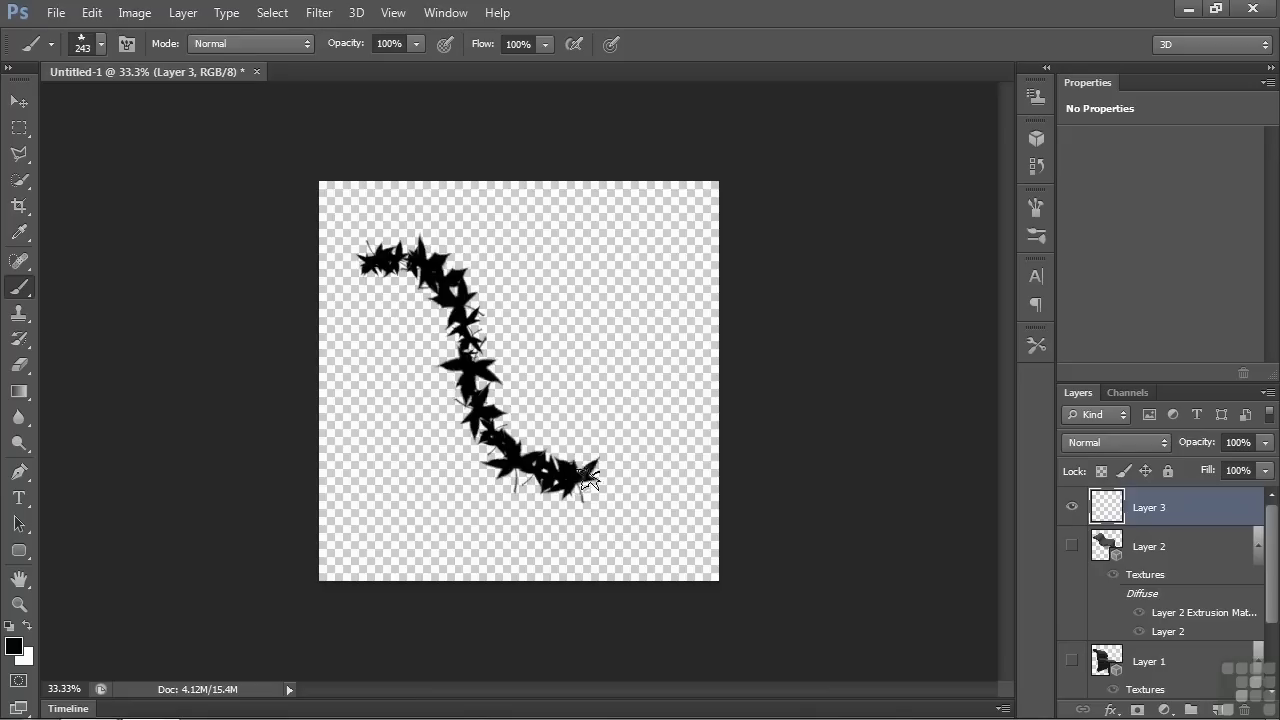
# Paint a curved leaf stroke on Layer 3 and extrude it into 3D.
pyautogui.moveTo(560, 480); pyautogui.dragTo(670, 490)
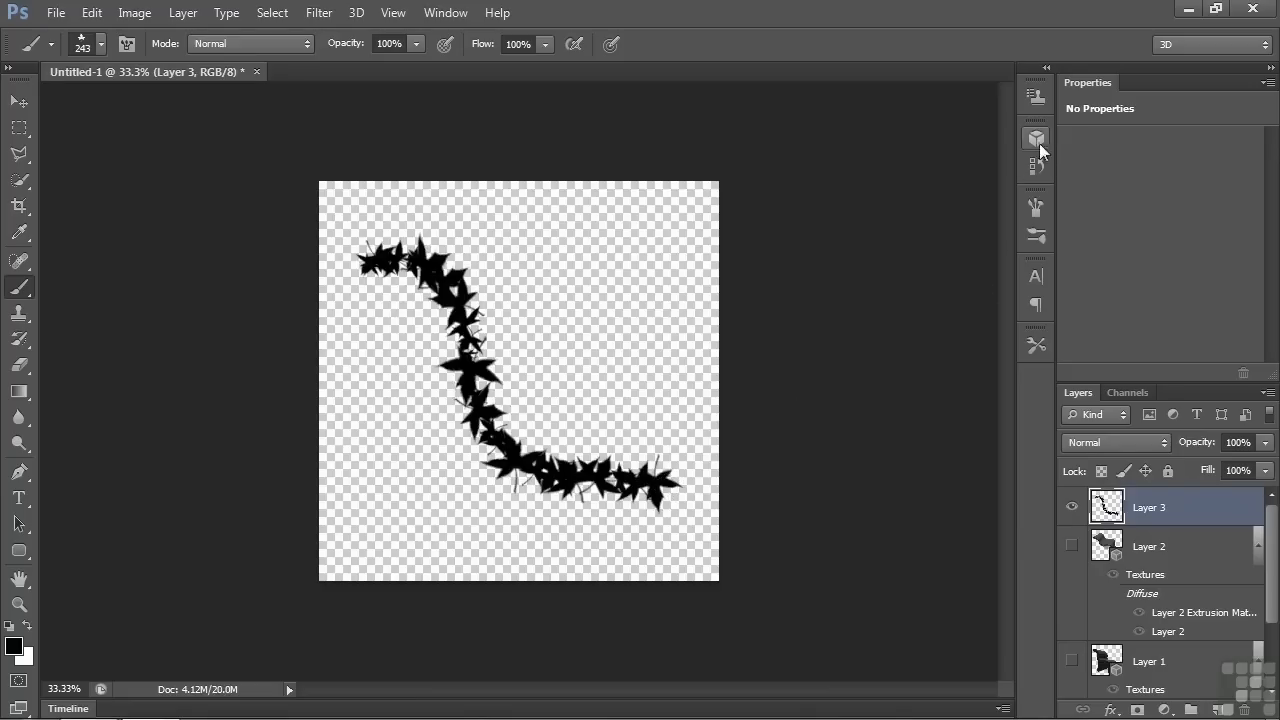
pyautogui.click(1036, 138)
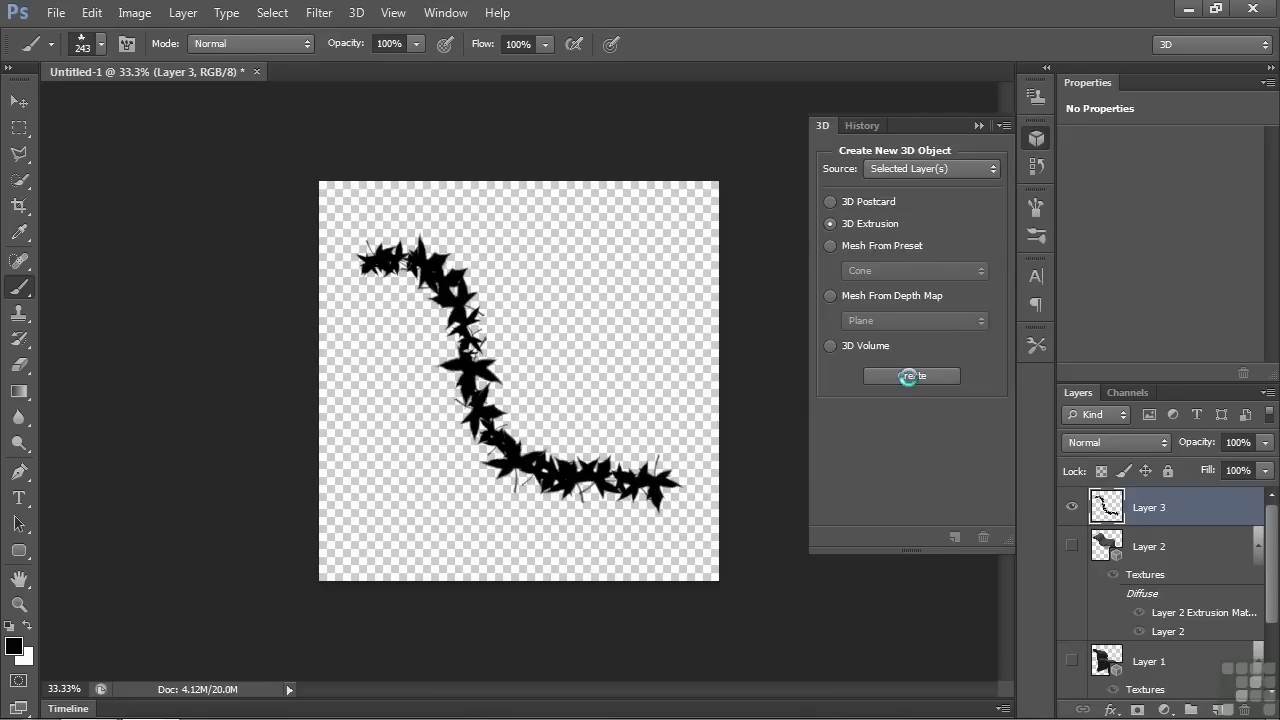
pyautogui.click(910, 375)
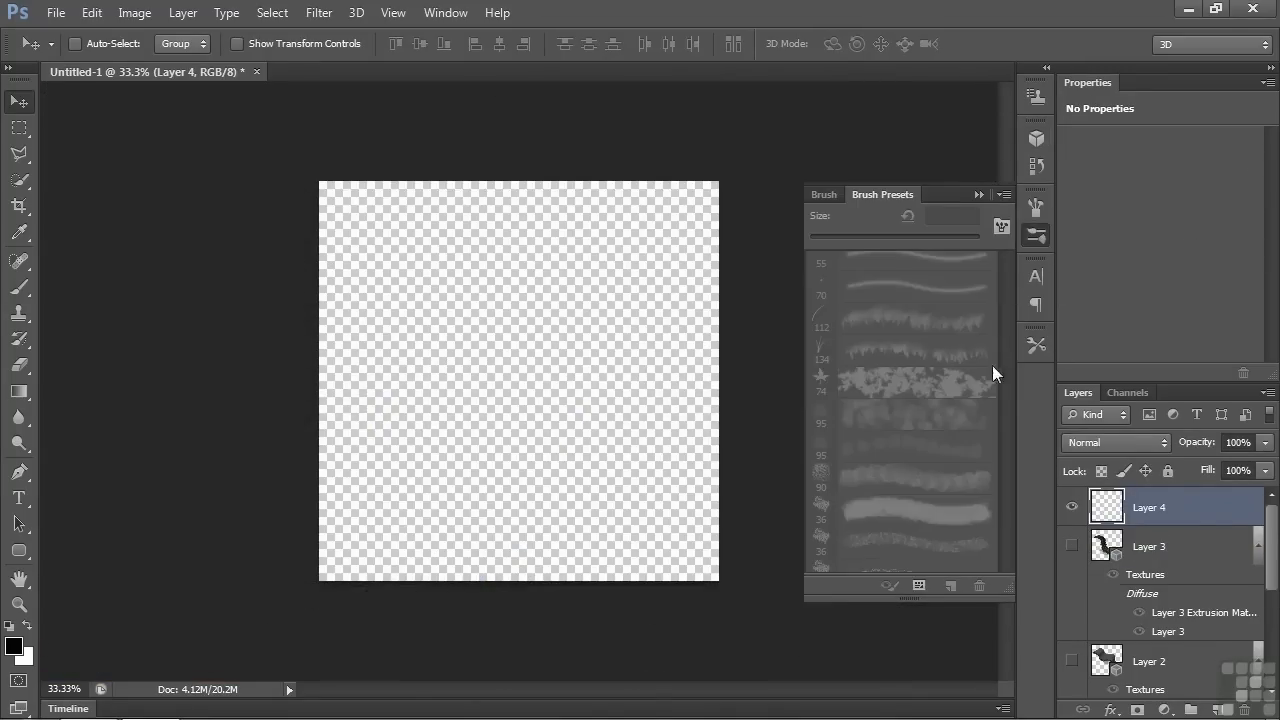
# Set up the Dune Grass brush with Scattering off and 10% spacing.
pyautogui.click(910, 322)
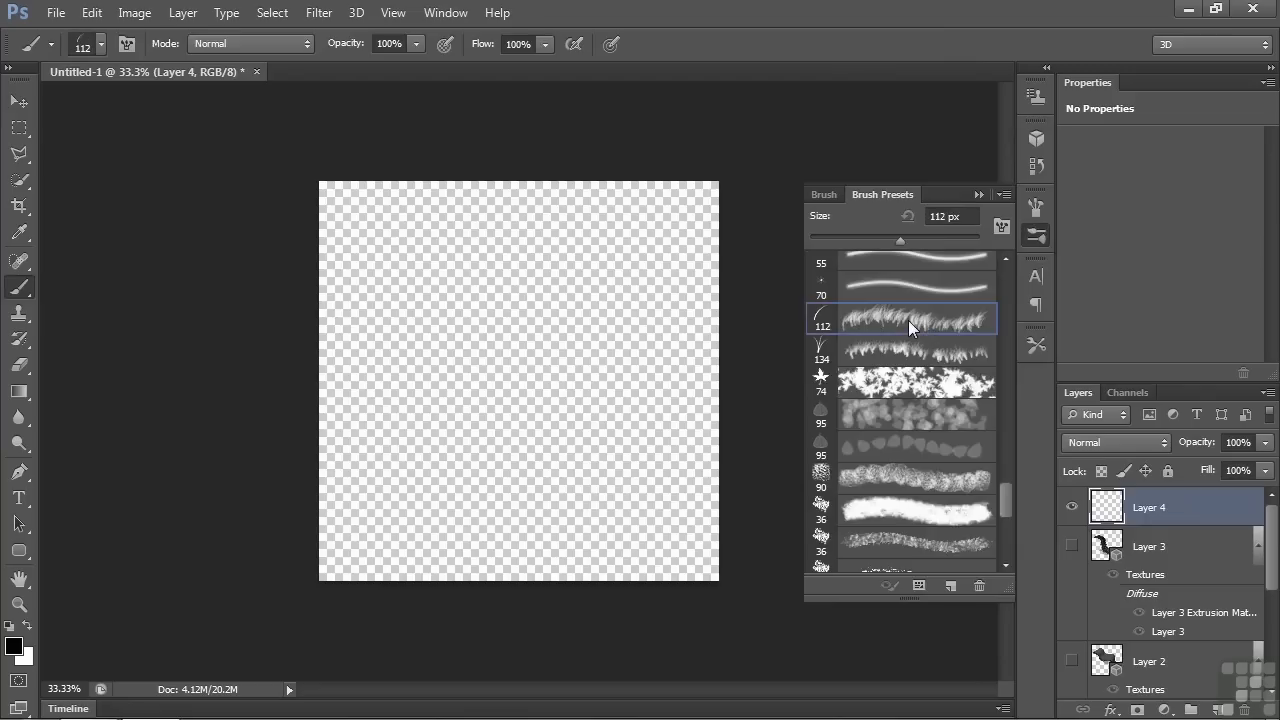
pyautogui.moveTo(878, 328)
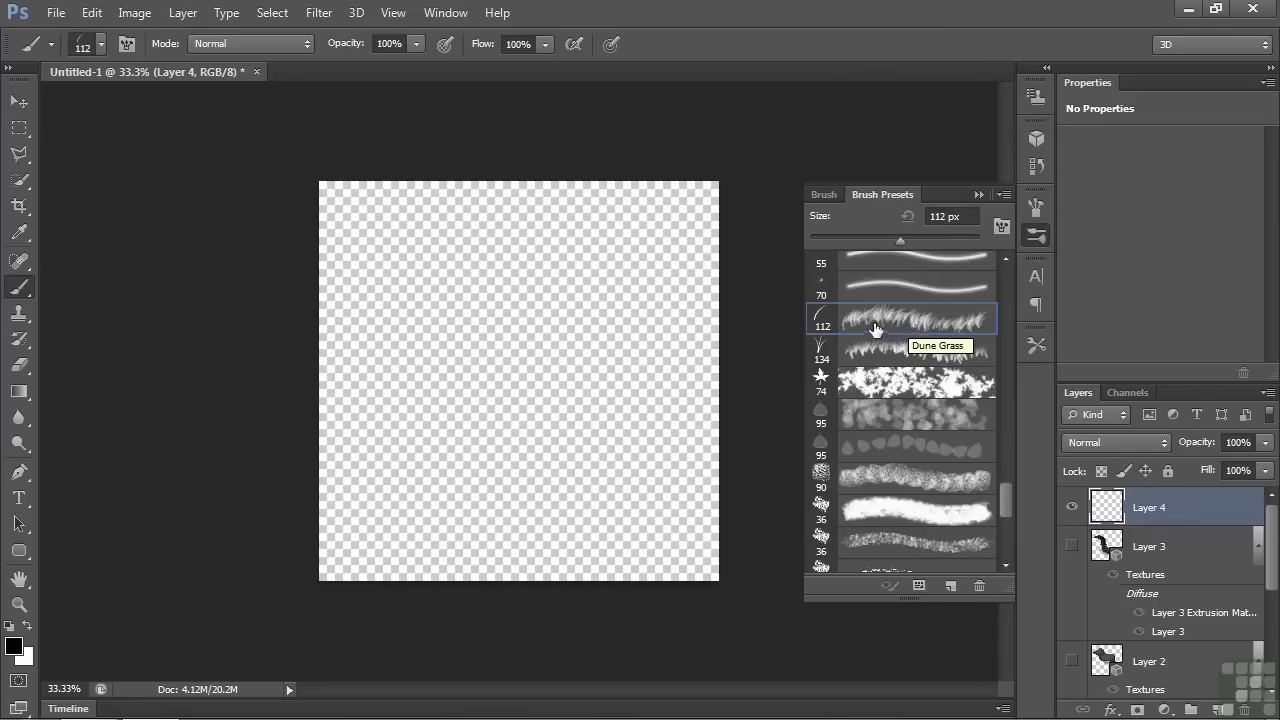
pyautogui.moveTo(930, 322)
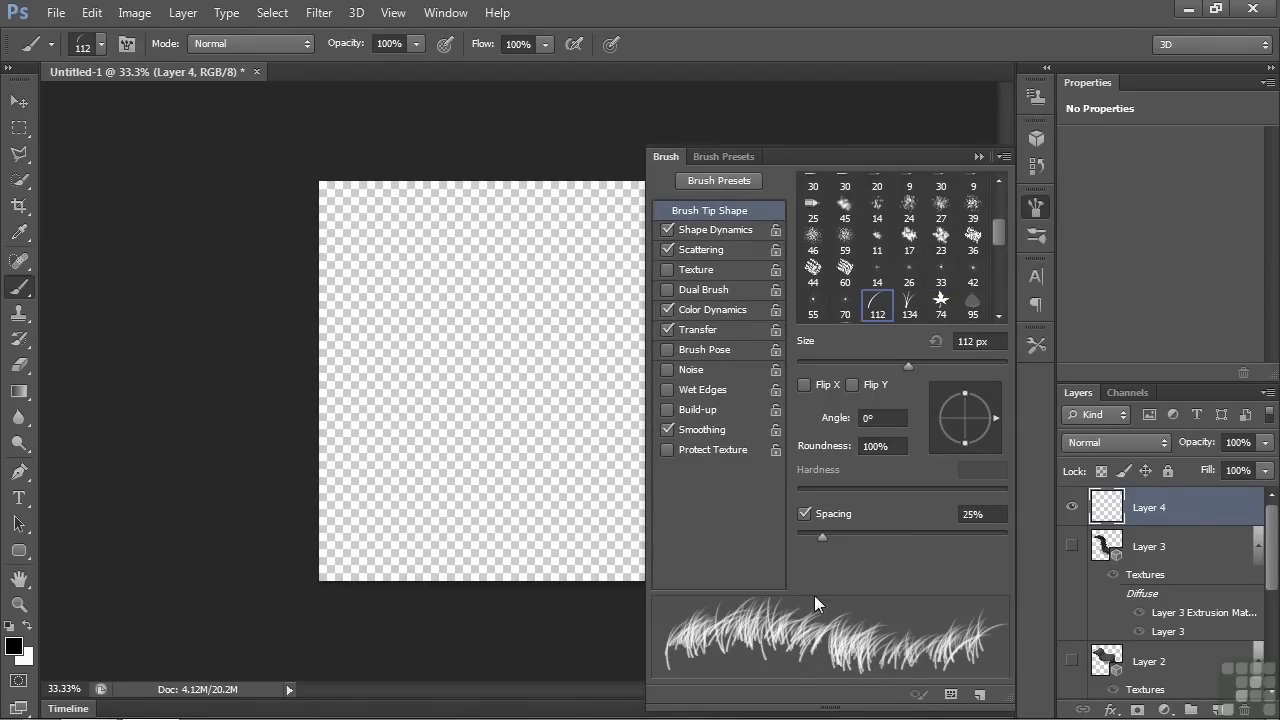
pyautogui.moveTo(660, 248)
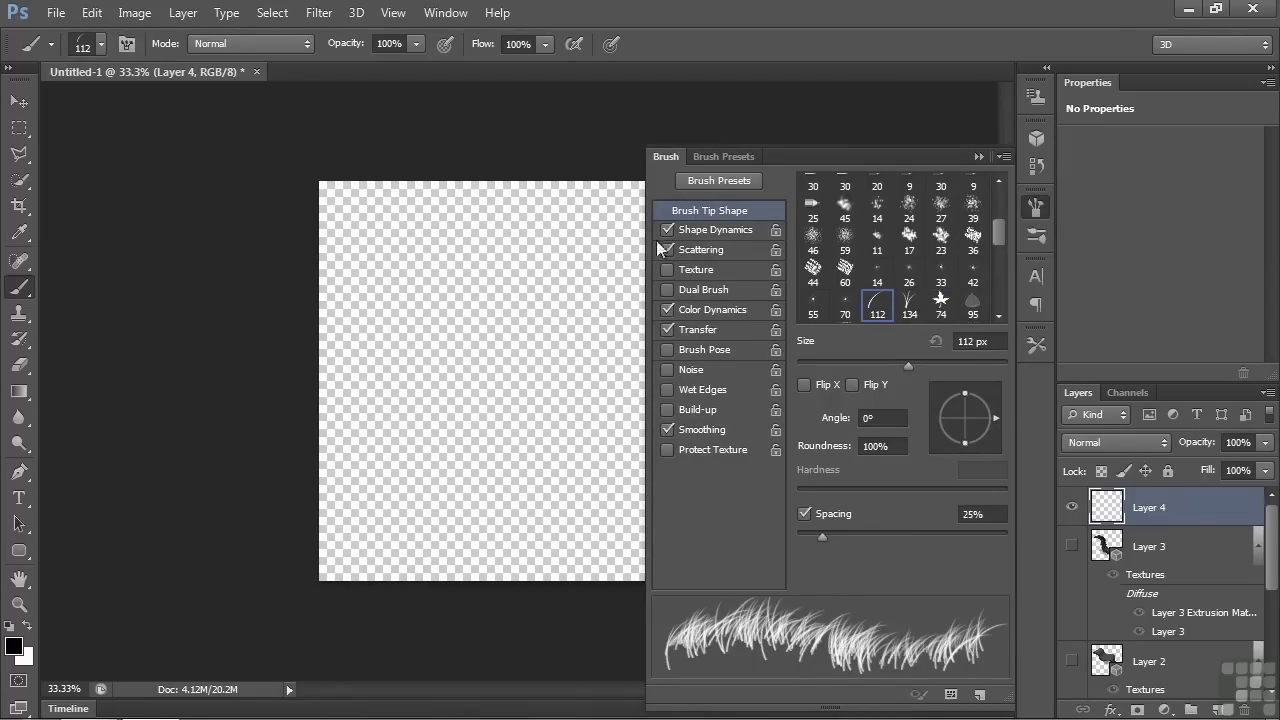
pyautogui.click(667, 249)
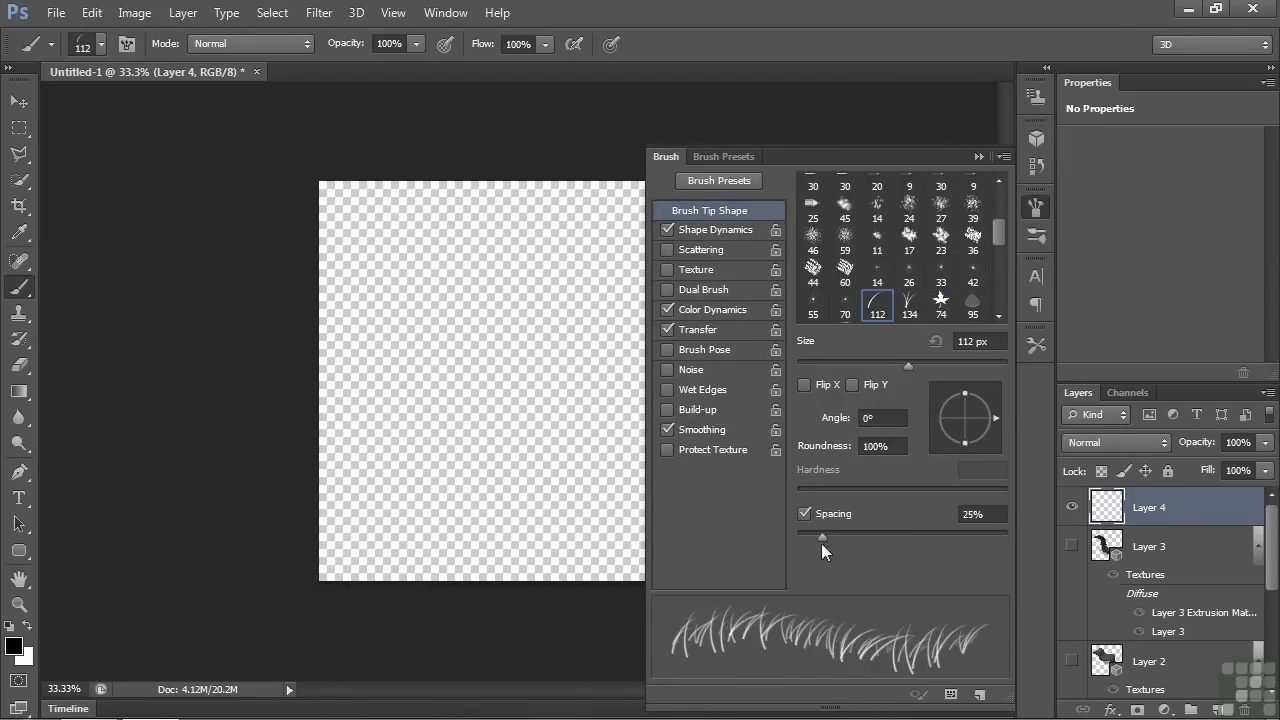
pyautogui.moveTo(822, 538); pyautogui.dragTo(808, 538)
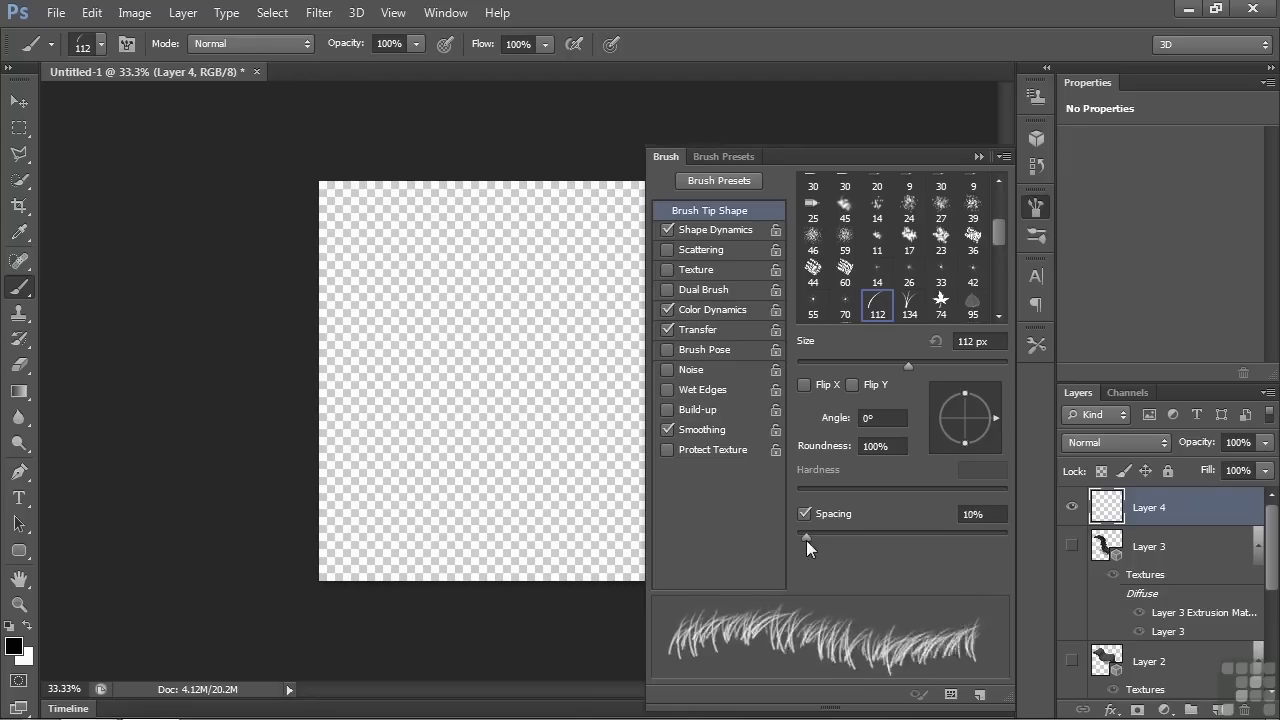
pyautogui.moveTo(808, 540); pyautogui.dragTo(798, 540)
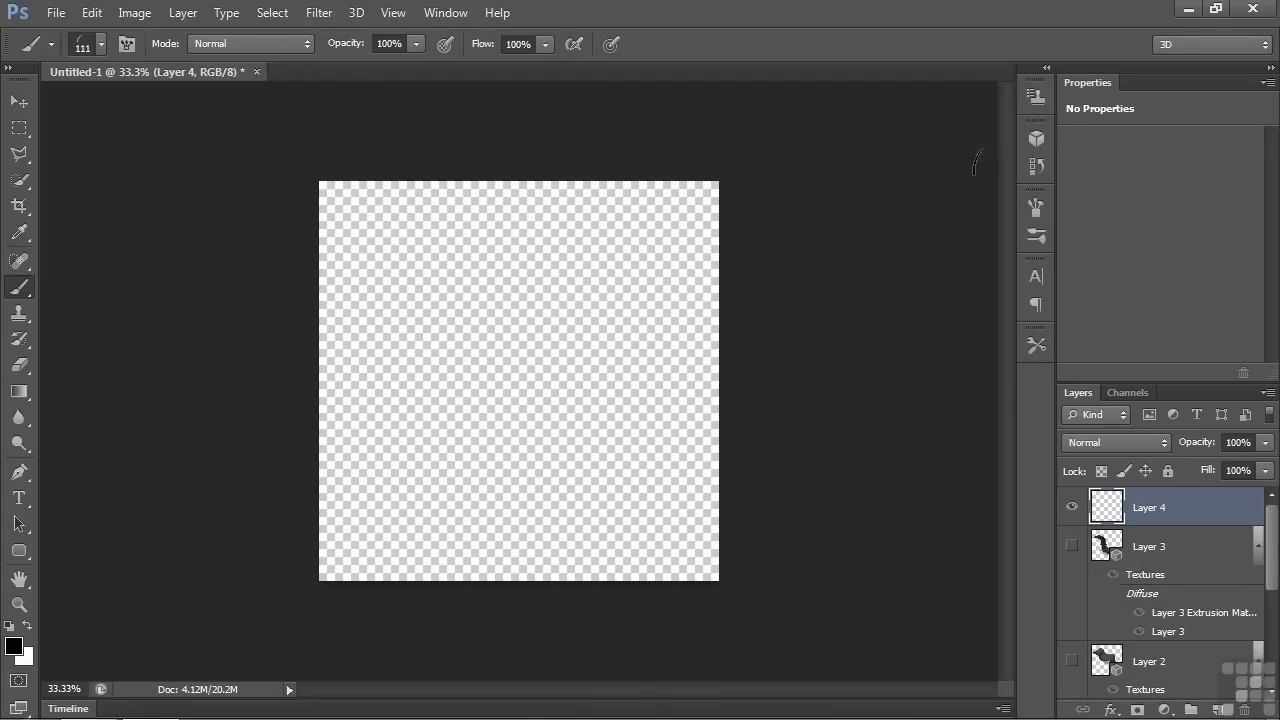
# Paint a grass stroke on Layer 4, attempt extrusion, and dismiss the too-complex error.
pyautogui.moveTo(370, 255); pyautogui.dragTo(420, 270)
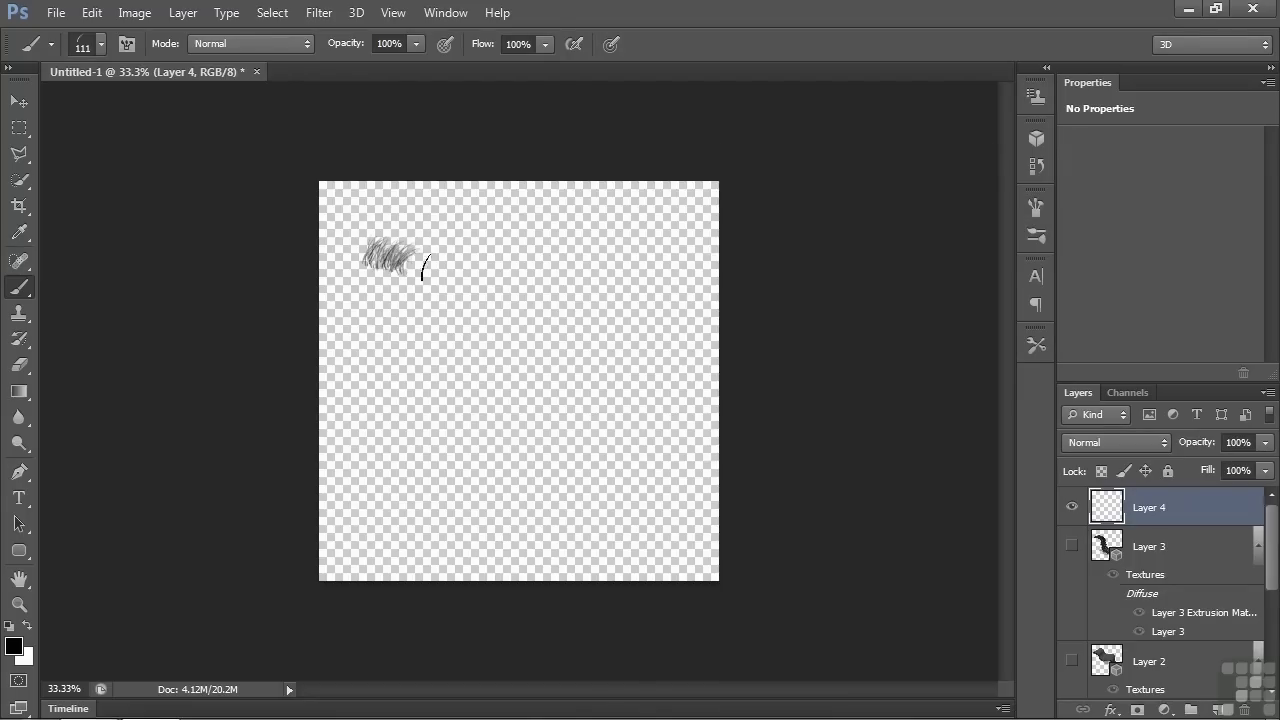
pyautogui.moveTo(400, 255); pyautogui.dragTo(575, 440)
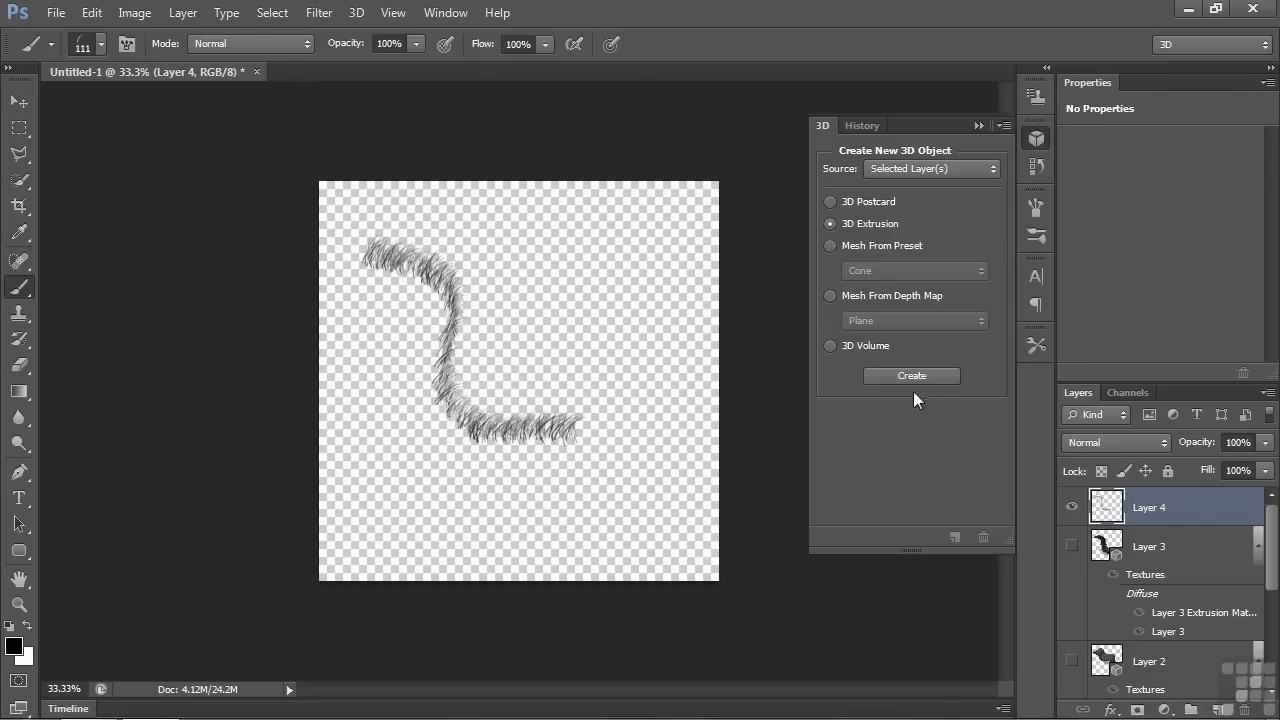
pyautogui.click(911, 375)
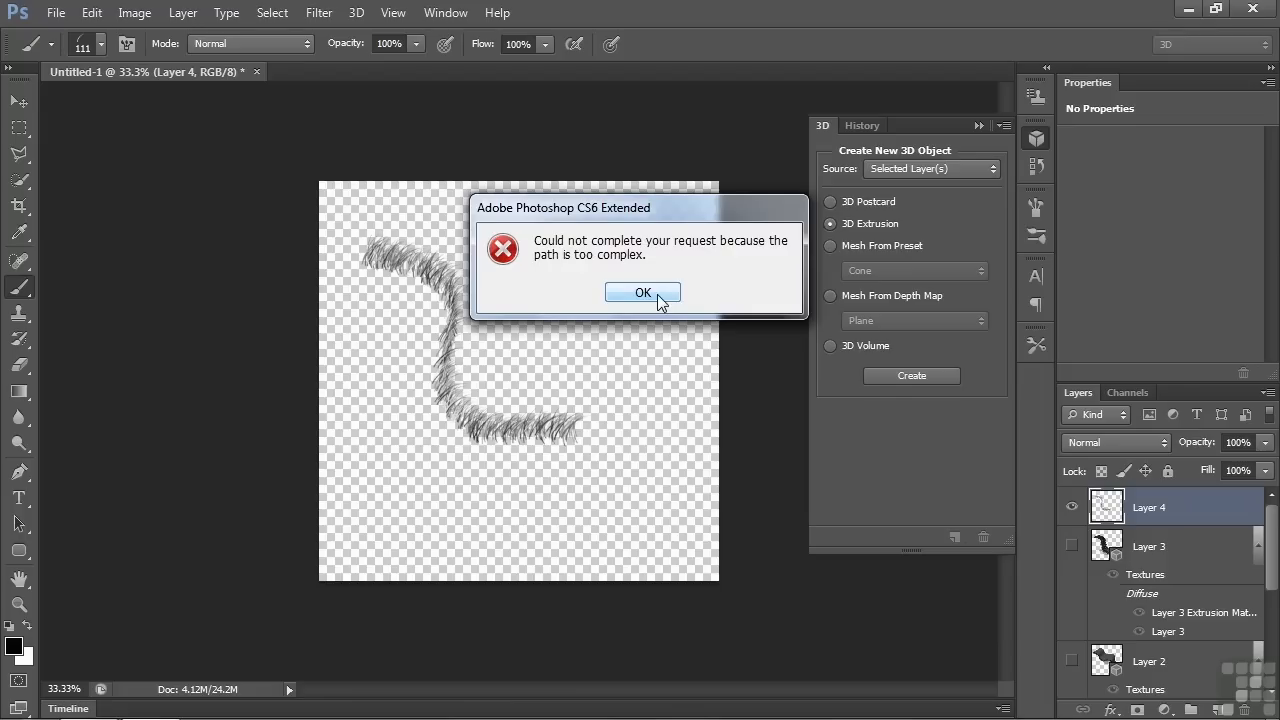
pyautogui.click(643, 292)
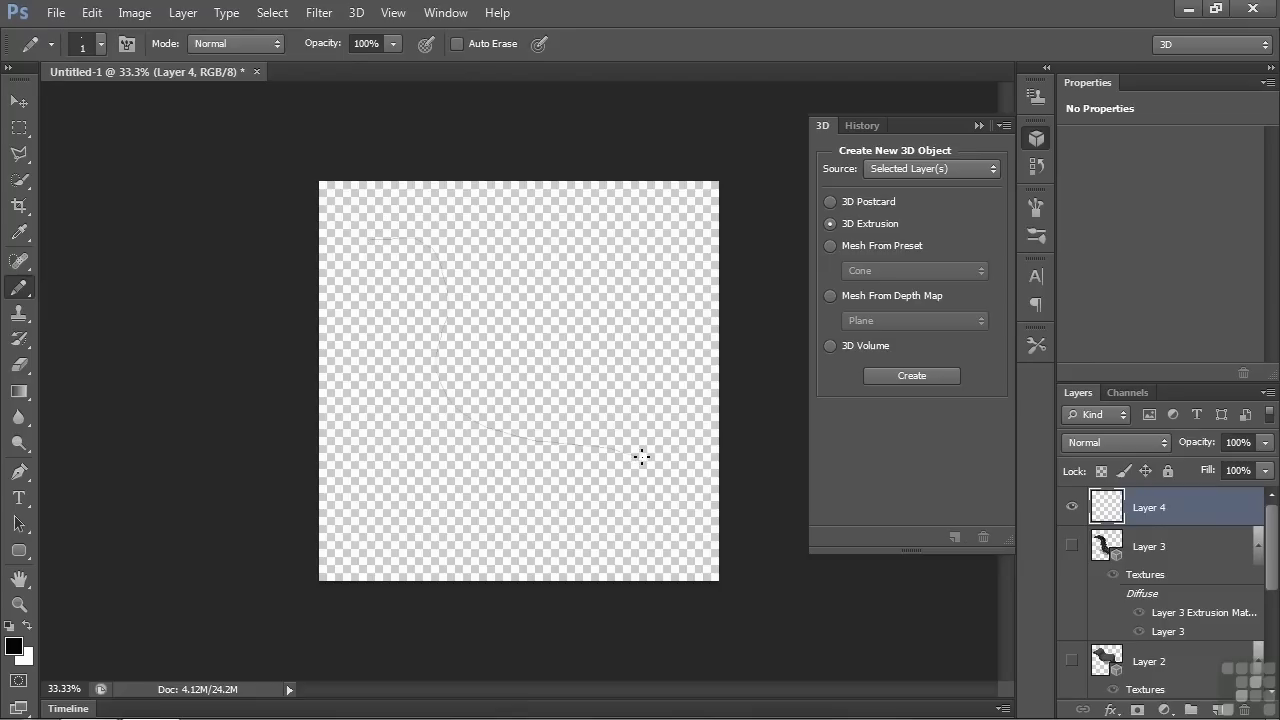
# After a path-too-complex error, redraw Layer 4's stroke as a size-3 spiral and extrude it.
pyautogui.click(911, 376)
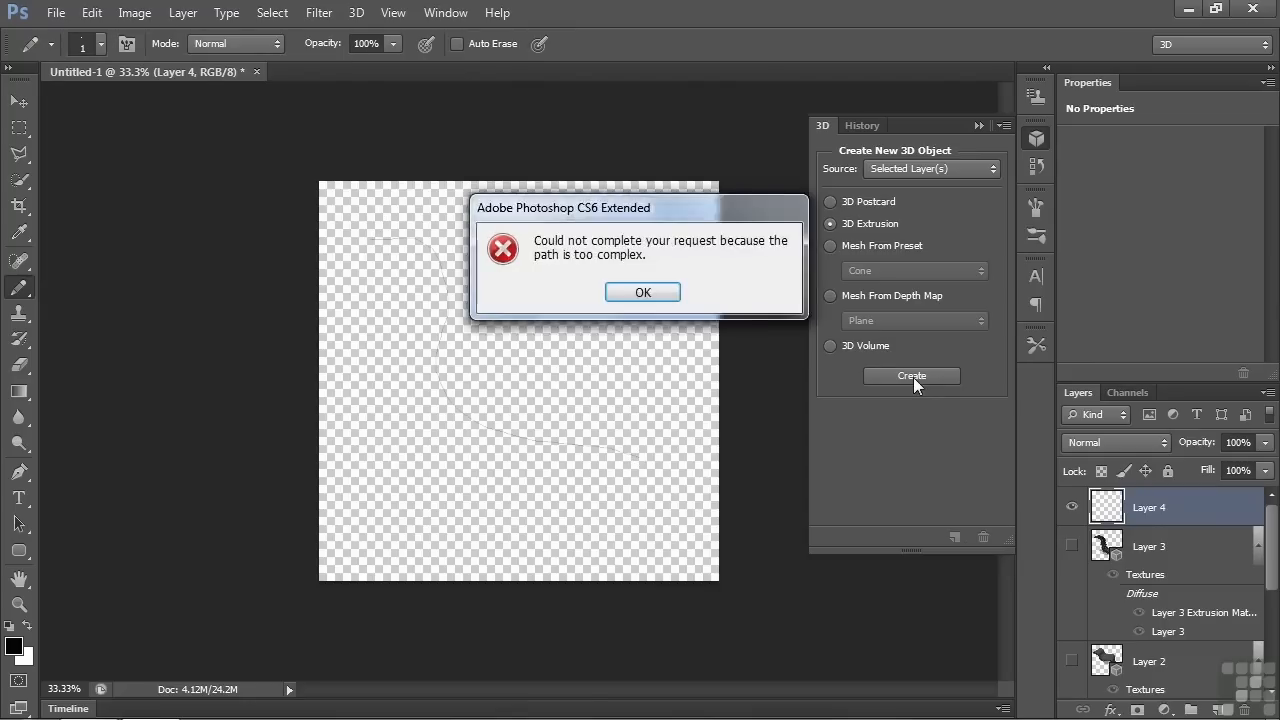
pyautogui.click(643, 291)
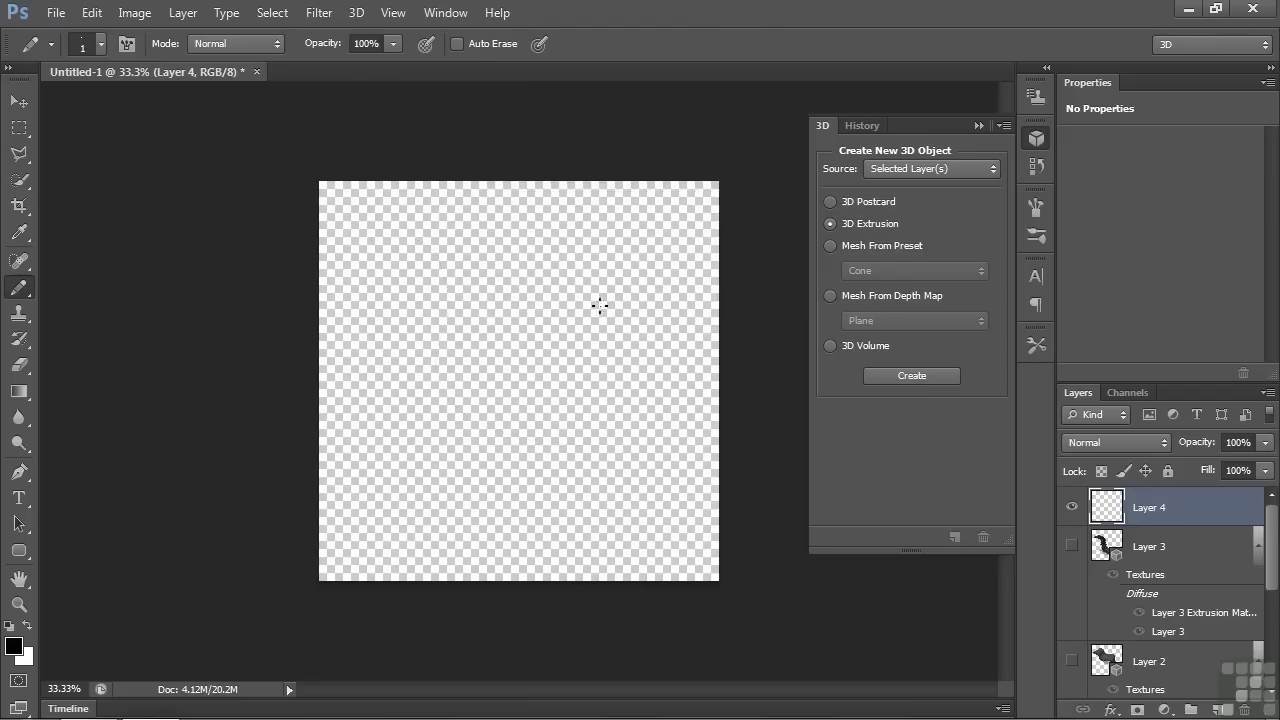
pyautogui.moveTo(335, 211)
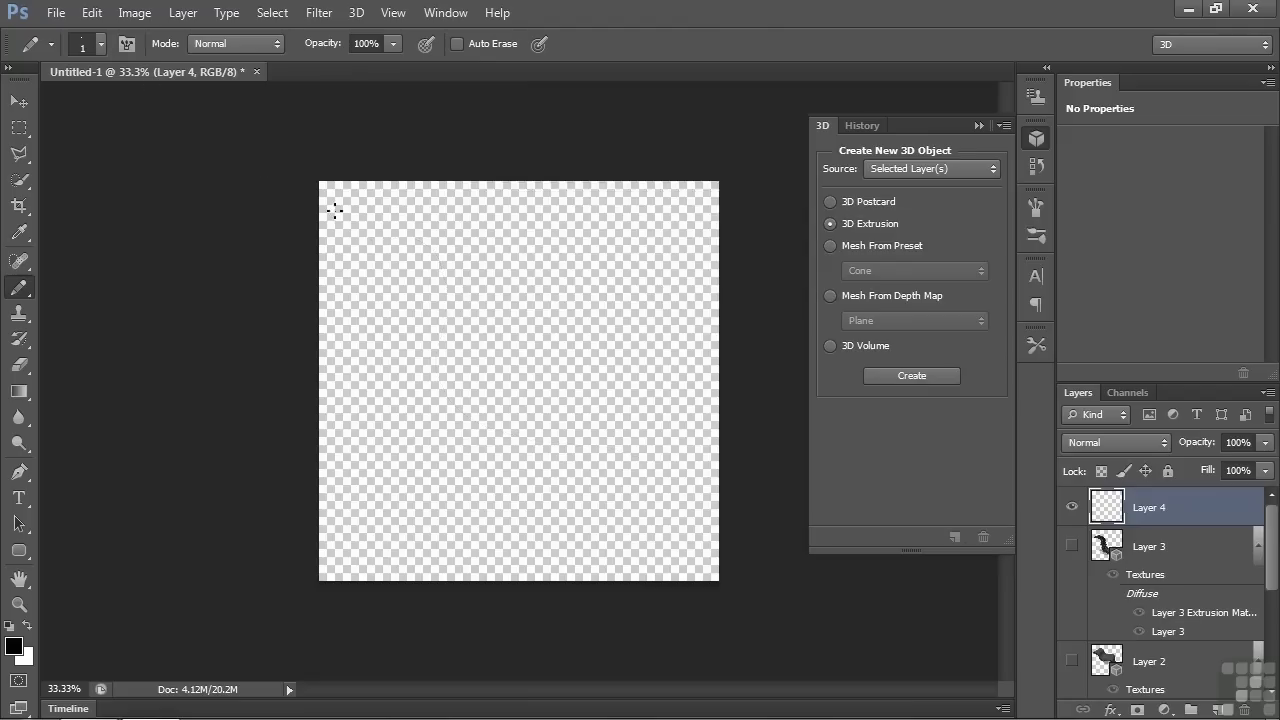
pyautogui.click(101, 43)
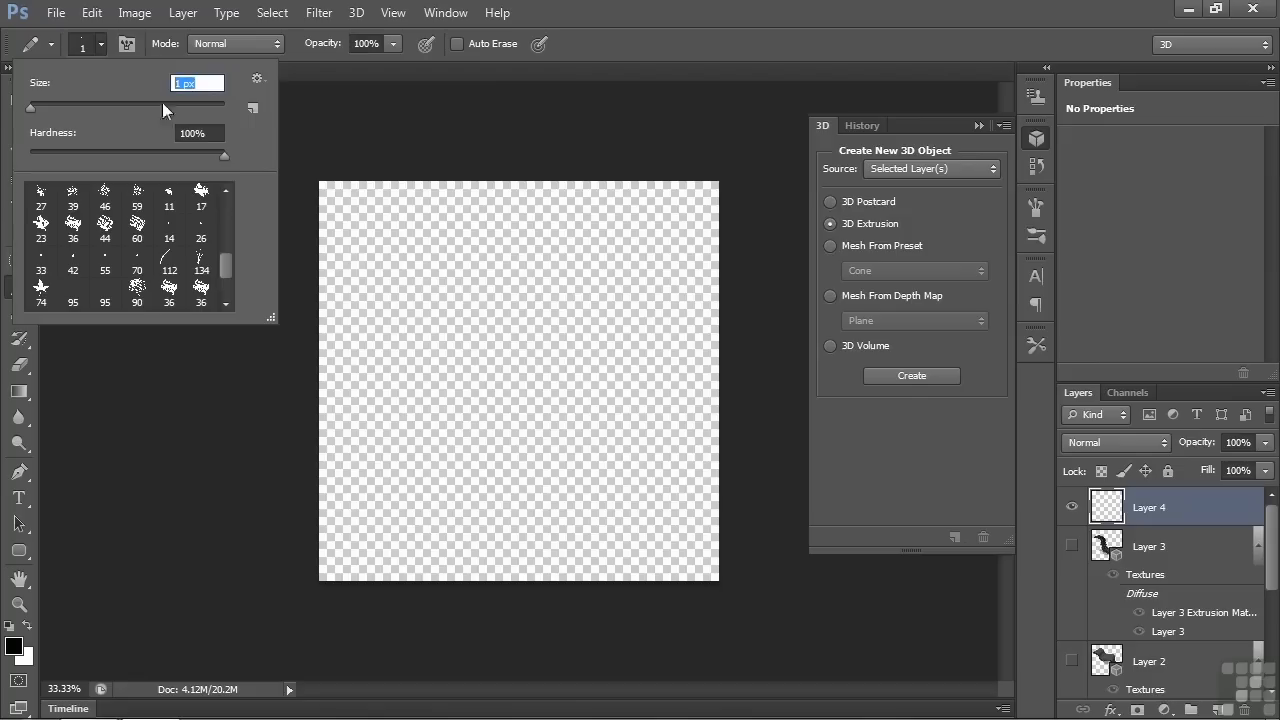
pyautogui.write('3')
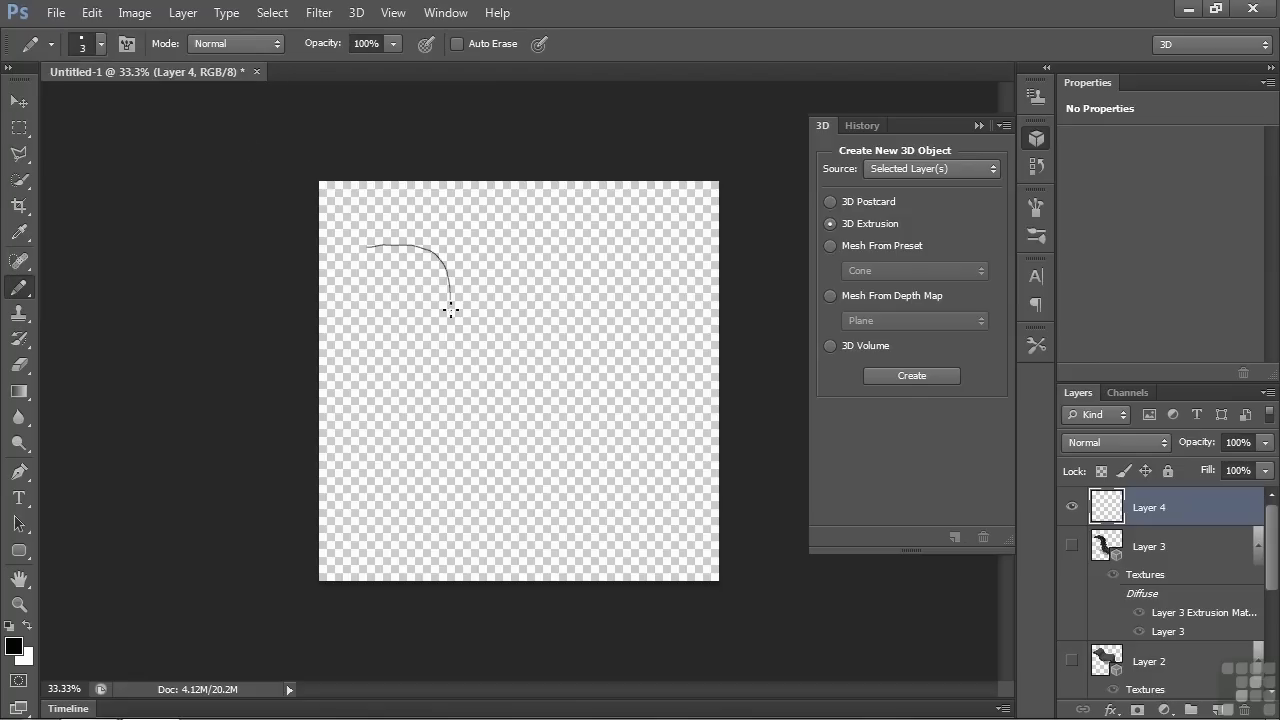
pyautogui.moveTo(450, 310); pyautogui.dragTo(515, 343)
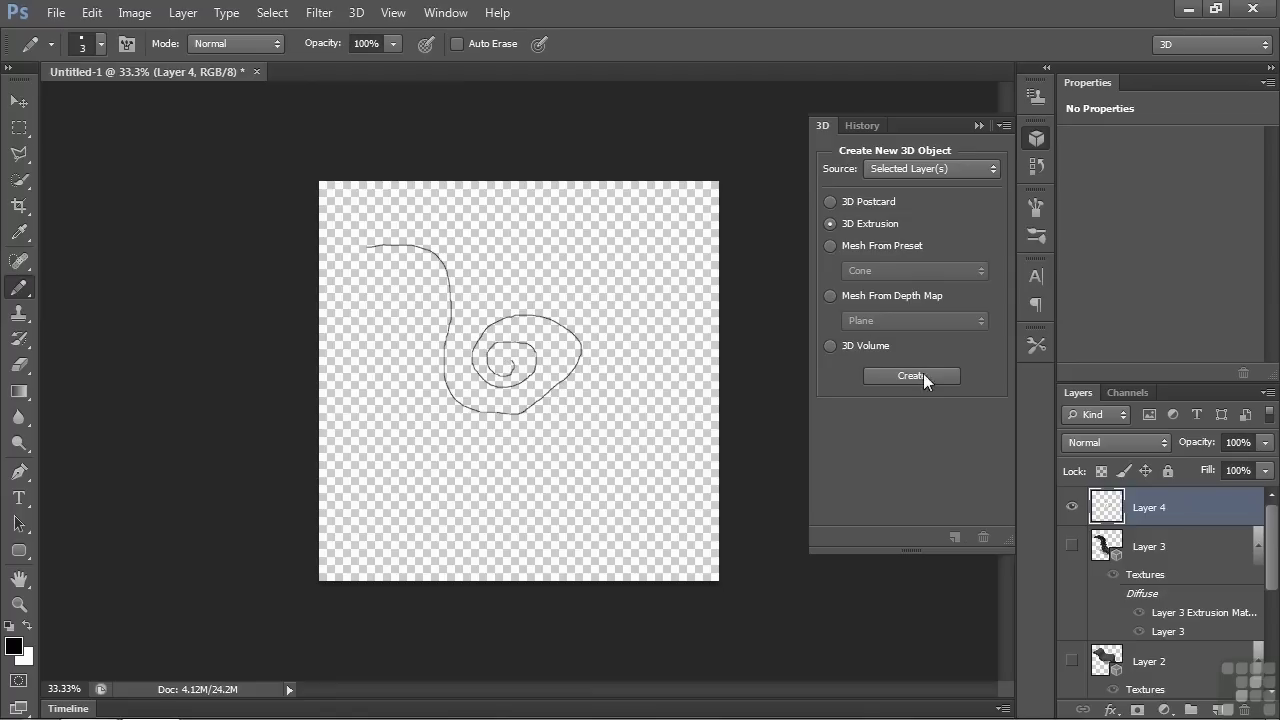
pyautogui.click(911, 375)
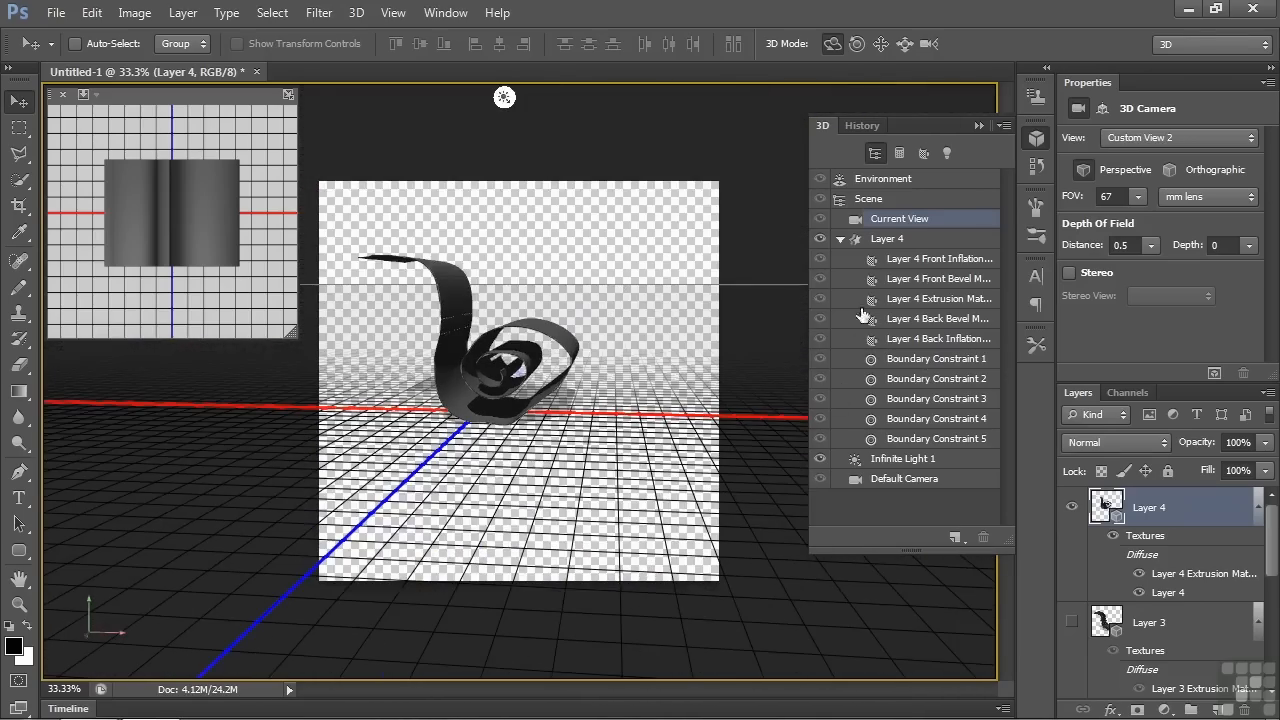
pyautogui.moveTo(948, 288)
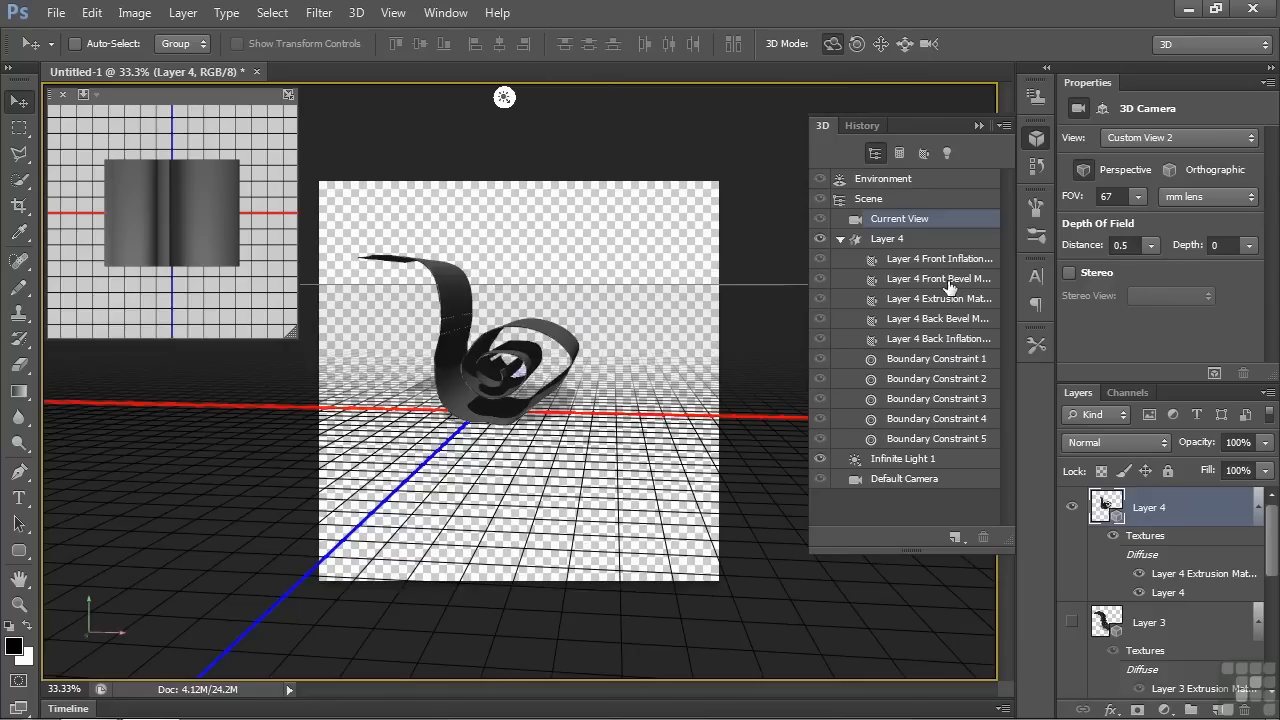
pyautogui.moveTo(930, 285)
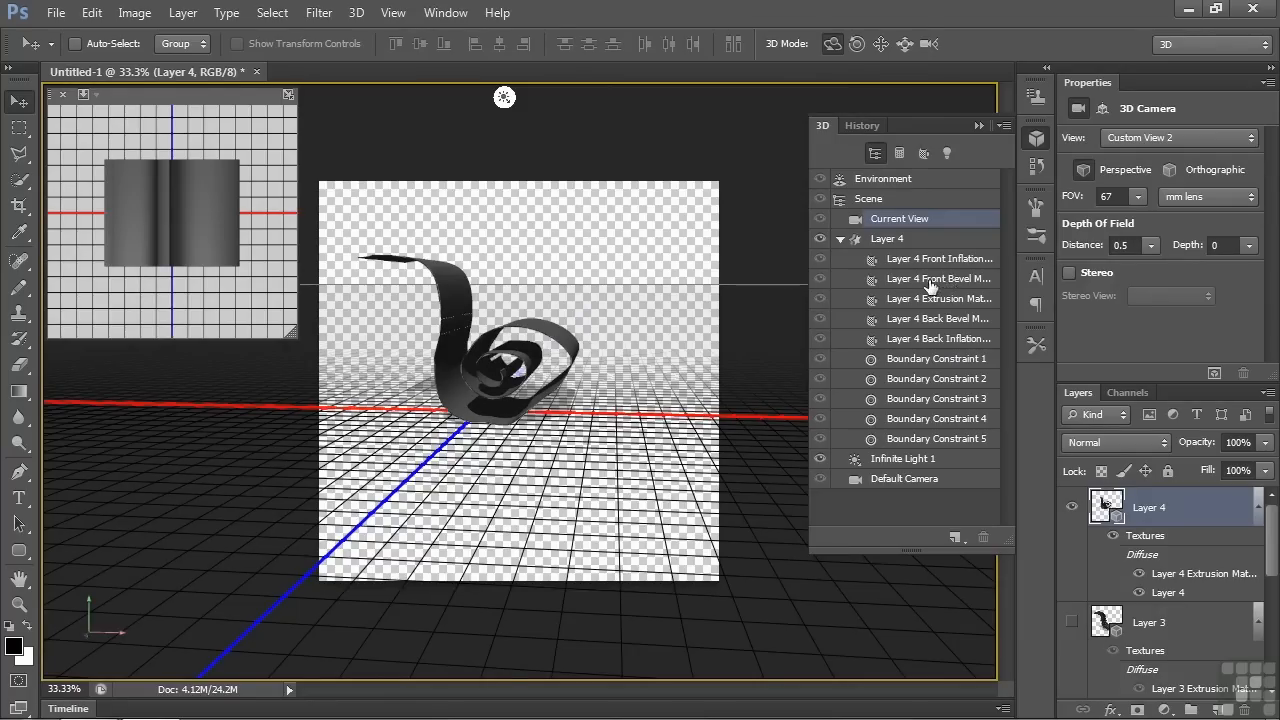
pyautogui.moveTo(948, 285)
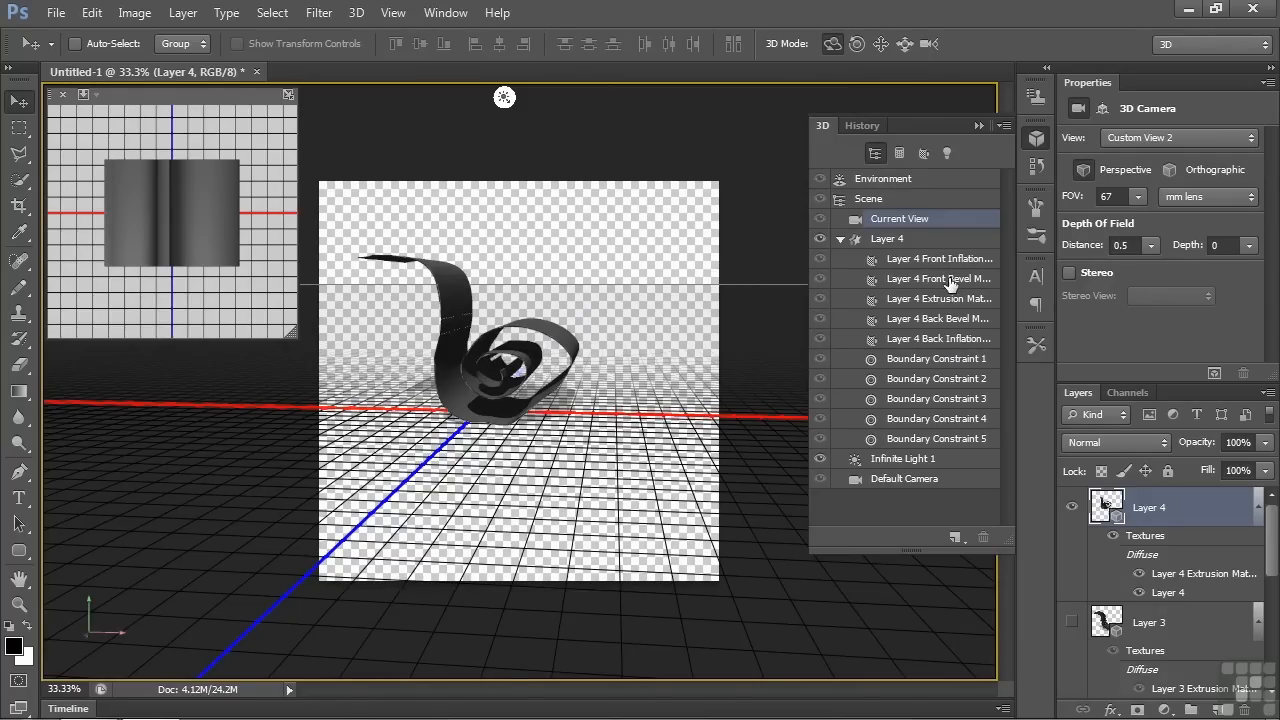
pyautogui.moveTo(1072, 510)
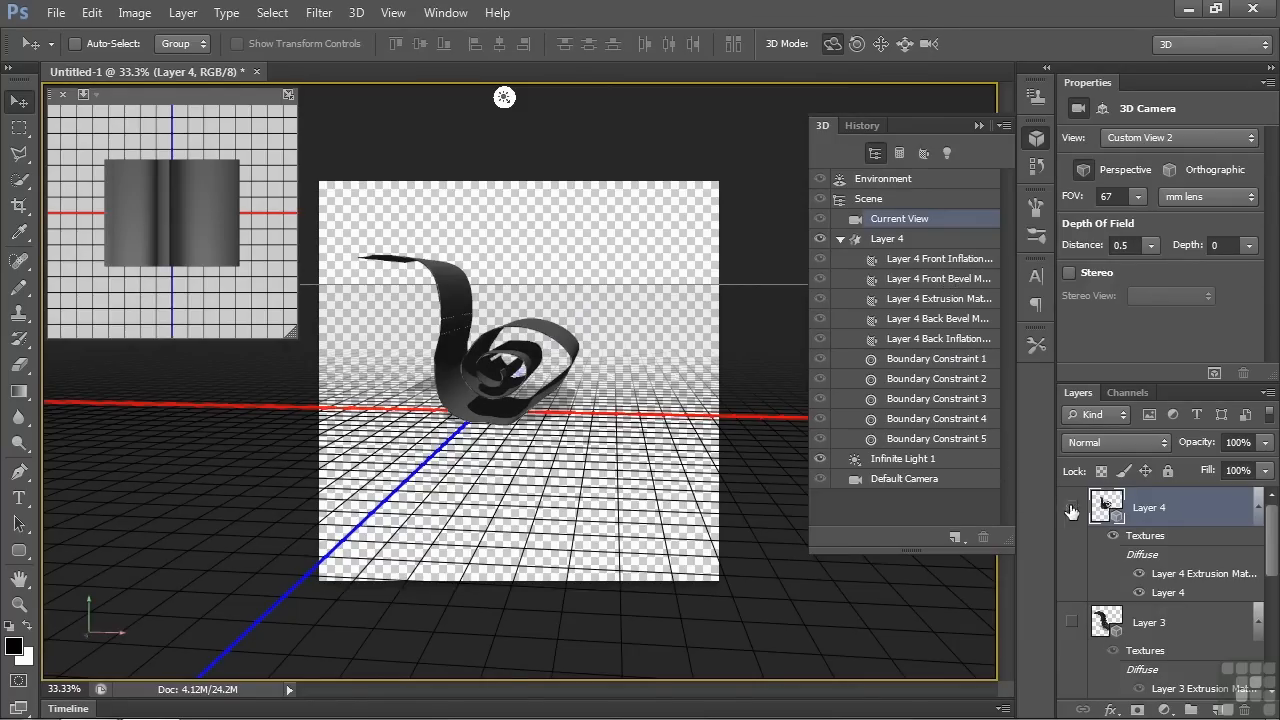
# Hide Layer 4 and draw an ellipse with the Ellipse Tool.
pyautogui.click(1071, 508)
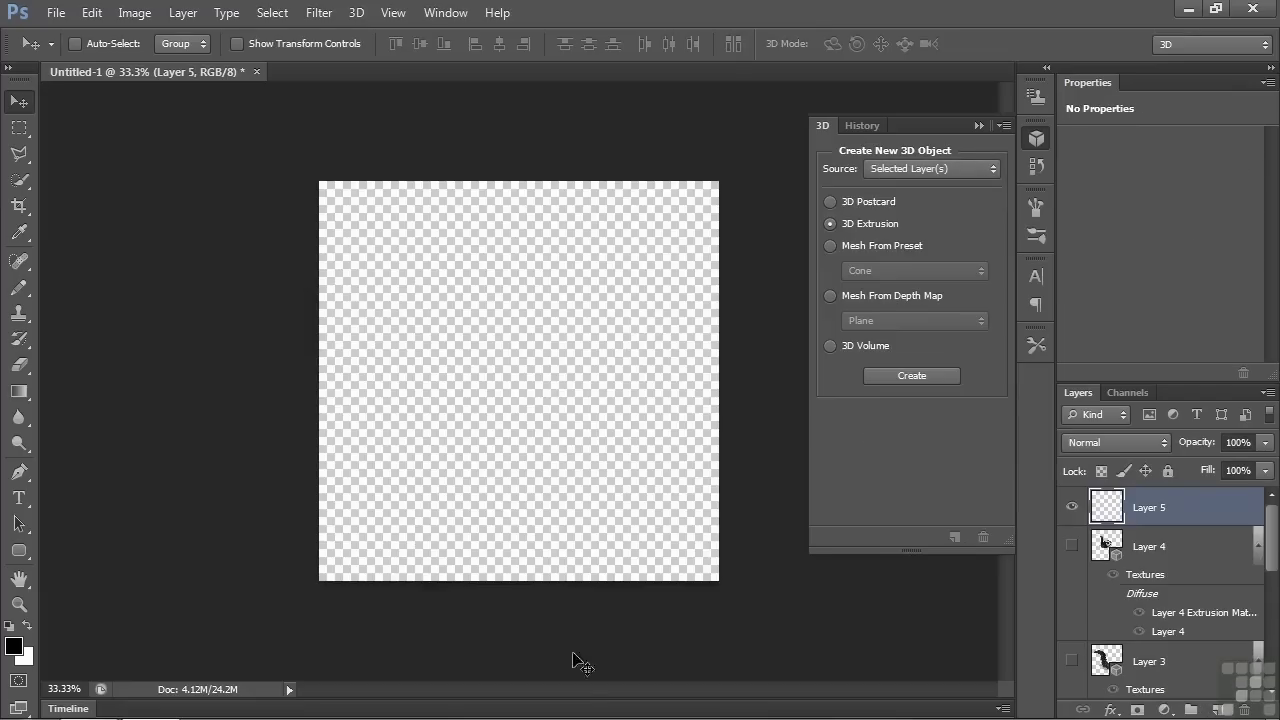
pyautogui.click(19, 549)
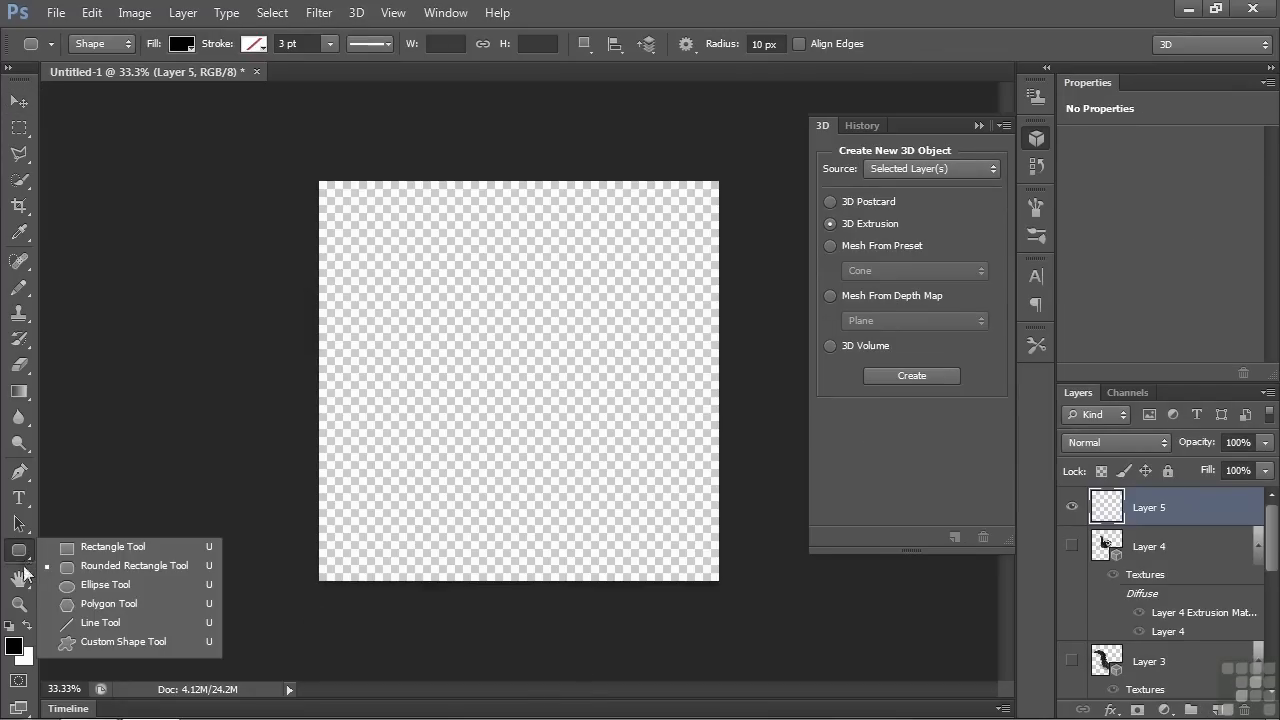
pyautogui.click(105, 585)
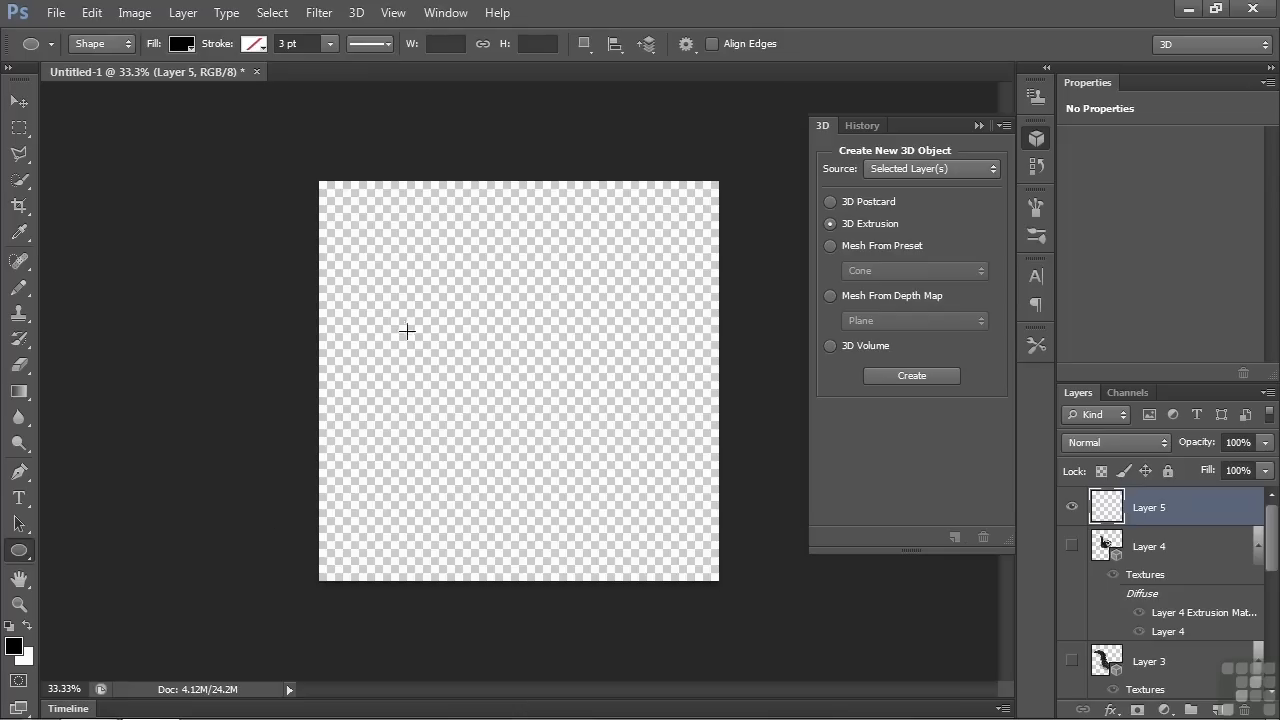
pyautogui.moveTo(405, 331); pyautogui.dragTo(592, 438)
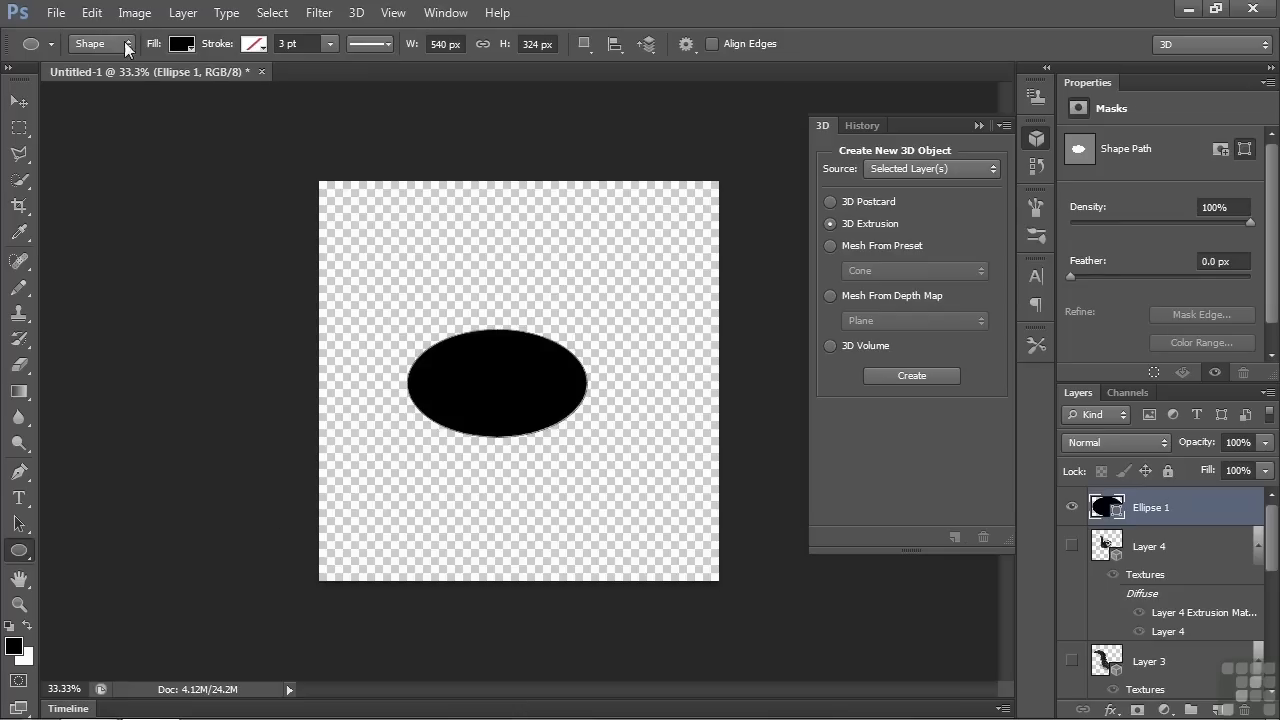
# Switch the Ellipse Tool to Path mode, undo the shape, and drag out a circle path.
pyautogui.click(100, 43)
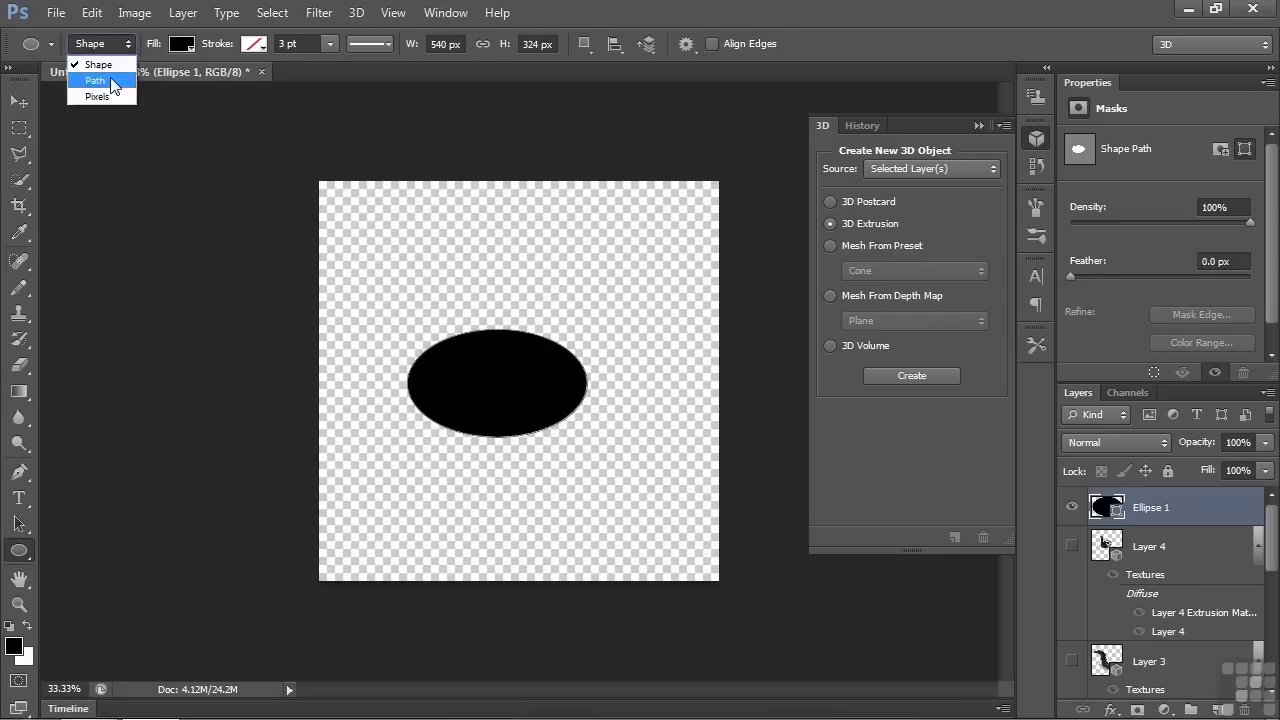
pyautogui.click(94, 81)
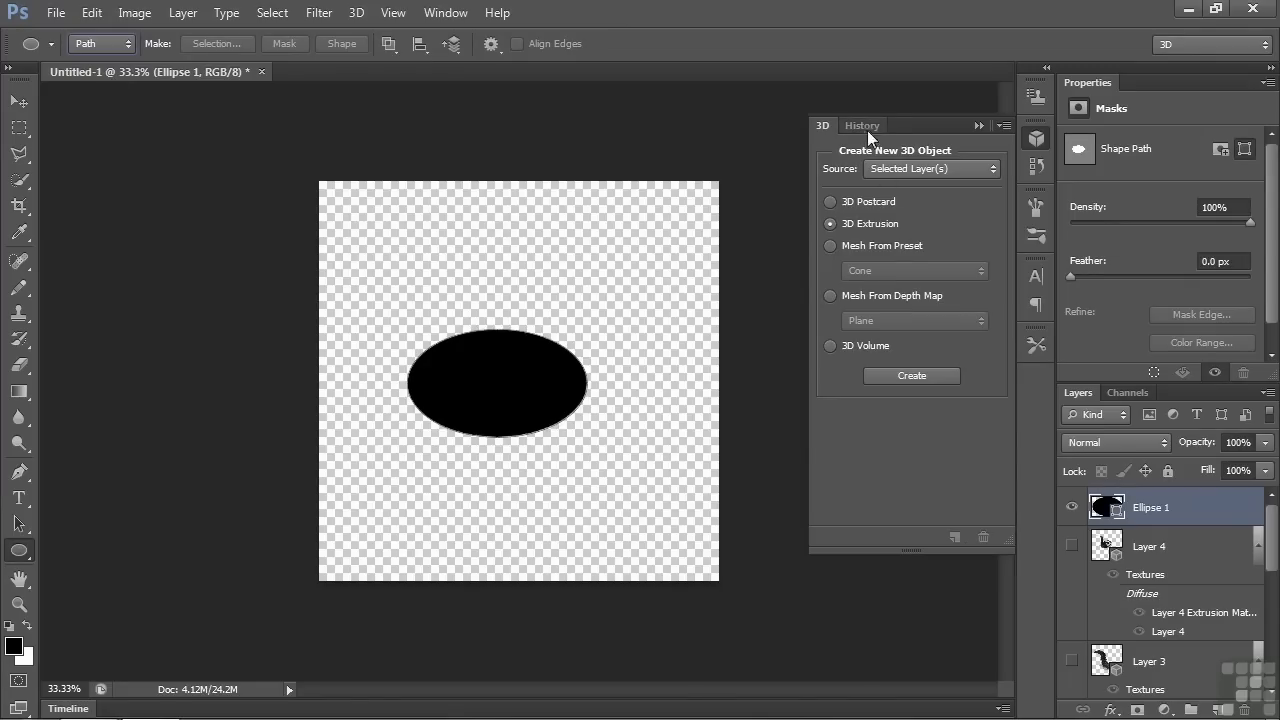
pyautogui.click(862, 125)
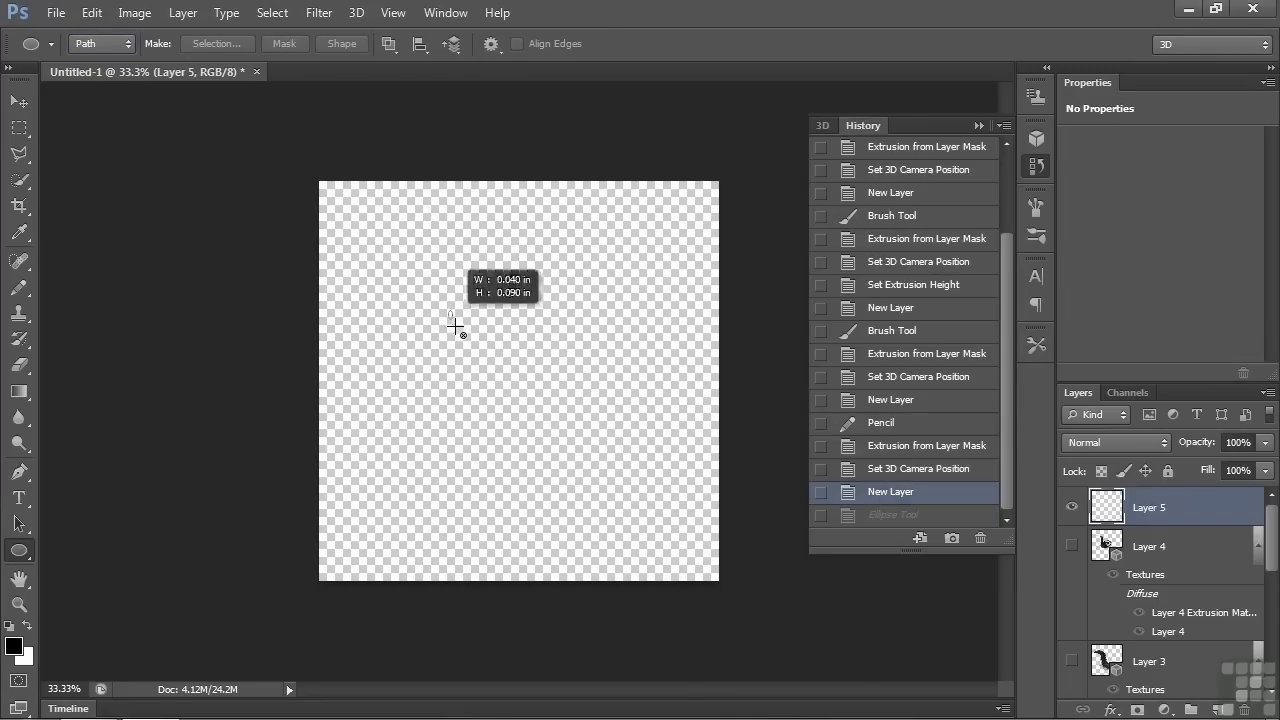
pyautogui.moveTo(453, 325); pyautogui.dragTo(625, 463)
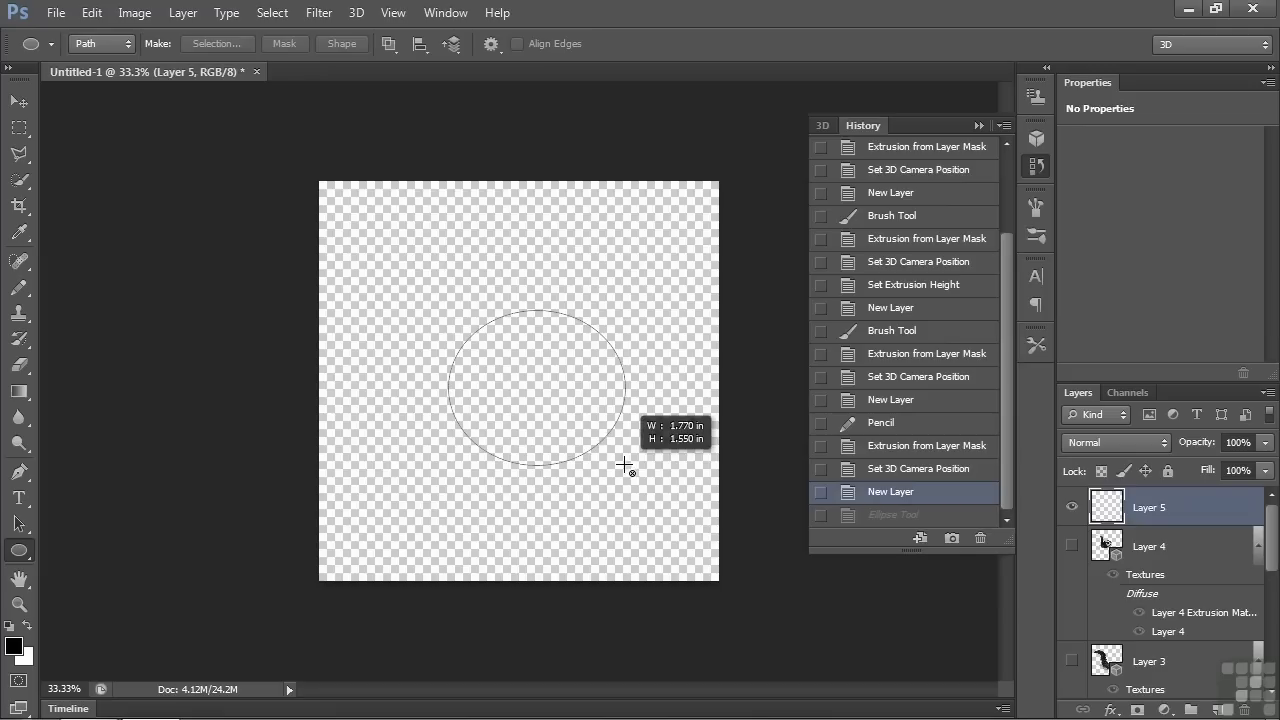
pyautogui.moveTo(540, 330); pyautogui.dragTo(630, 470)
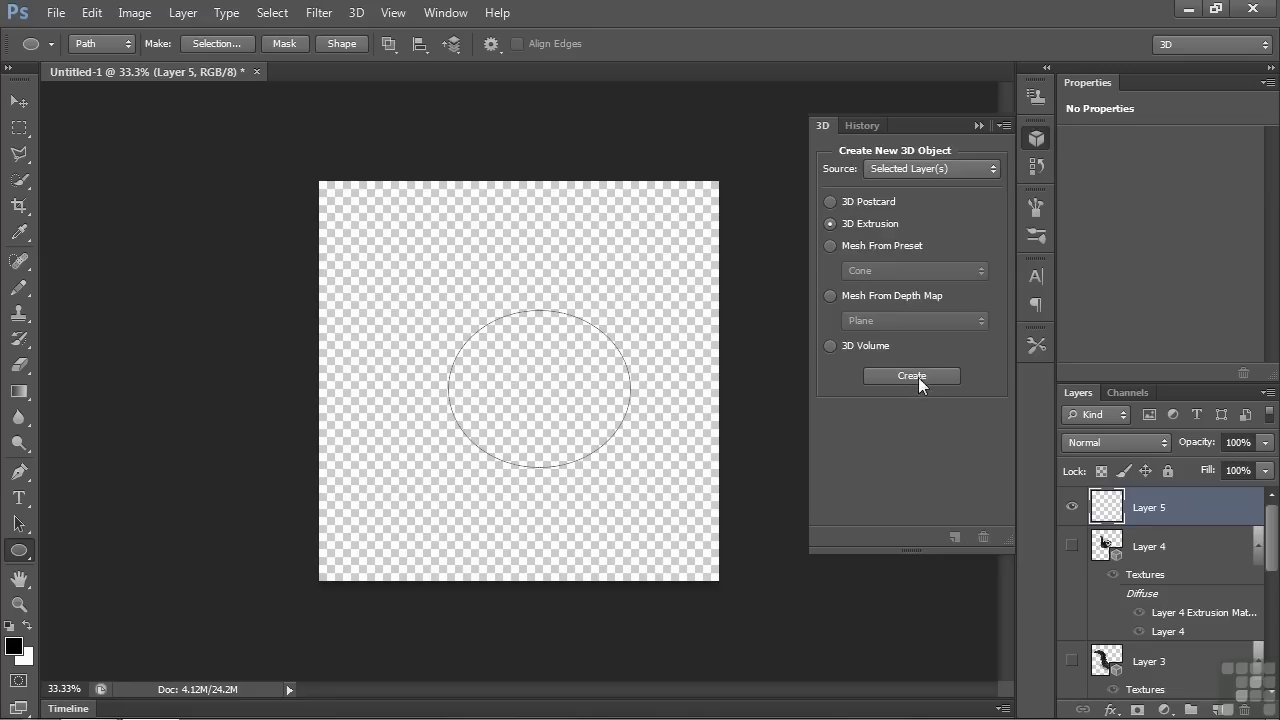
# Dismiss the empty-selection extrusion error and set the 3D source to Work Path.
pyautogui.click(911, 375)
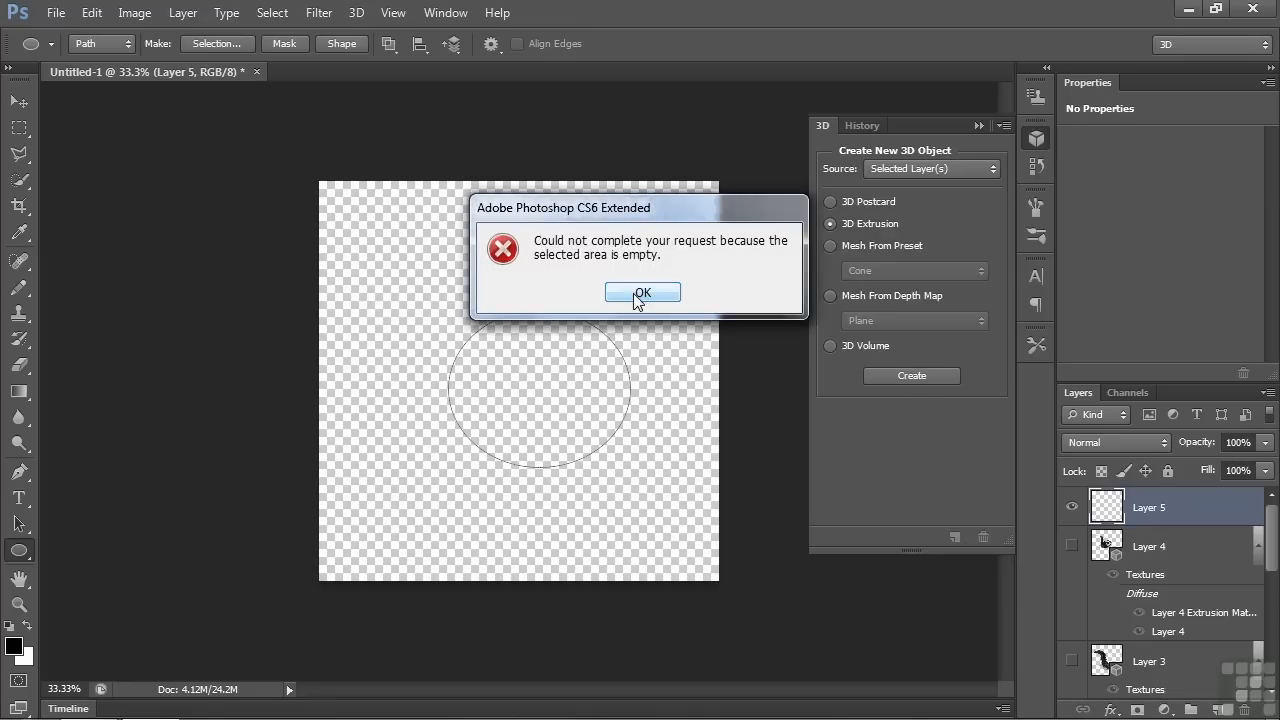
pyautogui.click(642, 292)
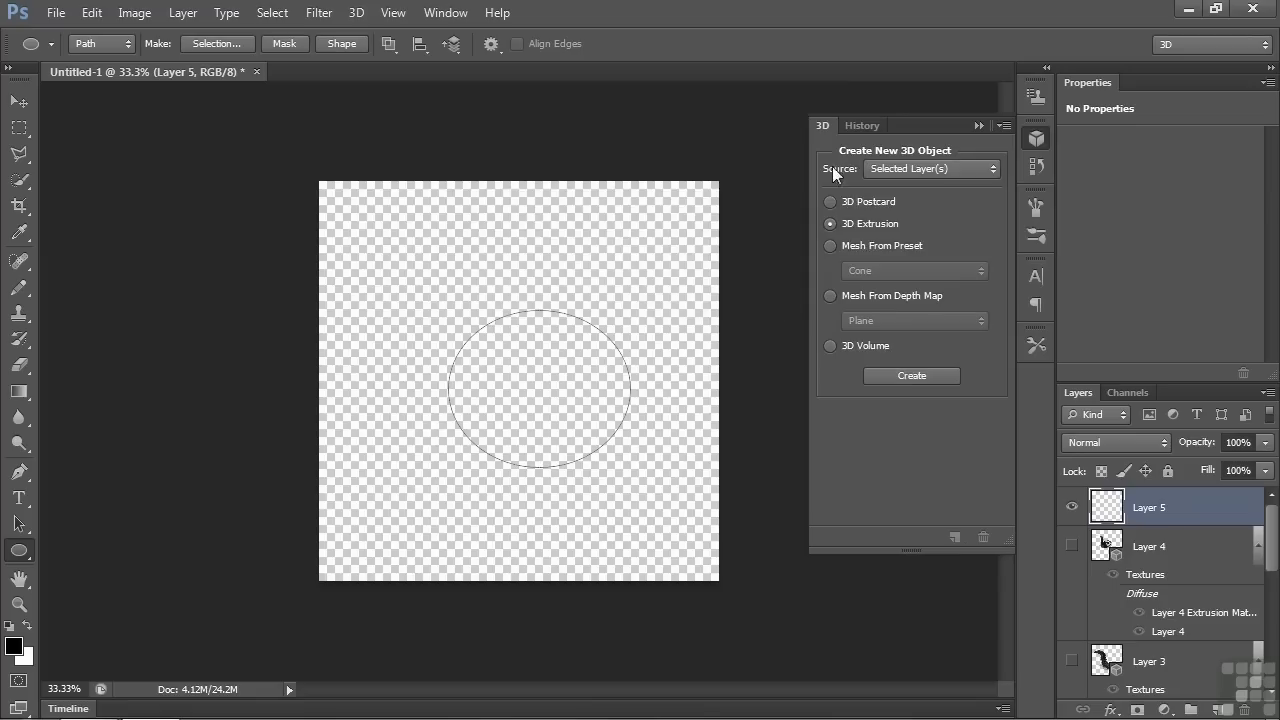
pyautogui.click(930, 168)
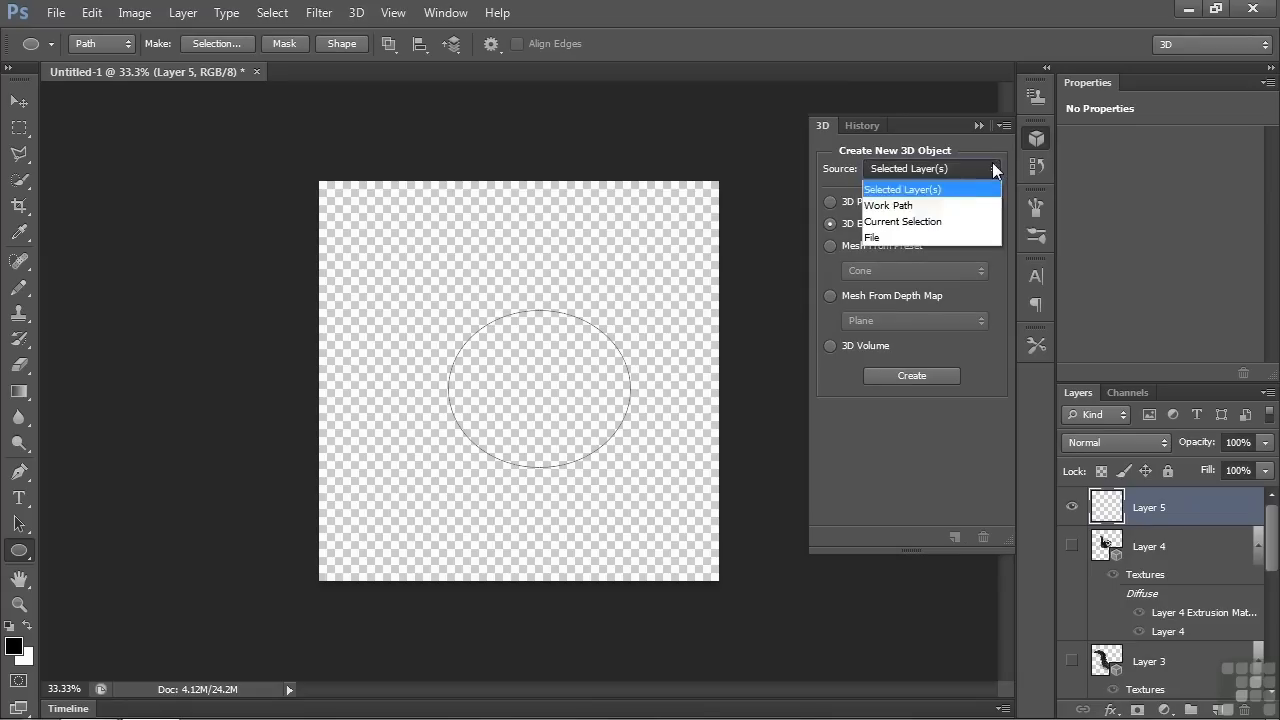
pyautogui.click(888, 205)
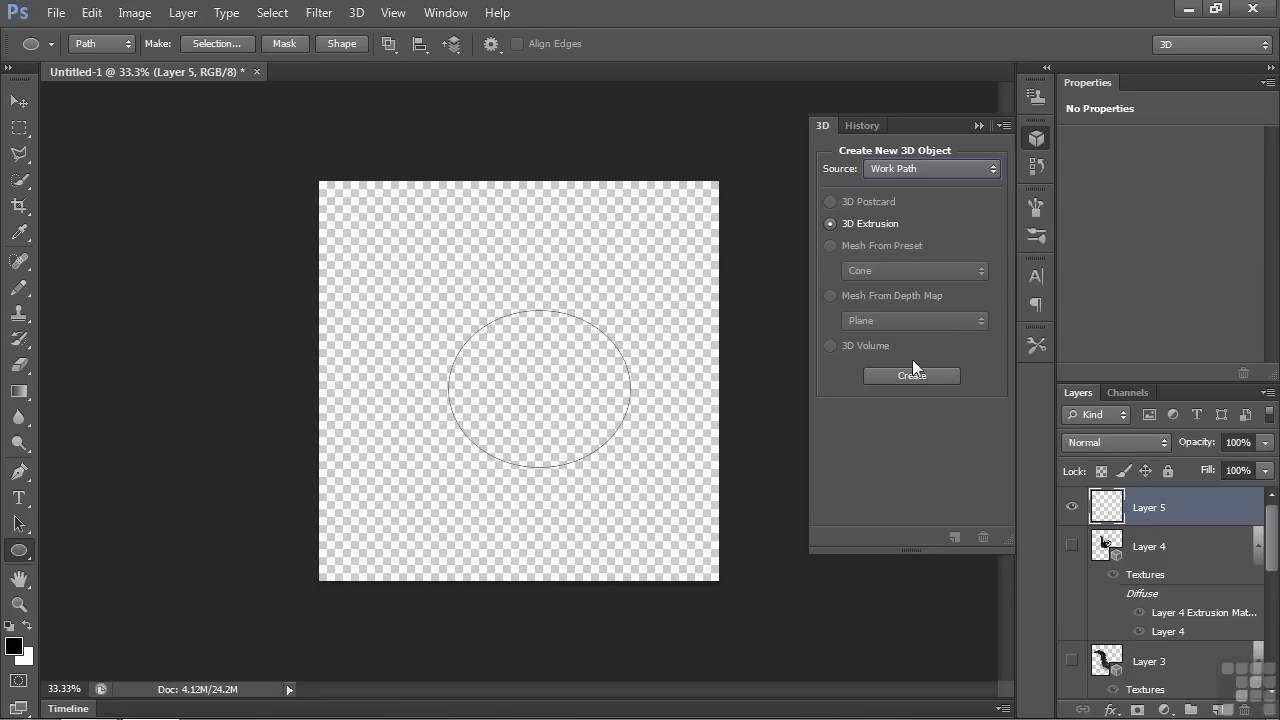
# Extrude the circle path into a cylinder and orbit to show its side.
pyautogui.click(911, 375)
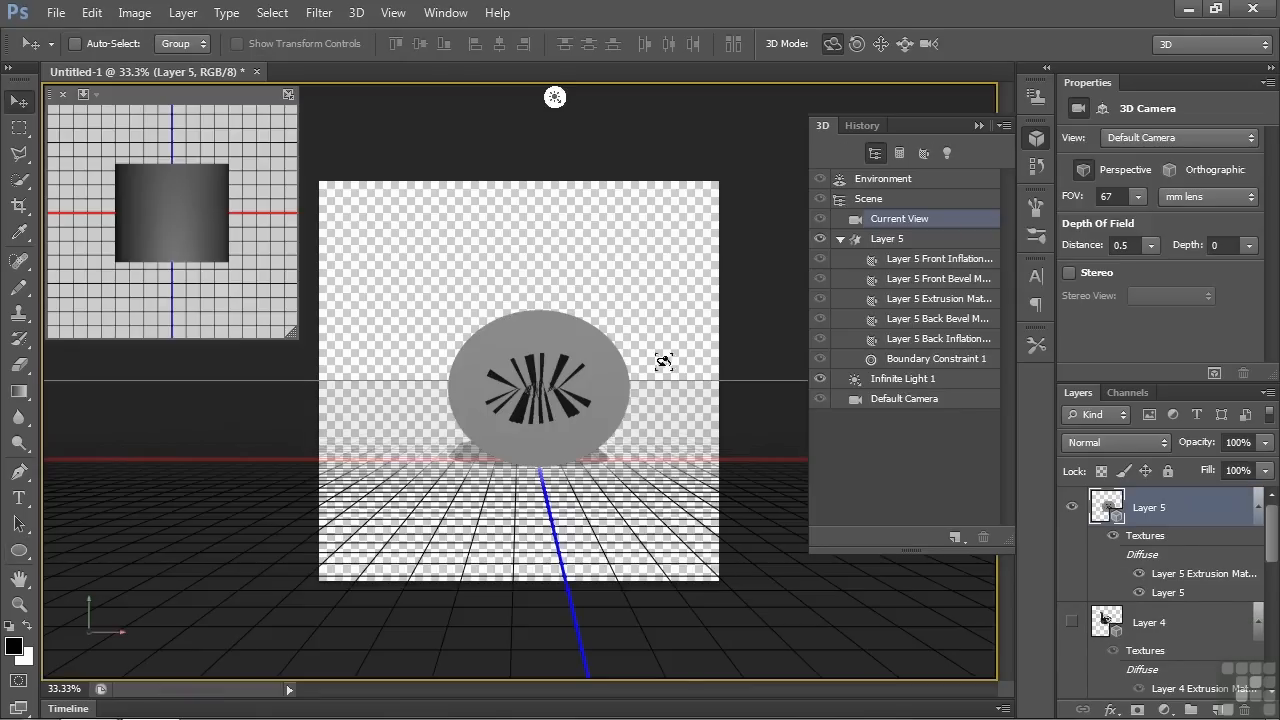
pyautogui.moveTo(613, 335)
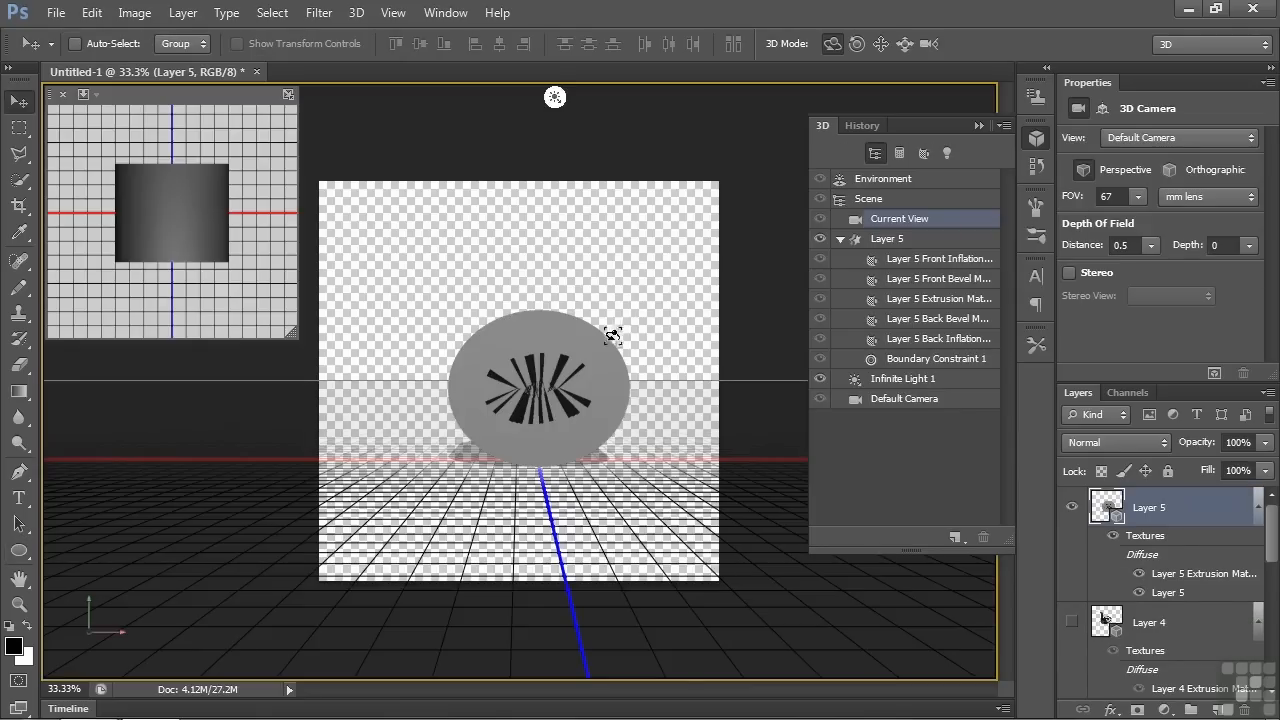
pyautogui.click(882, 178)
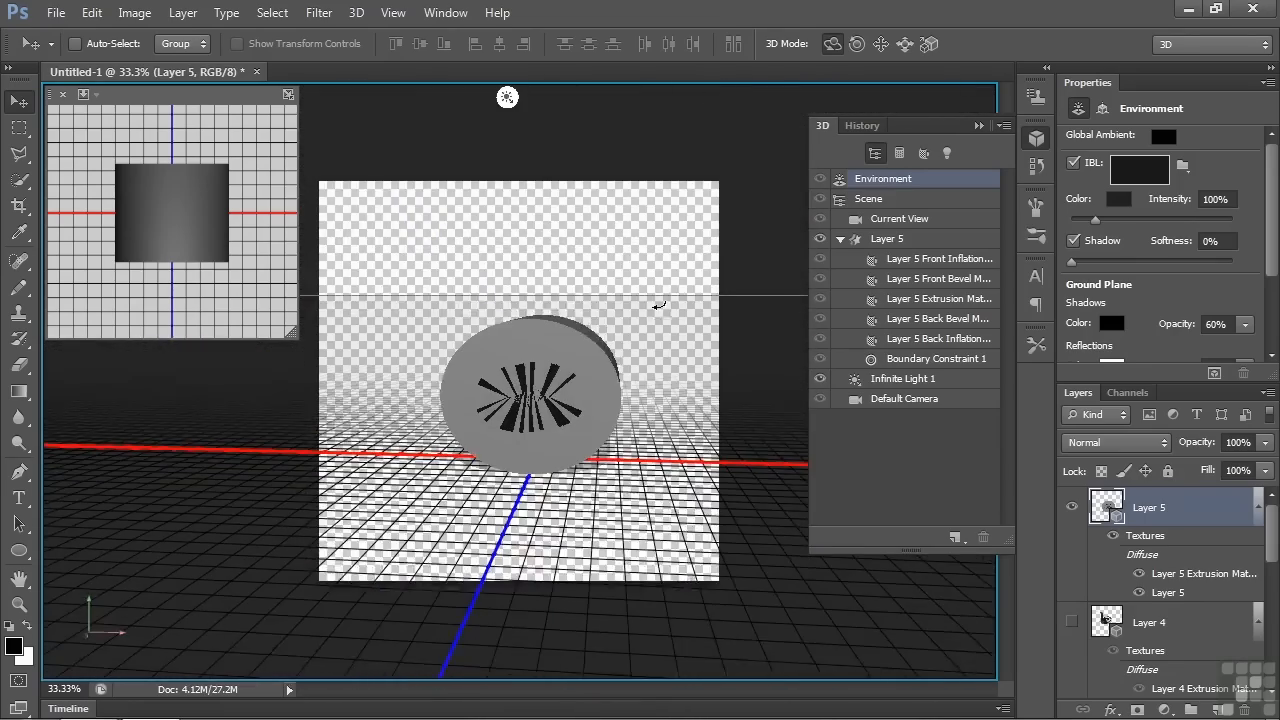
pyautogui.click(899, 218)
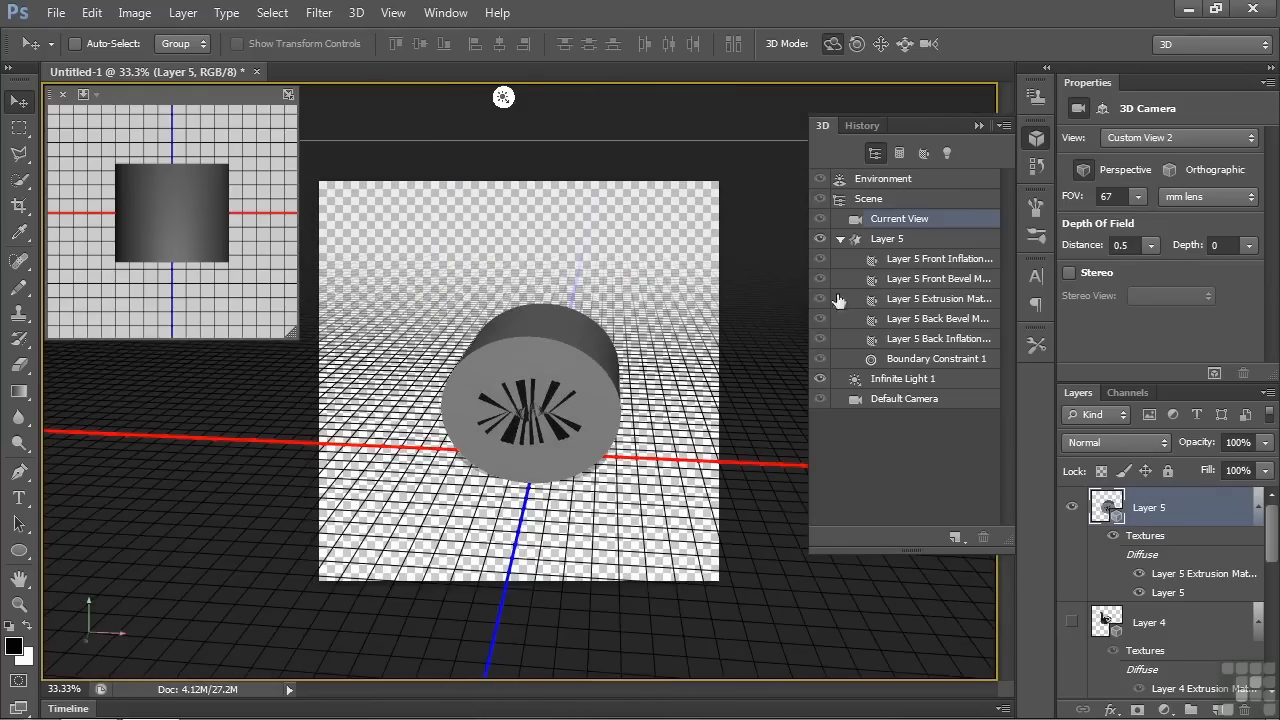
# Select the Layer 5 mesh and open its front material texture as Layer 5.psb.
pyautogui.click(886, 238)
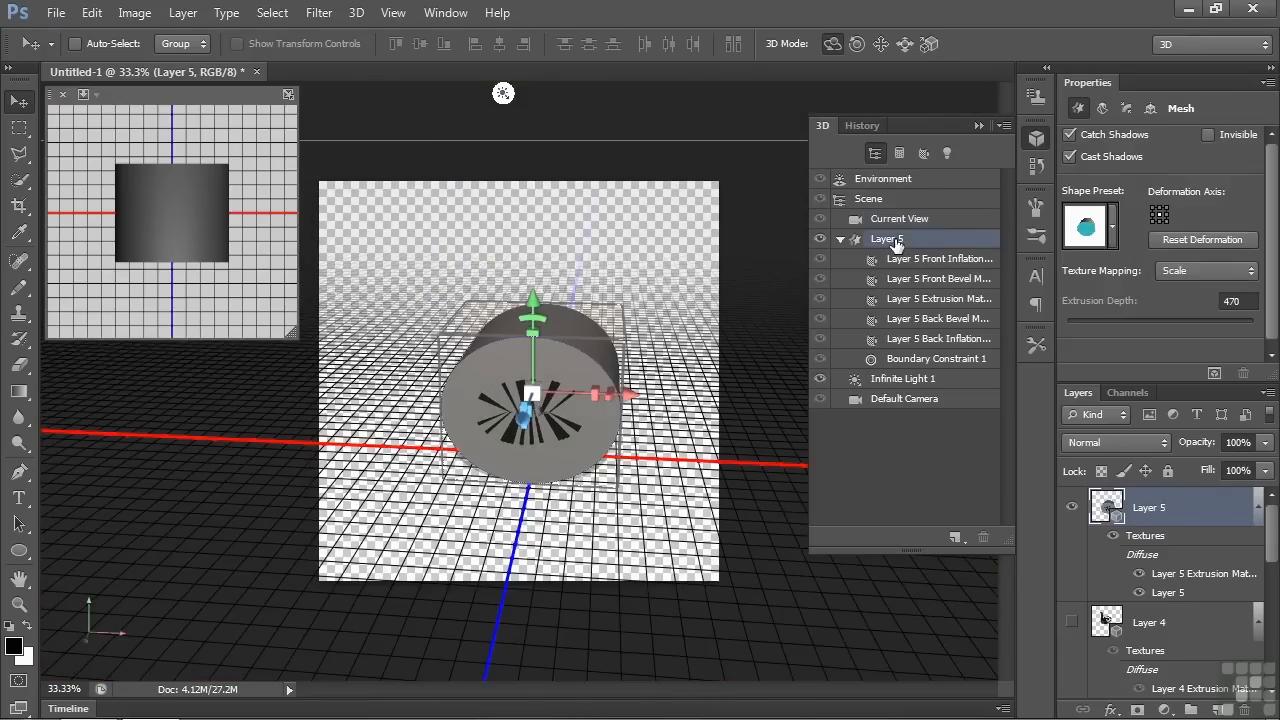
pyautogui.click(938, 258)
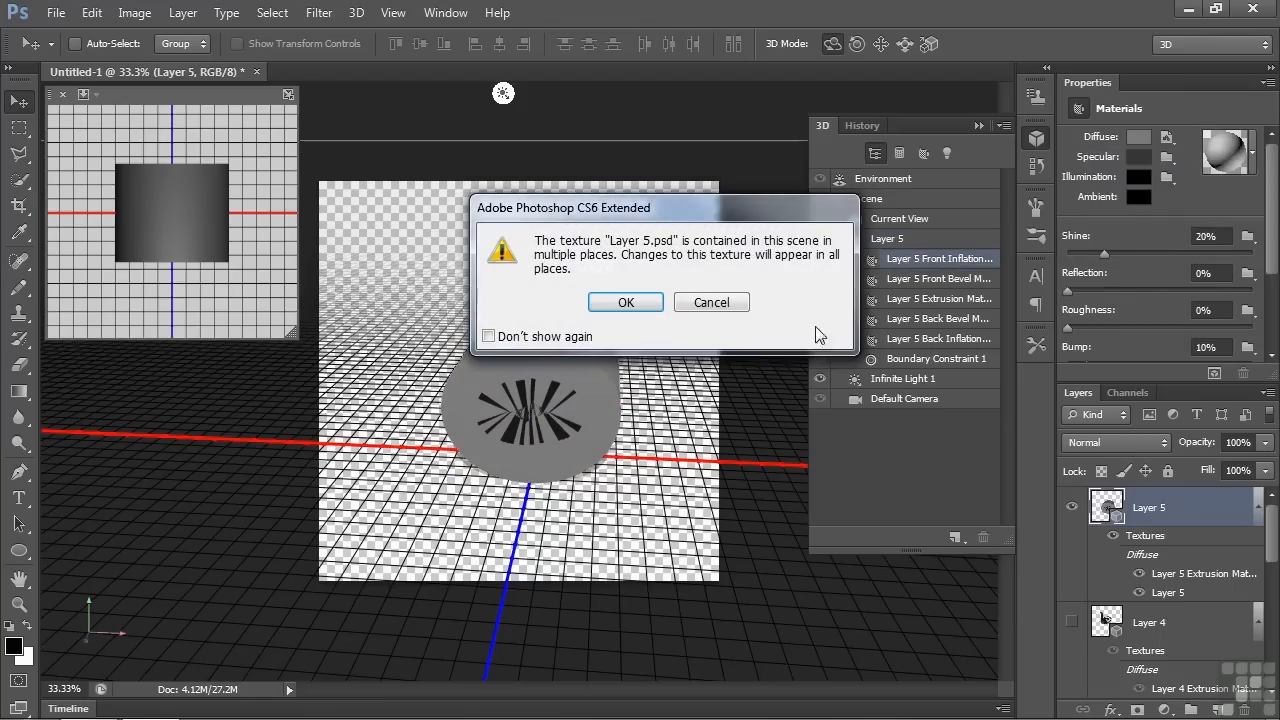
pyautogui.click(625, 302)
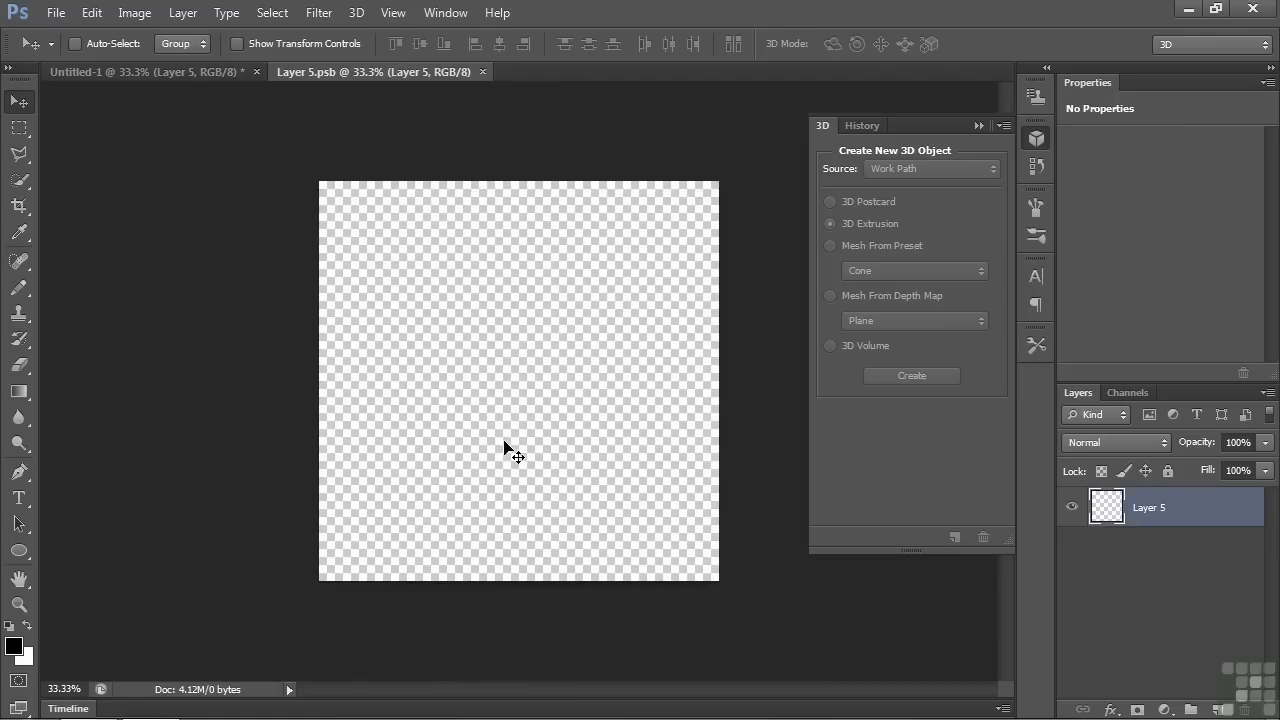
pyautogui.moveTo(648, 348)
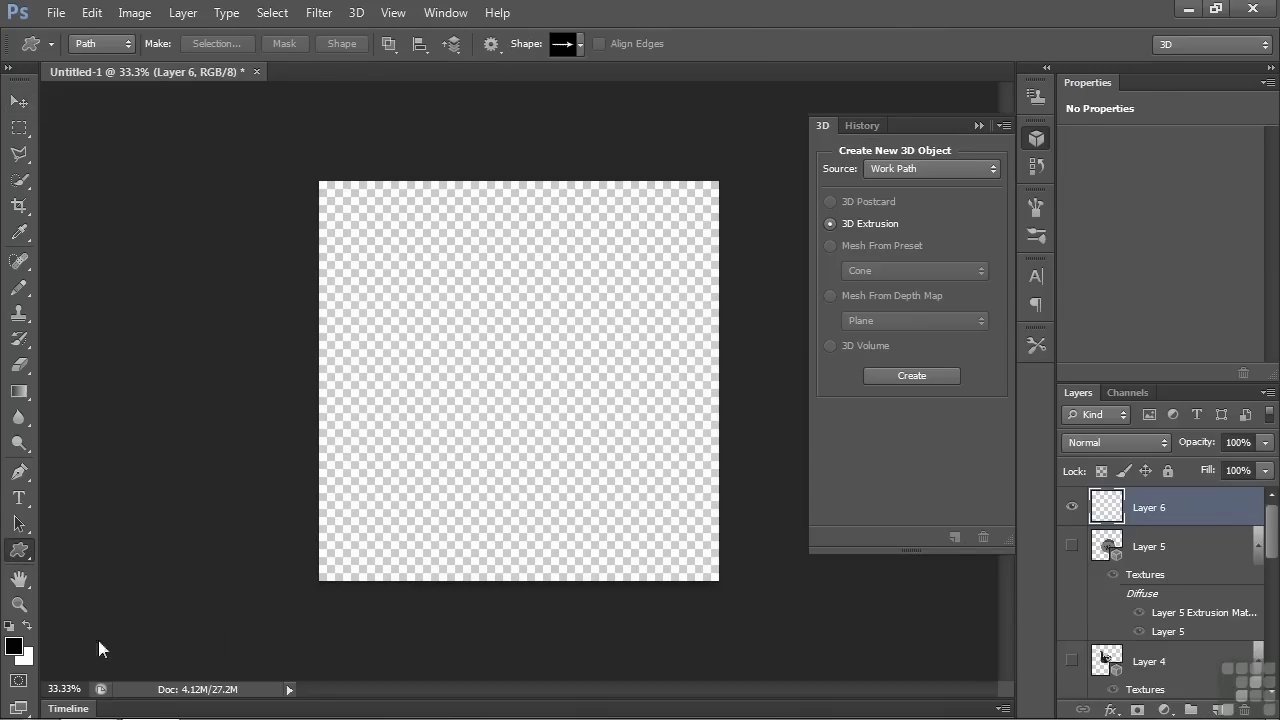
# Load All custom shape sets, replacing the current shapes in the picker.
pyautogui.click(575, 43)
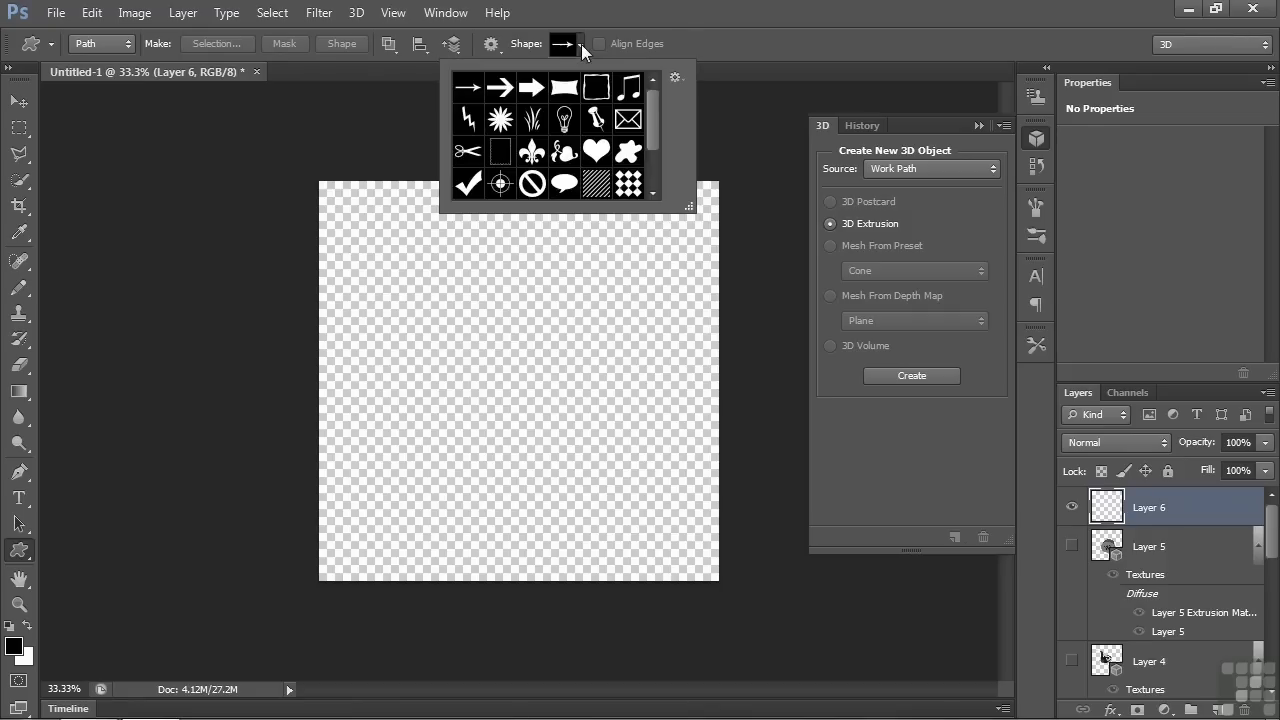
pyautogui.scroll(-3)
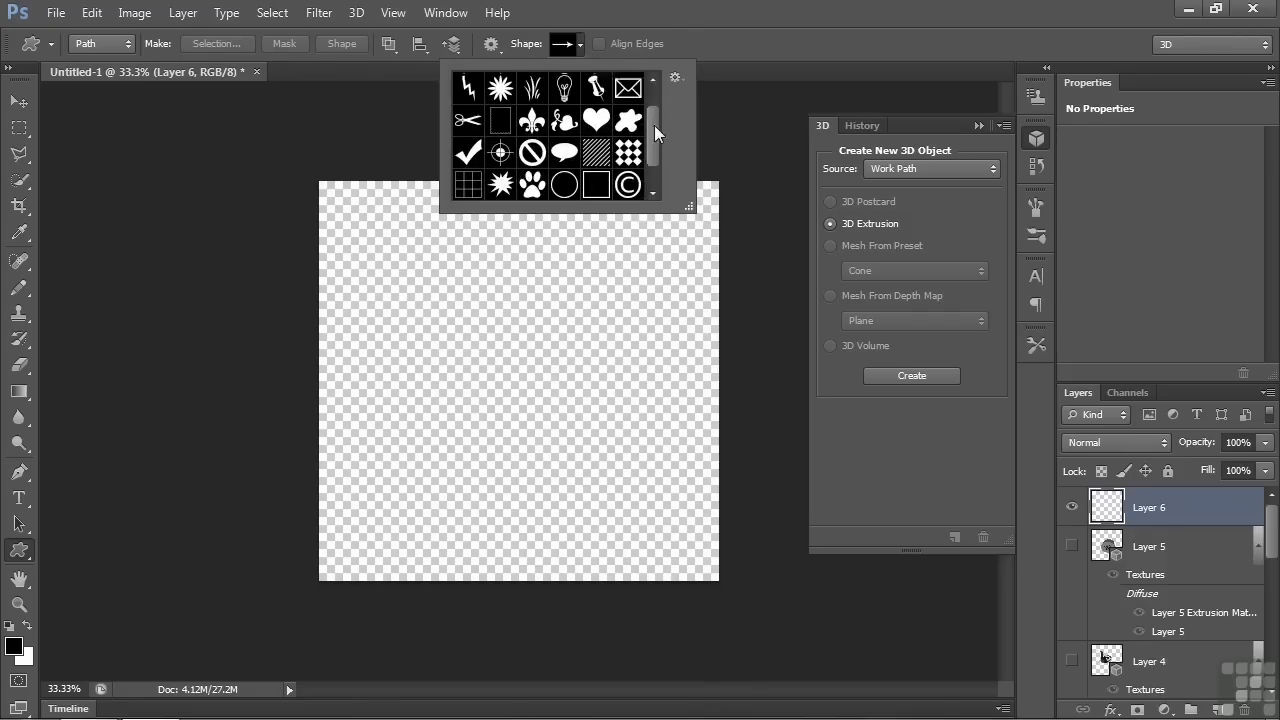
pyautogui.click(675, 78)
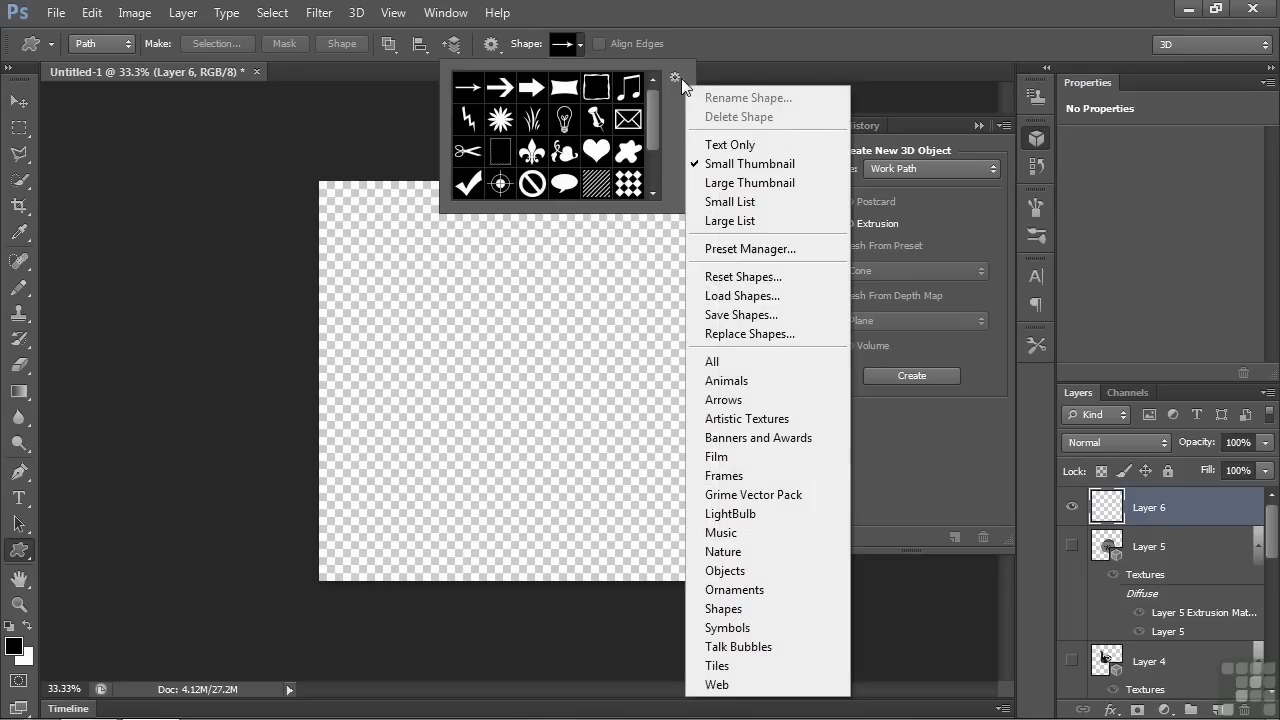
pyautogui.moveTo(763, 362)
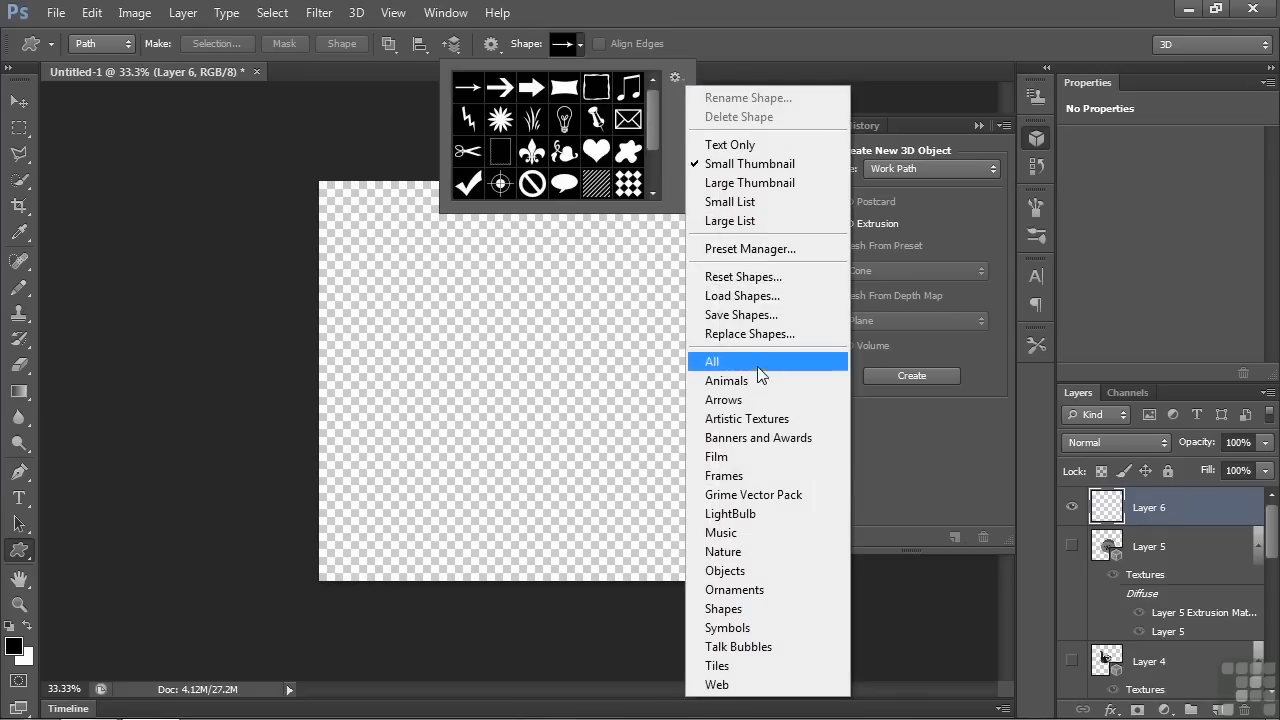
pyautogui.click(712, 361)
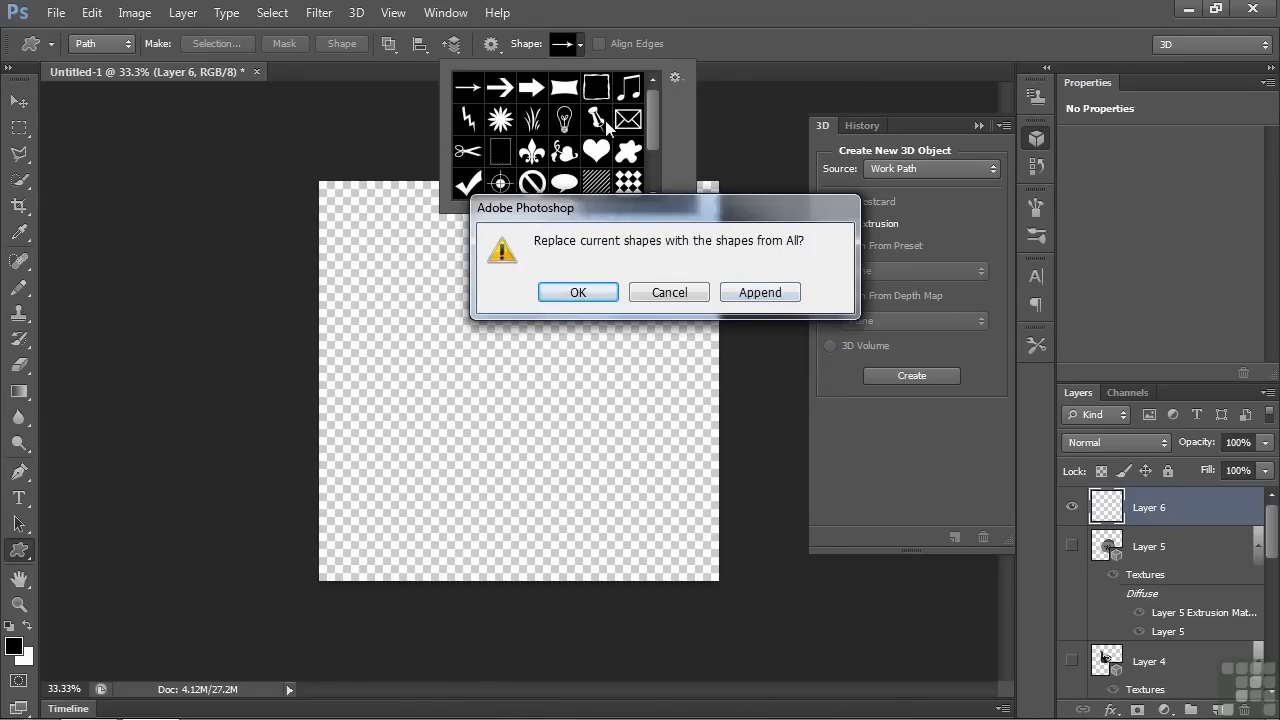
pyautogui.click(578, 292)
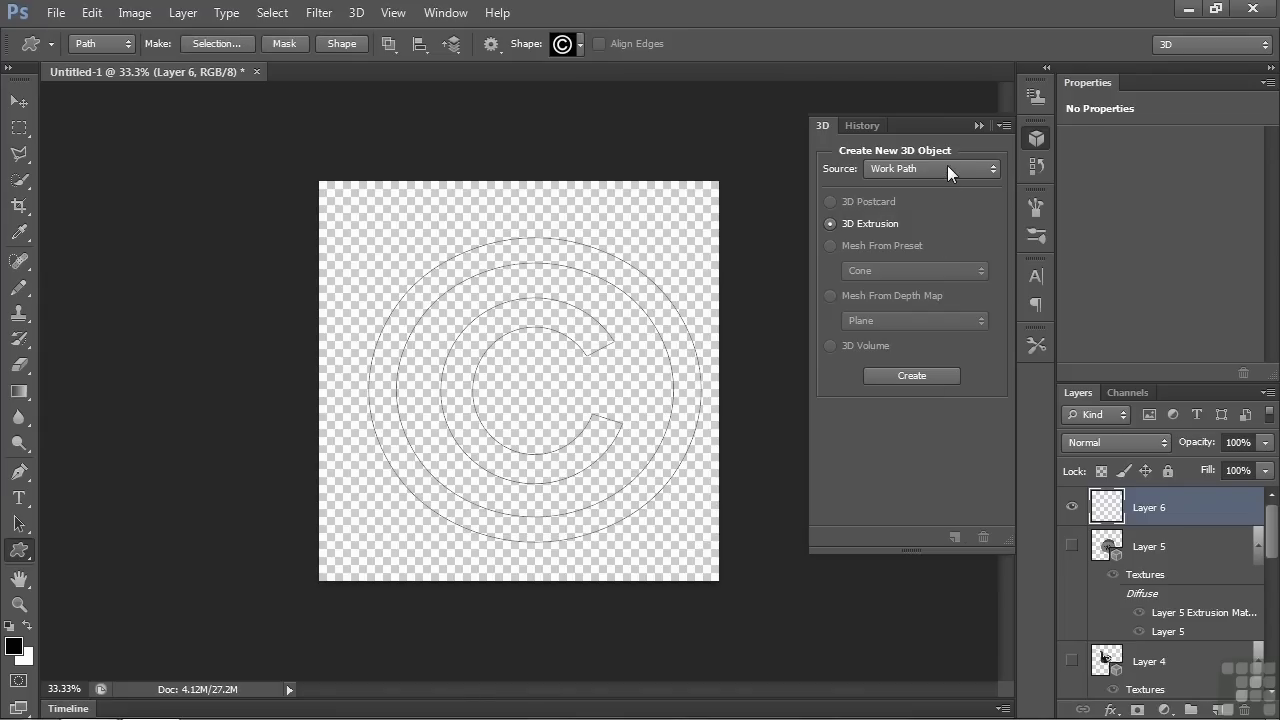
# Extrude the copyright path, inspect its inner hole constraint, and view the mesh's depth 913.
pyautogui.click(930, 168)
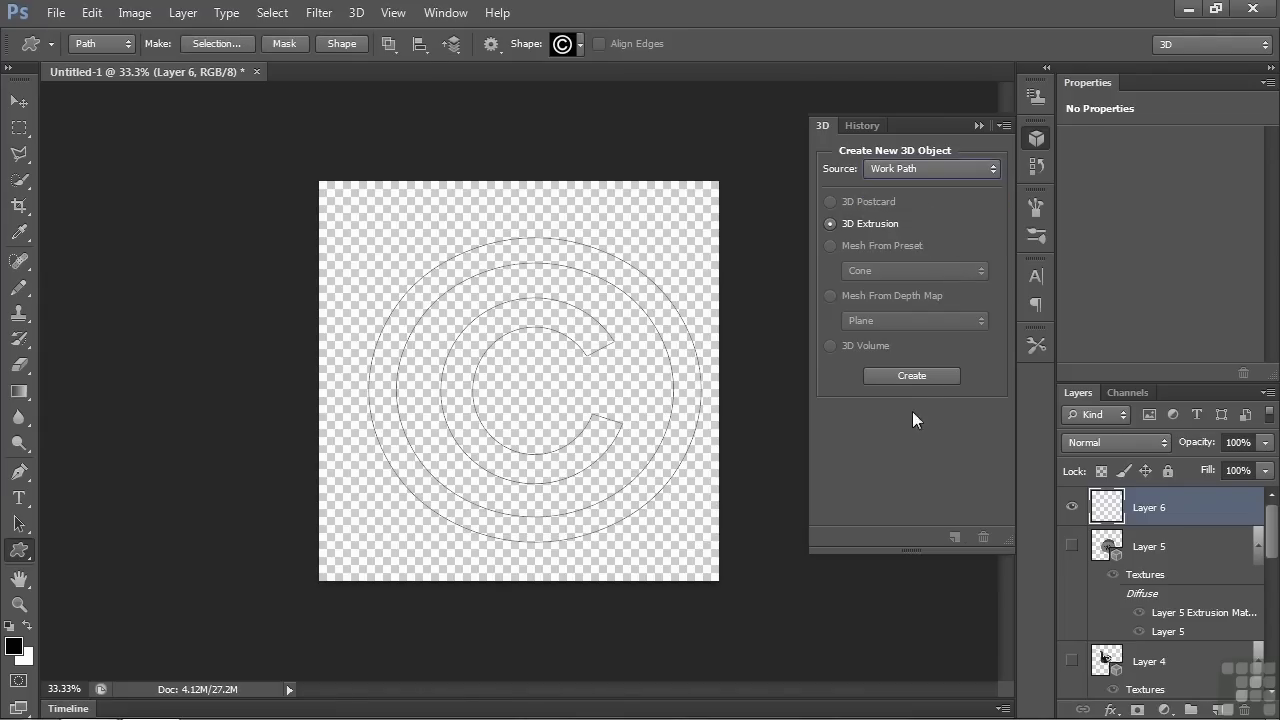
pyautogui.click(911, 375)
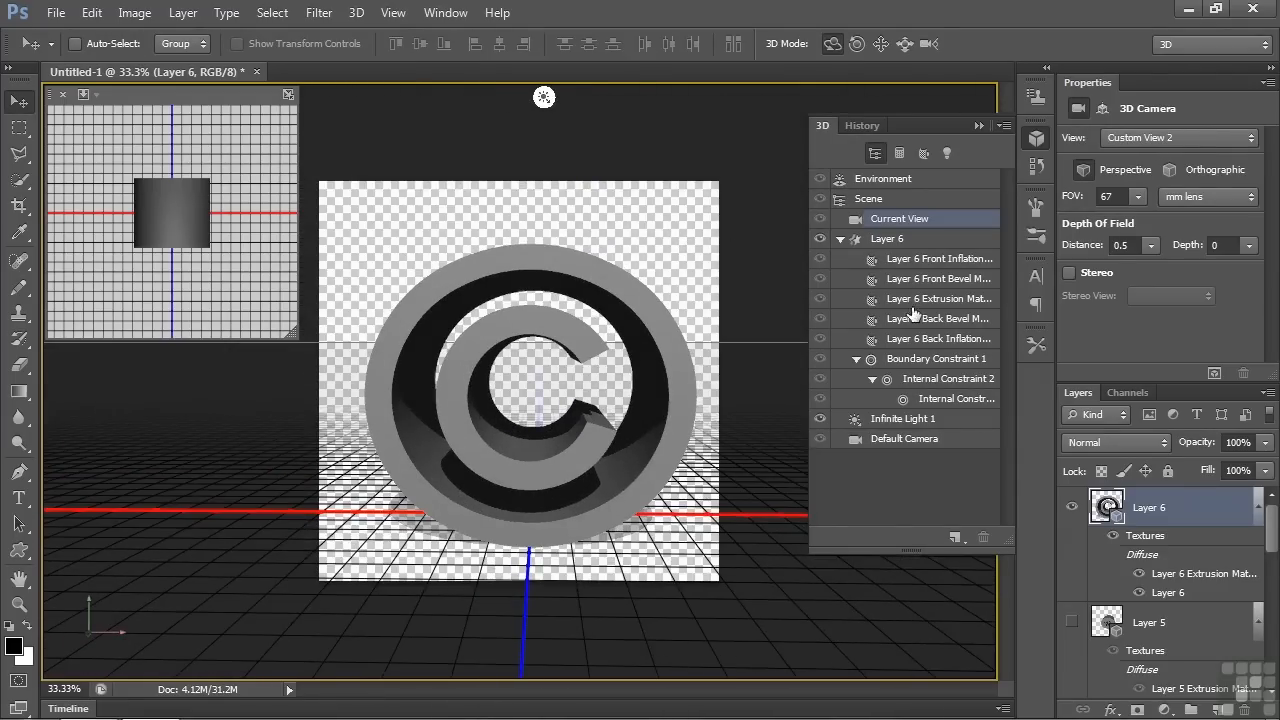
pyautogui.click(955, 398)
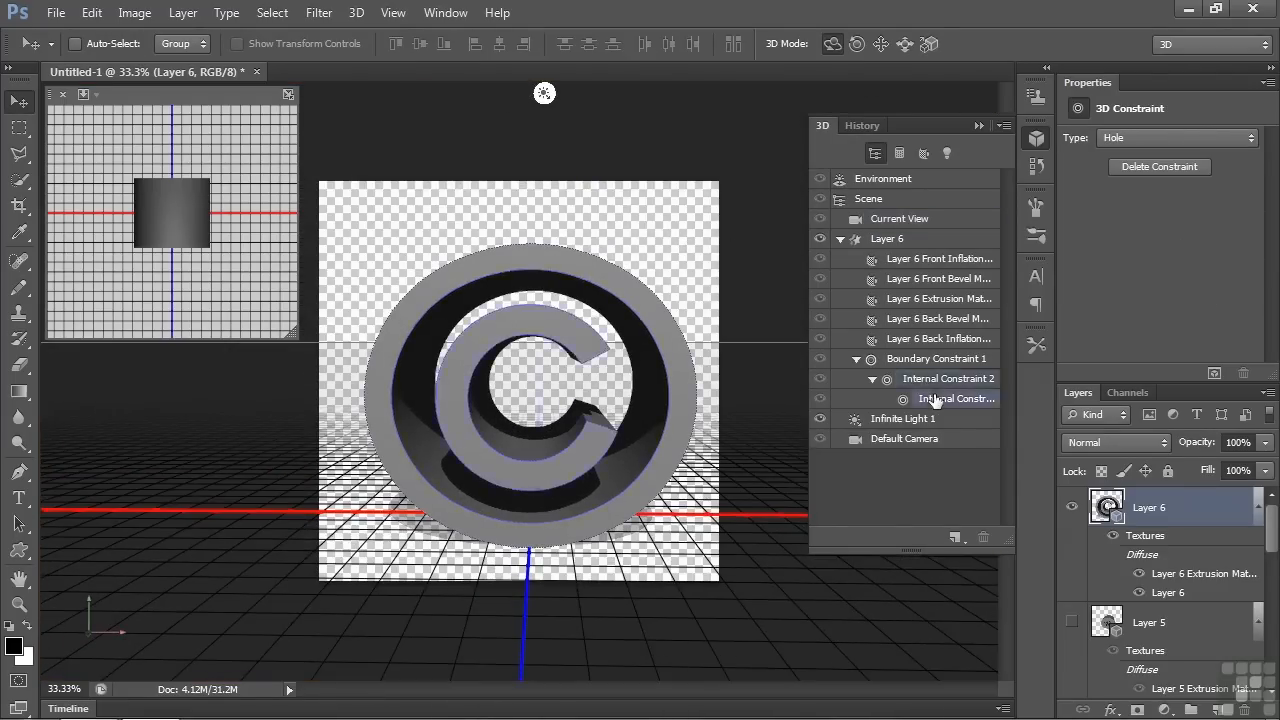
pyautogui.click(948, 378)
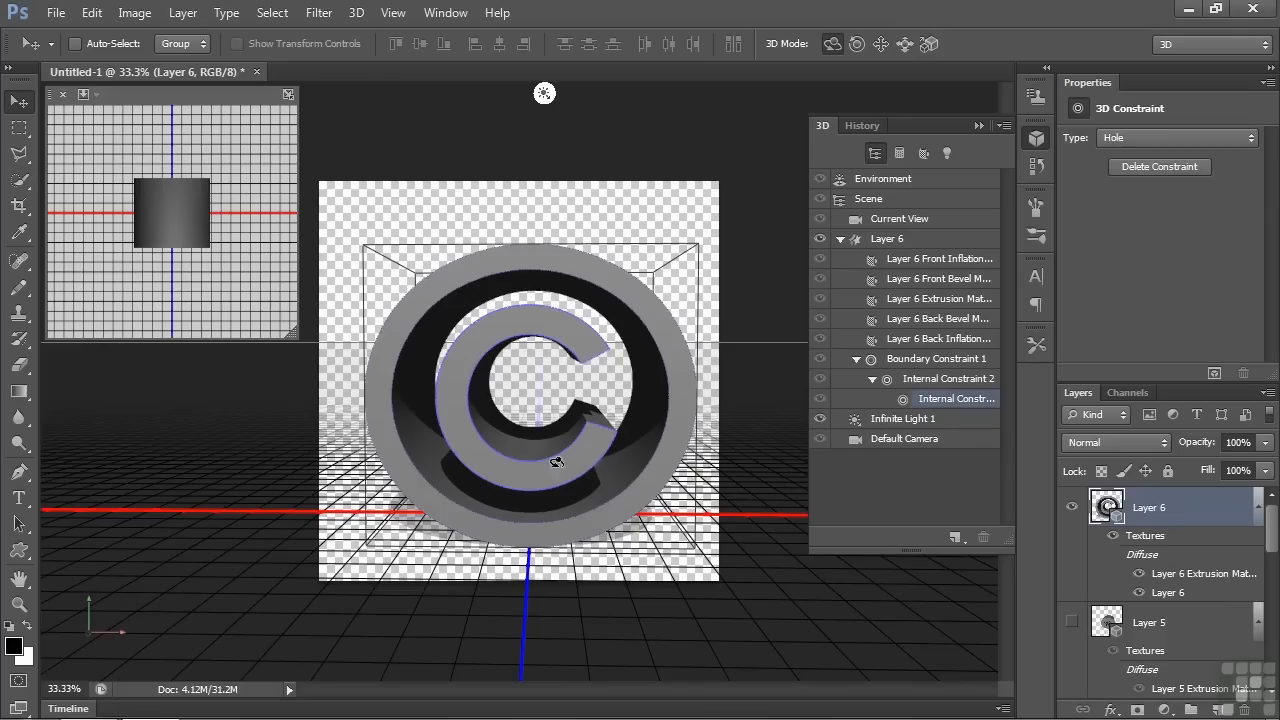
pyautogui.moveTo(491, 464)
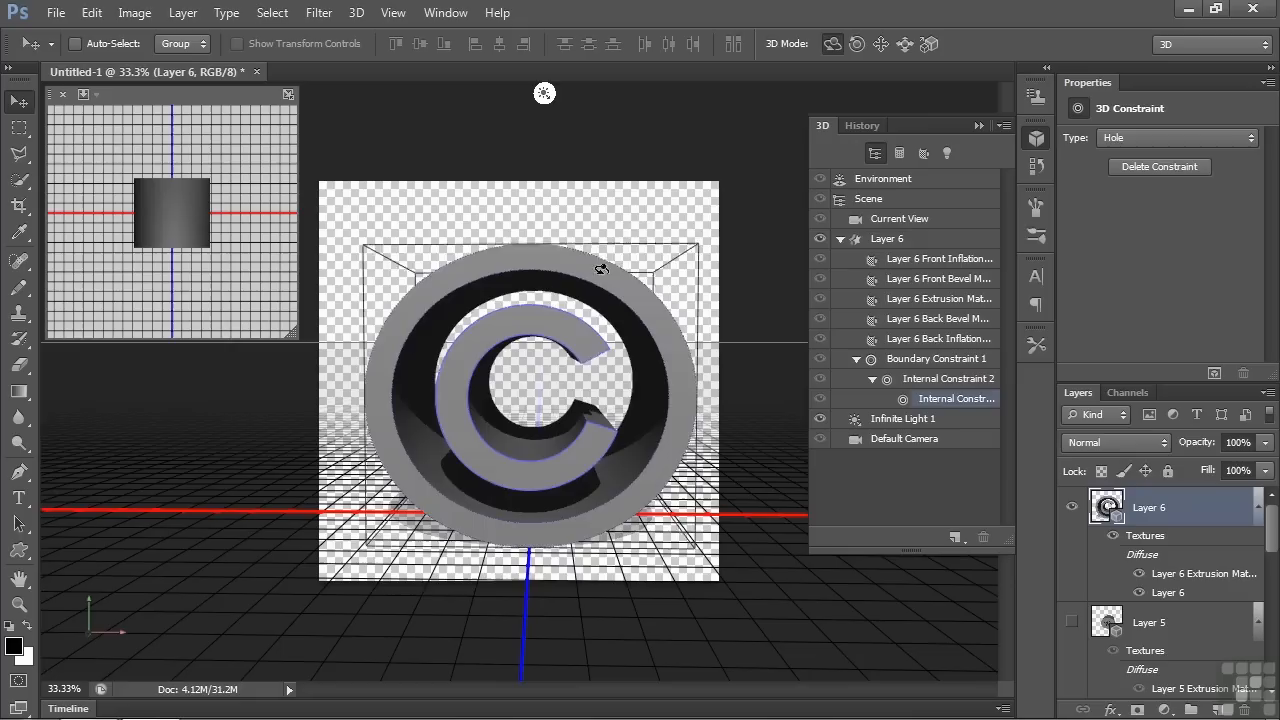
pyautogui.click(886, 238)
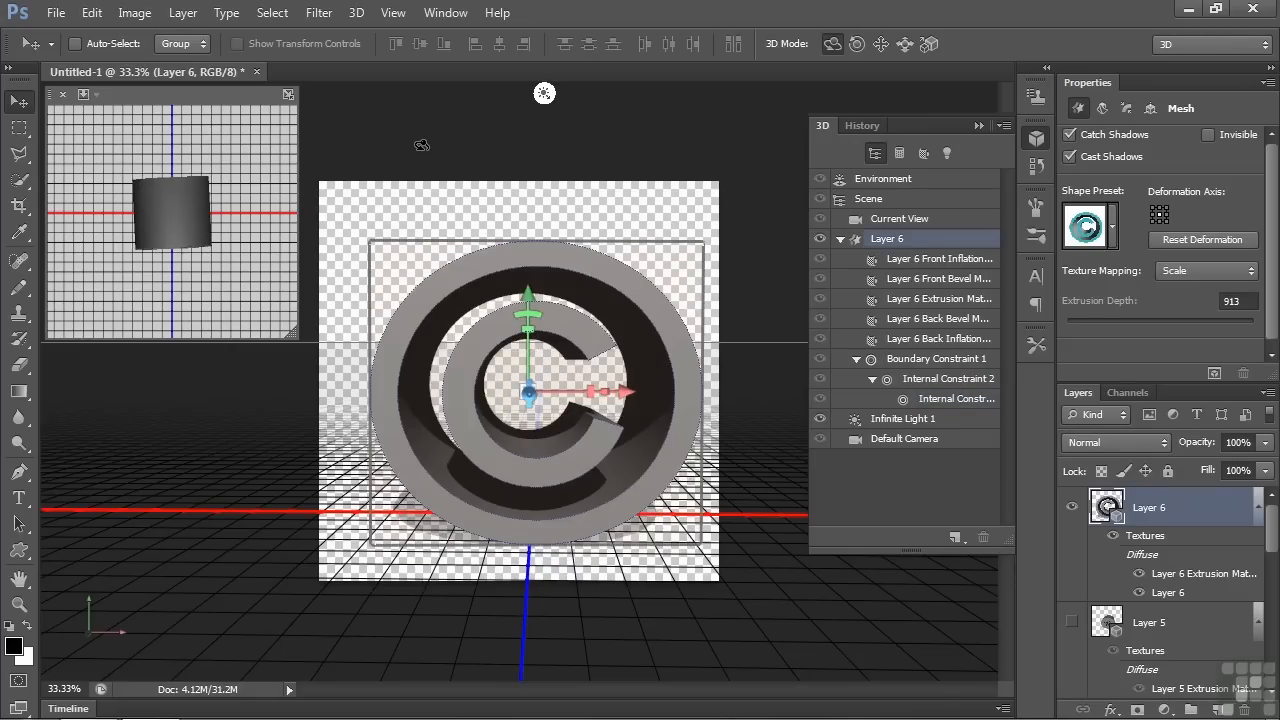
# Place place-setting-2.jpg from the PhotoSpin images folder as a new layer.
pyautogui.click(56, 12)
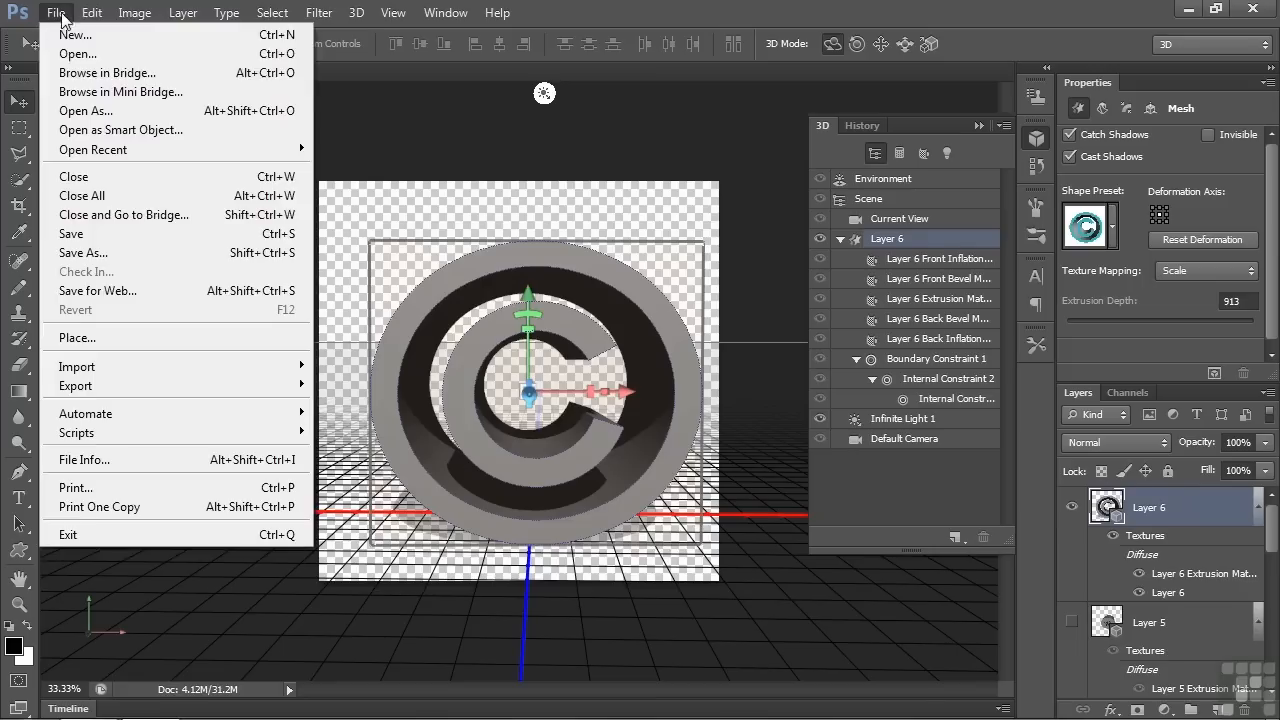
pyautogui.click(77, 337)
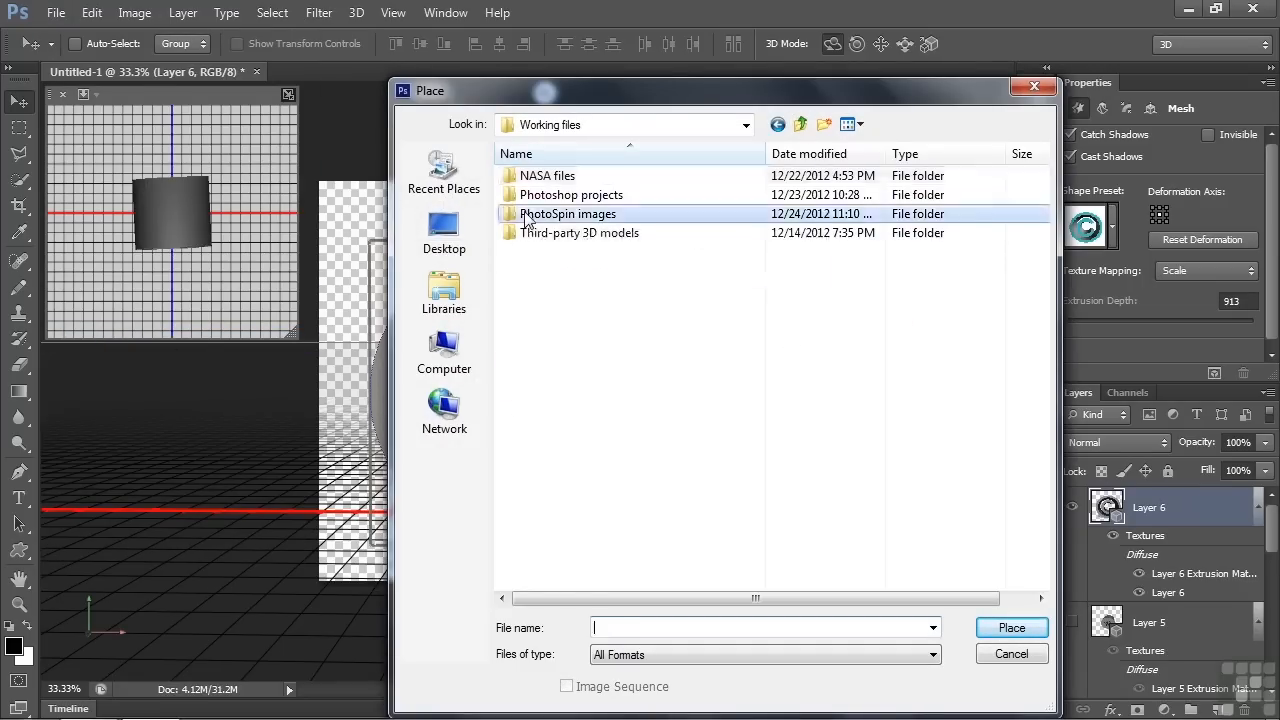
pyautogui.doubleClick(567, 213)
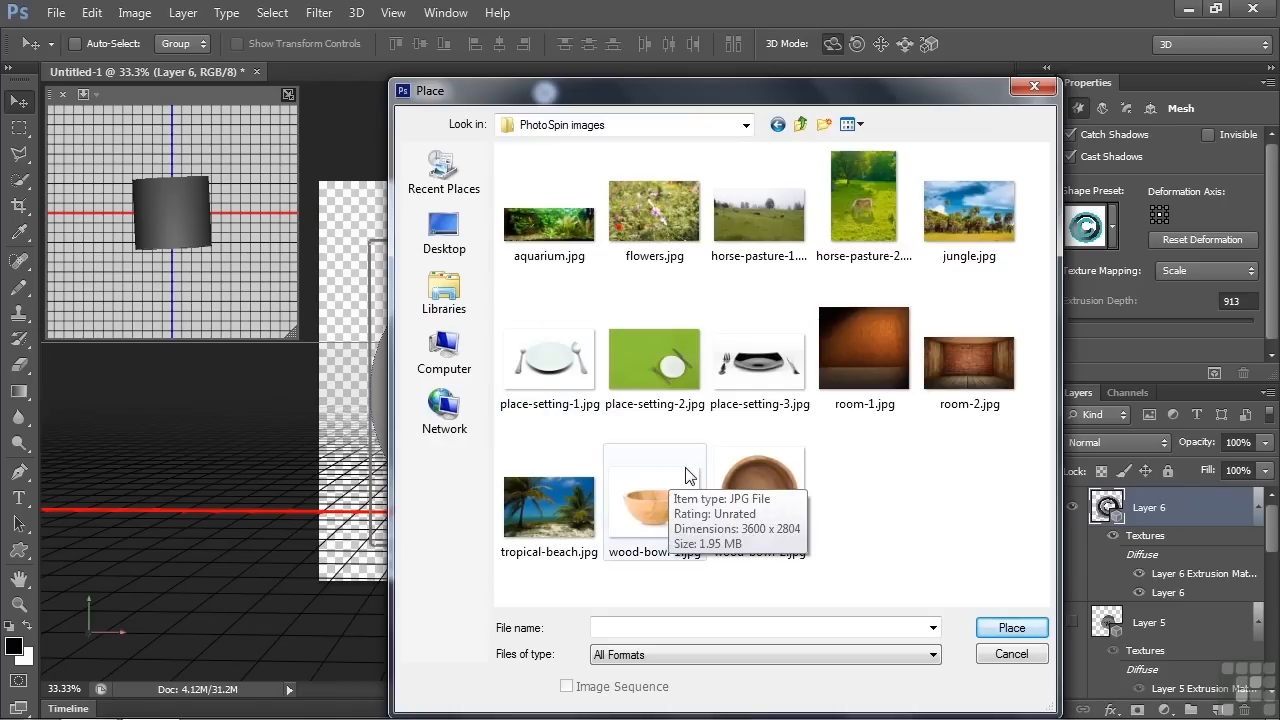
pyautogui.click(654, 360)
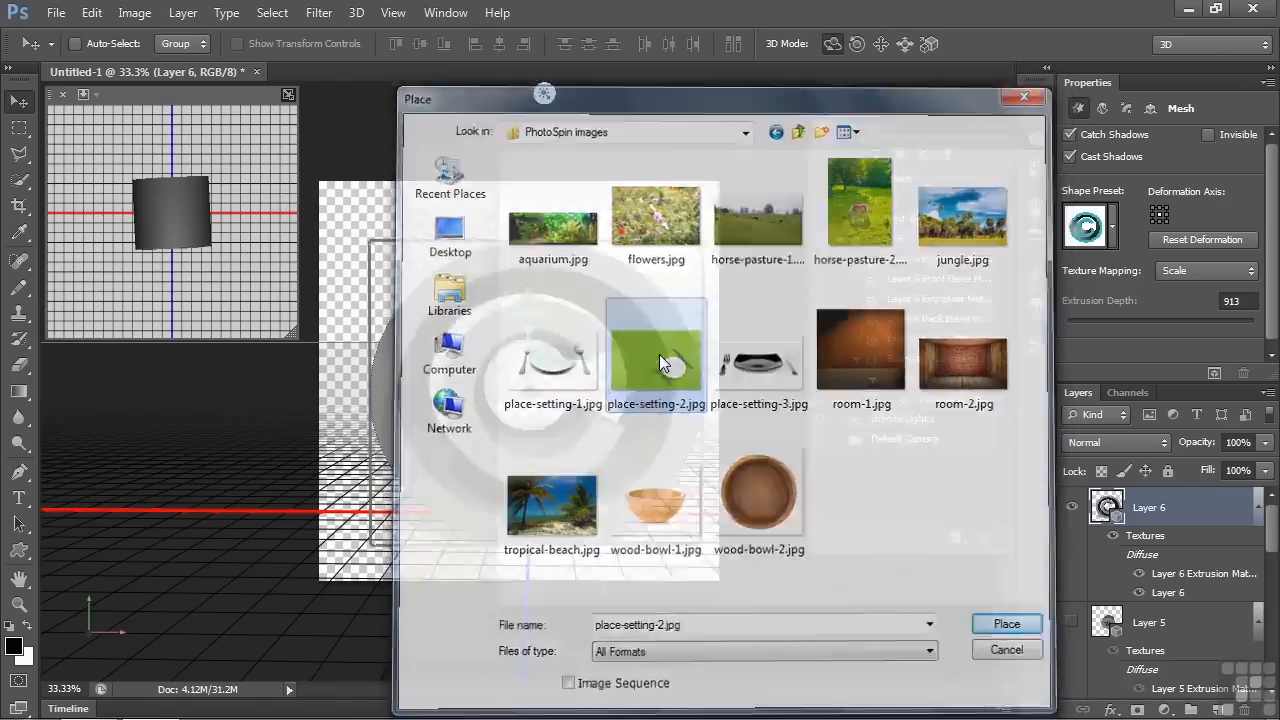
pyautogui.click(1006, 623)
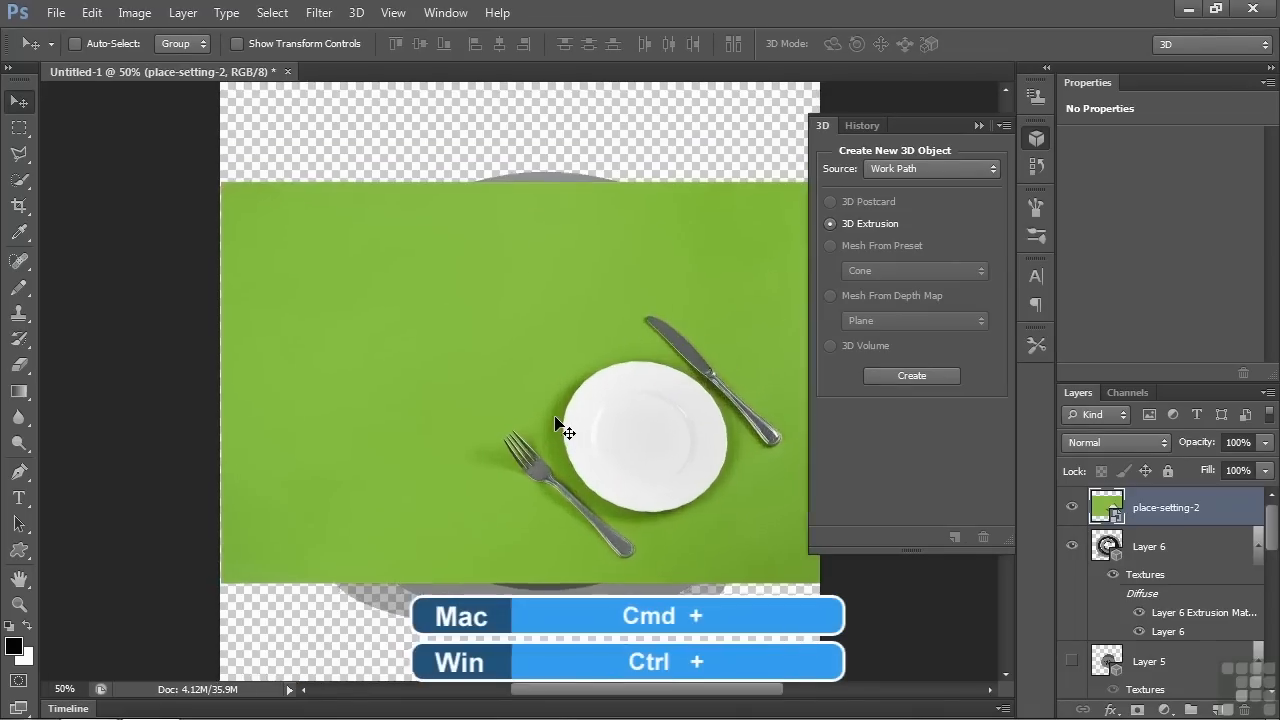
# Commit the placed photo and quick-select the white plate.
pyautogui.press('ctrl+plus')
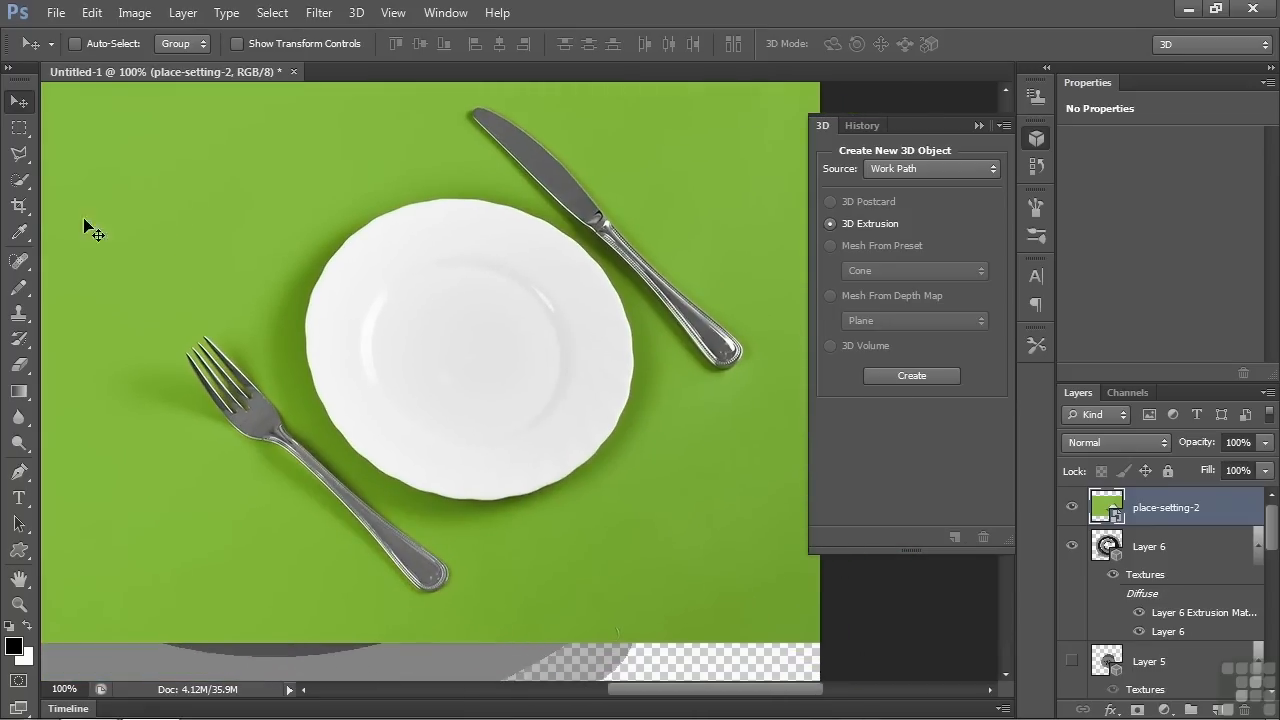
pyautogui.click(20, 180)
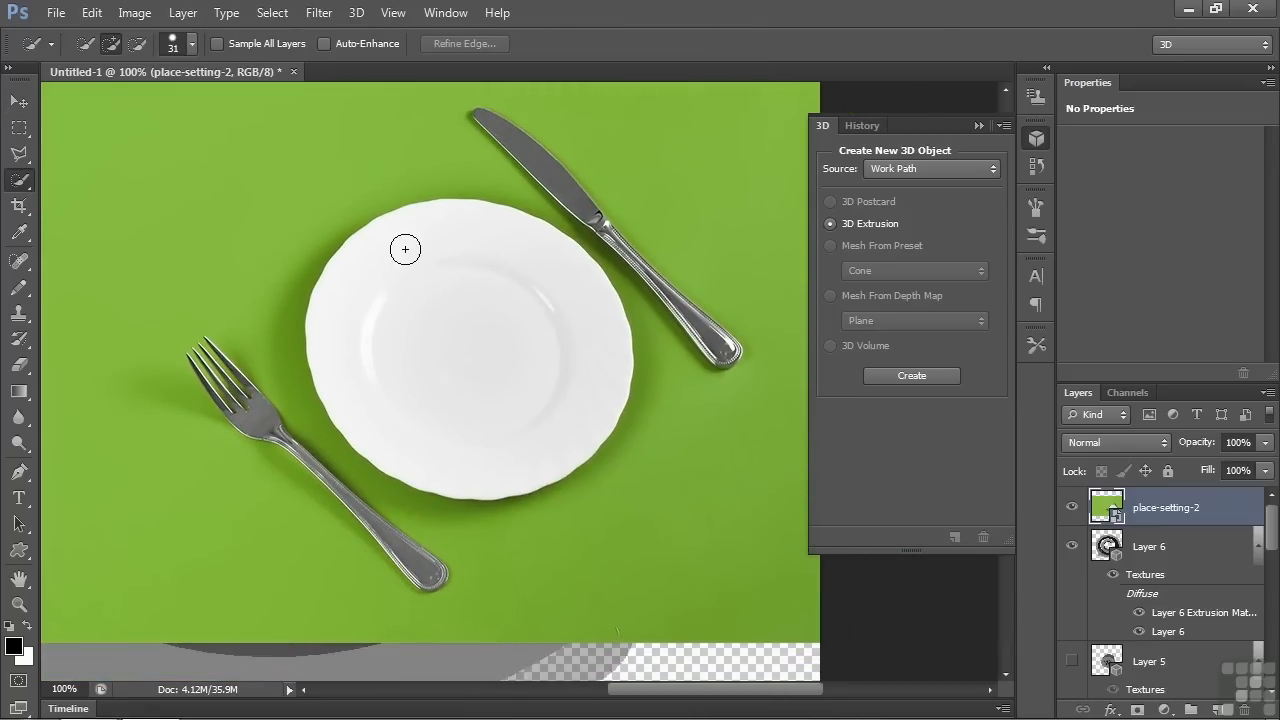
pyautogui.moveTo(405, 249); pyautogui.dragTo(496, 295)
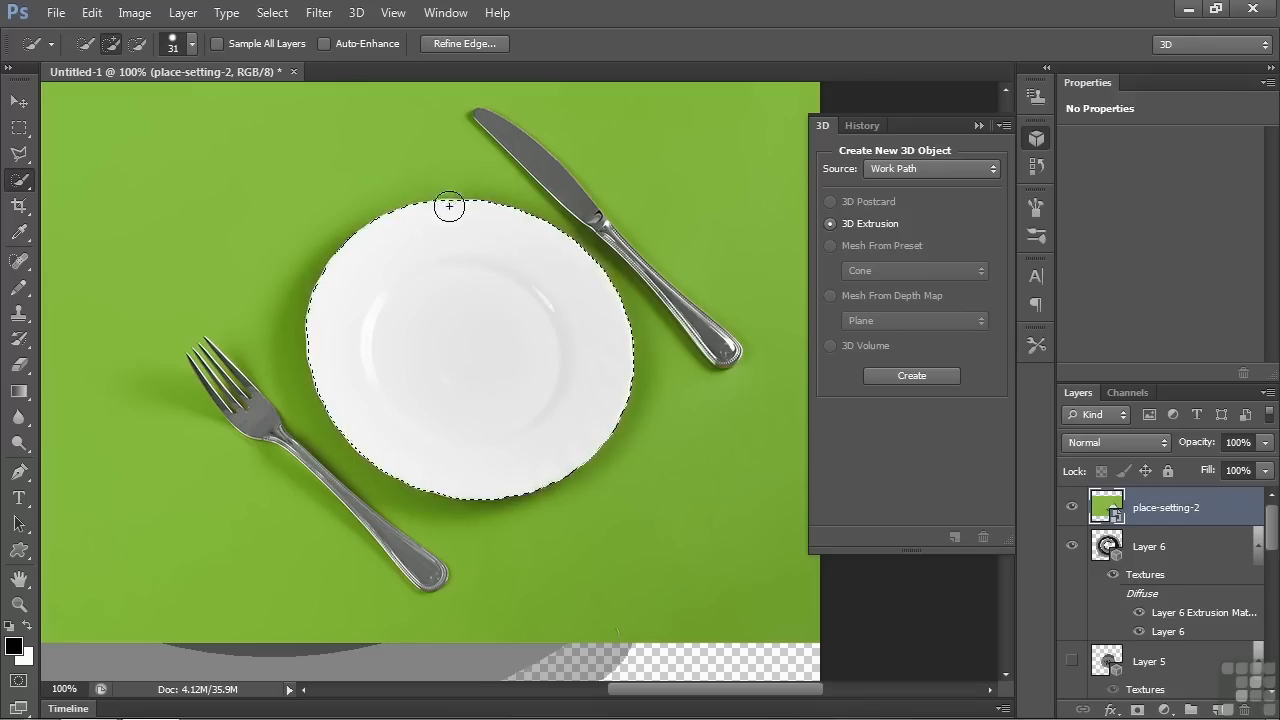
pyautogui.moveTo(506, 379)
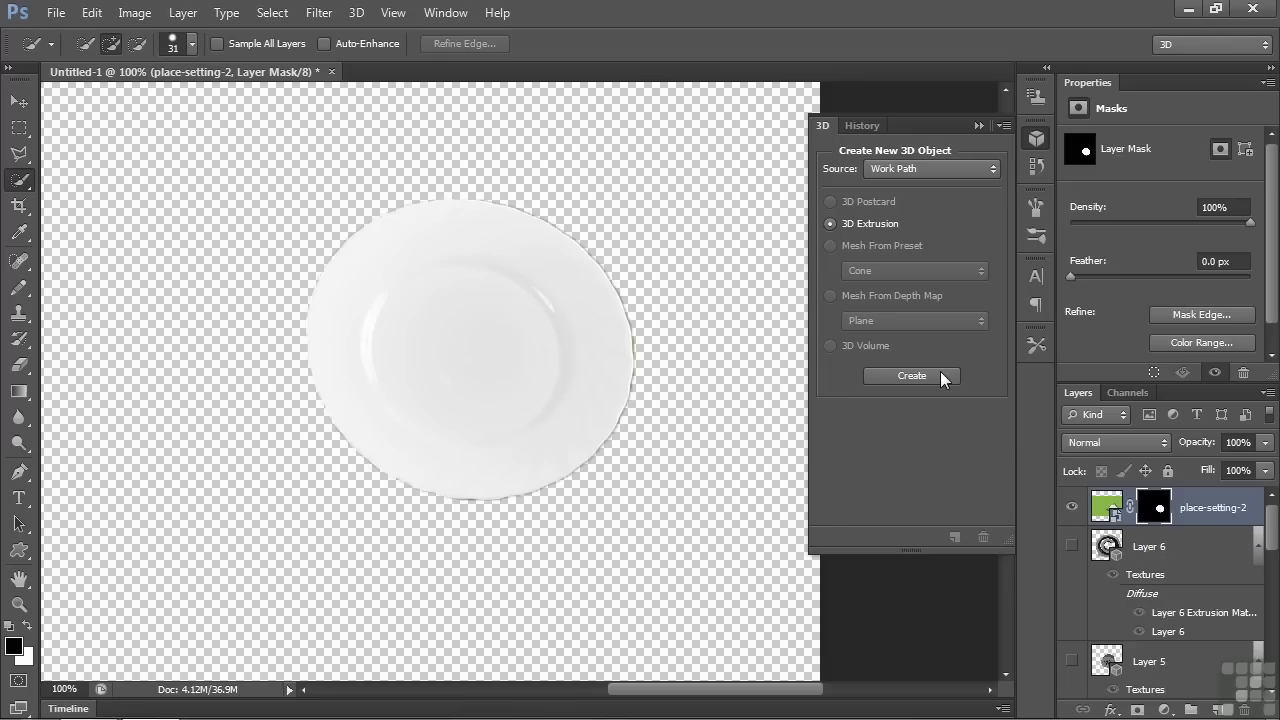
# After the missing-path warning, extrude the plate layer using Selected Layer(s) as source.
pyautogui.click(911, 375)
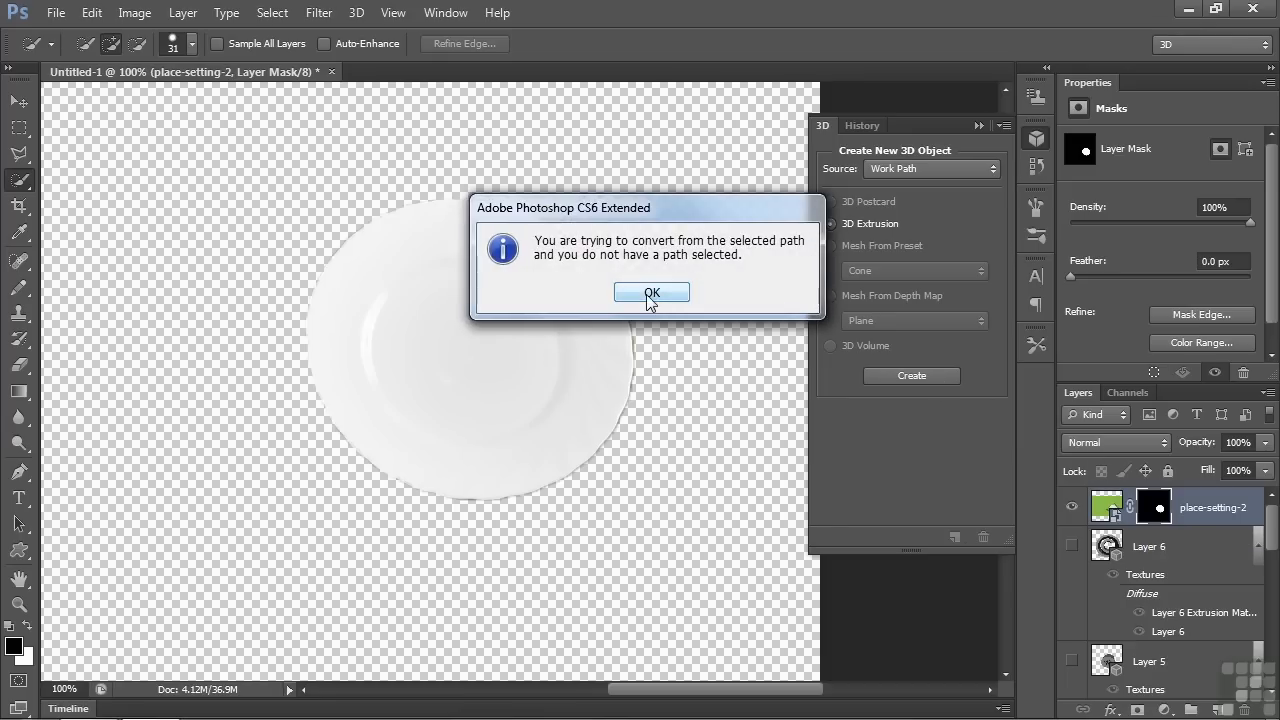
pyautogui.click(651, 291)
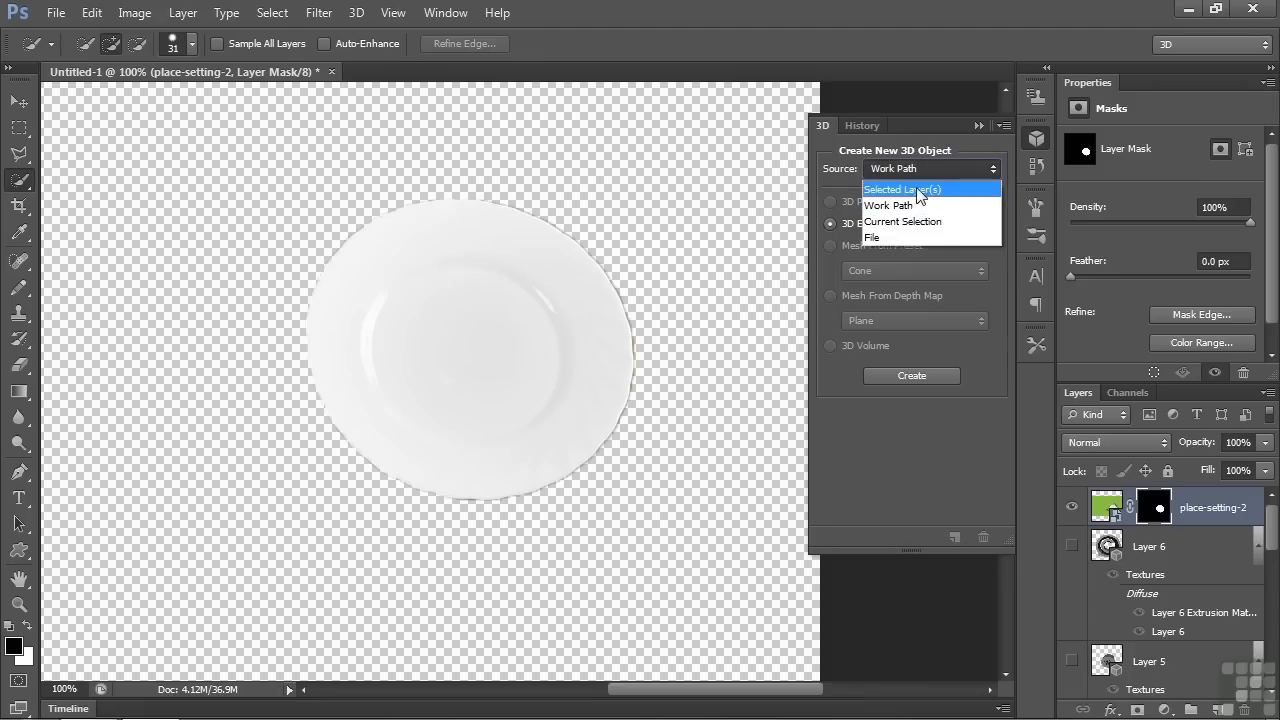
pyautogui.click(901, 189)
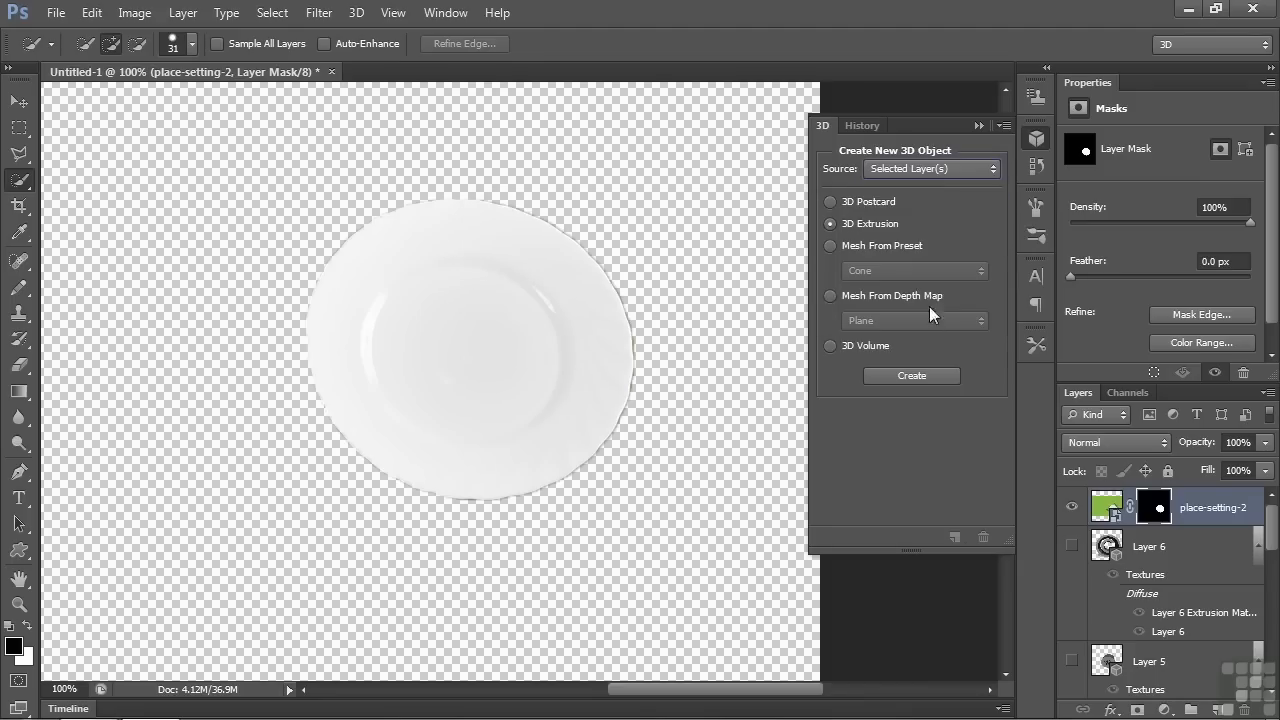
pyautogui.click(911, 375)
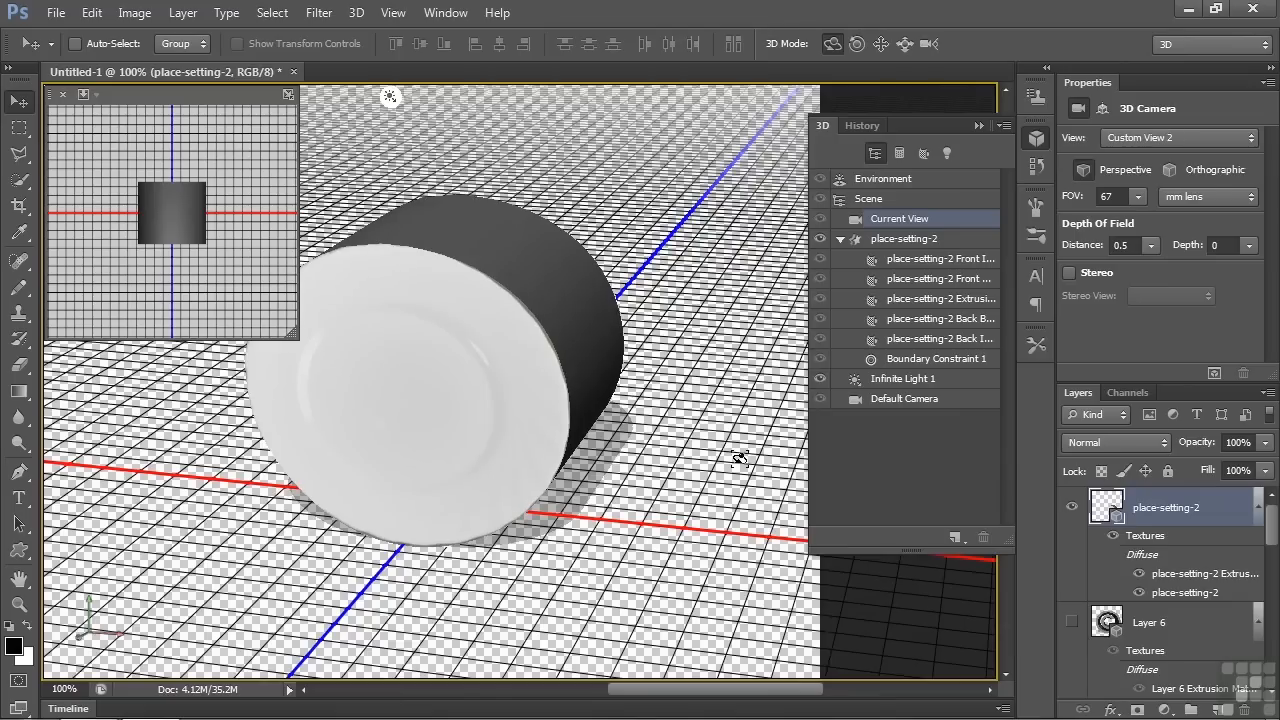
pyautogui.moveTo(915, 255)
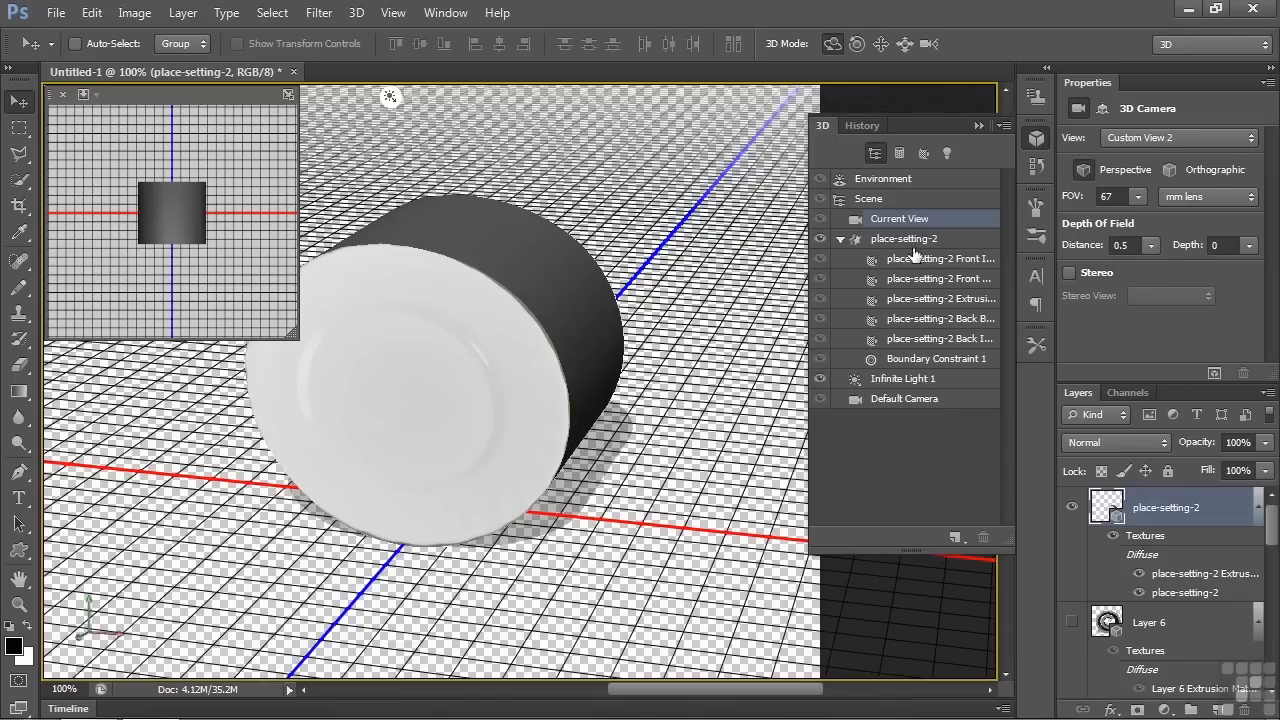
# Select the place-setting-2 mesh and set its Extrusion Depth to 100.
pyautogui.click(904, 238)
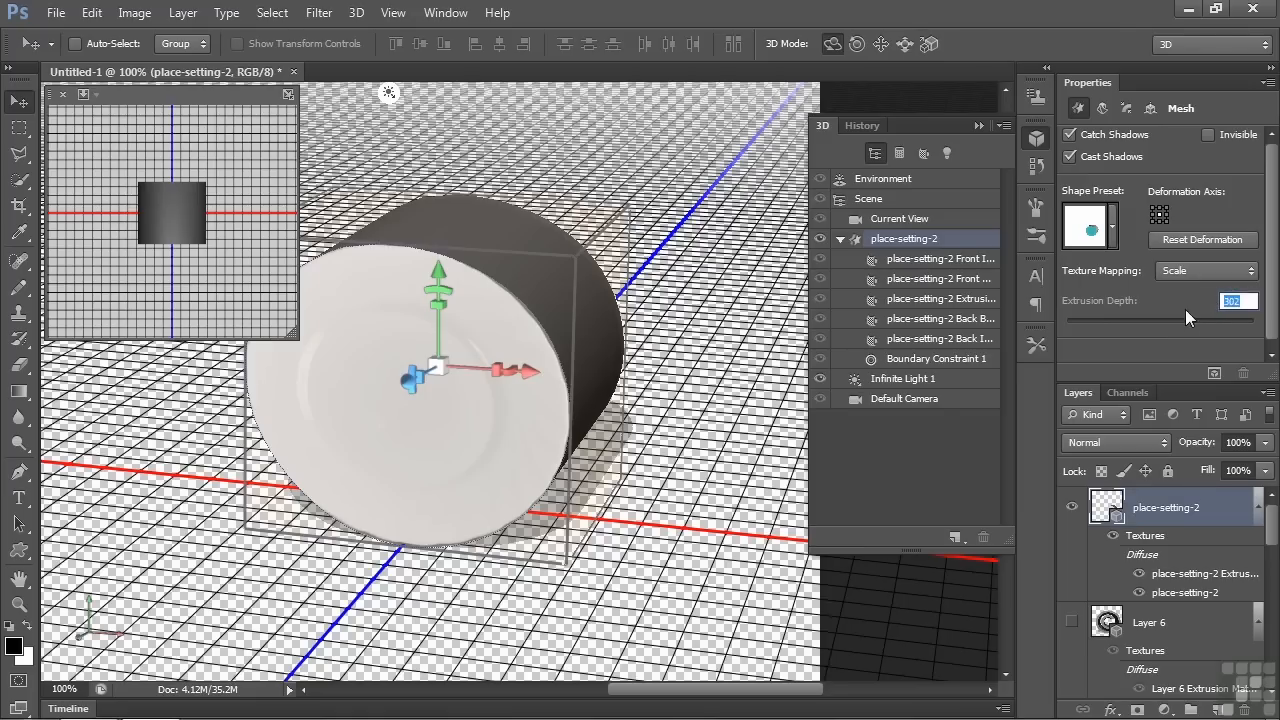
pyautogui.write('100')
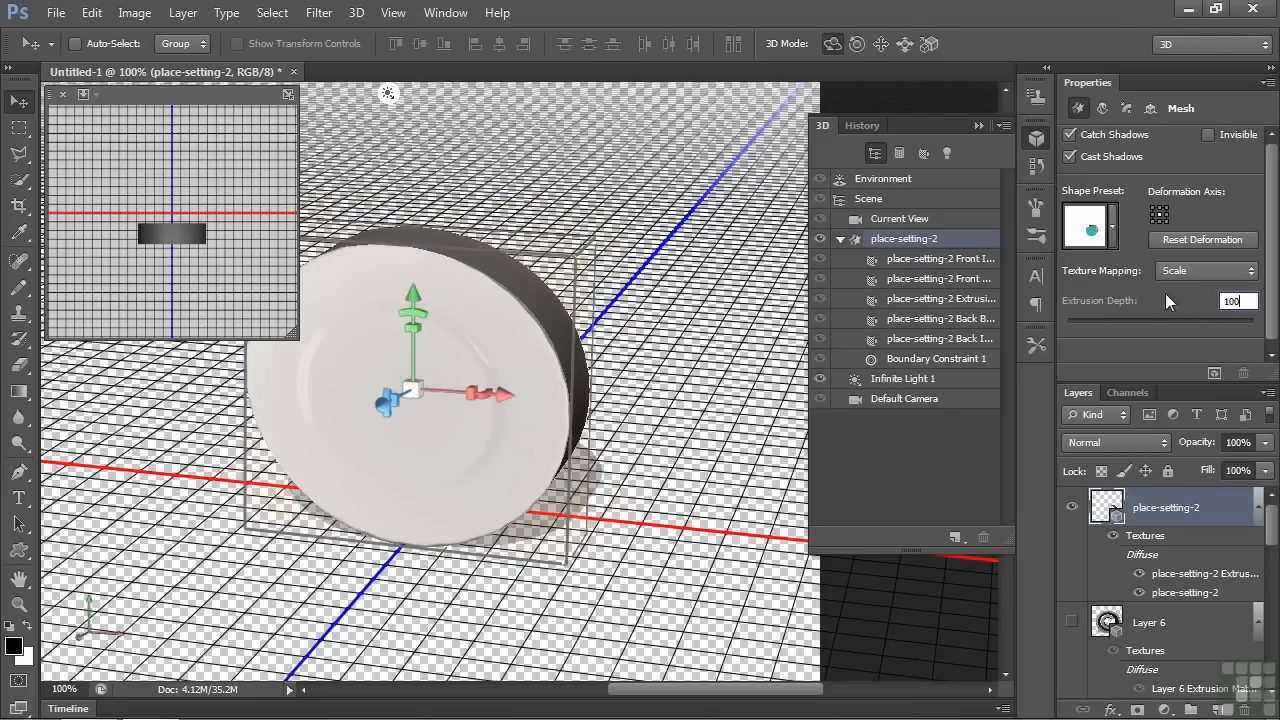
pyautogui.click(1101, 108)
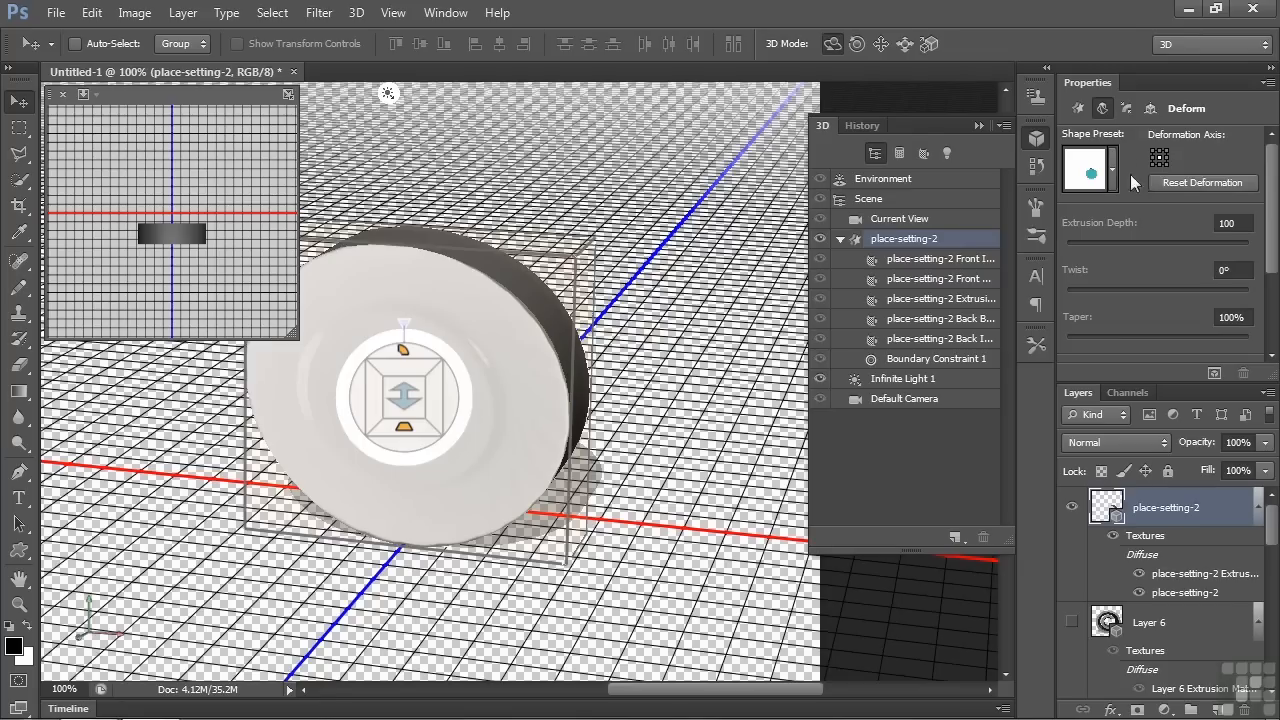